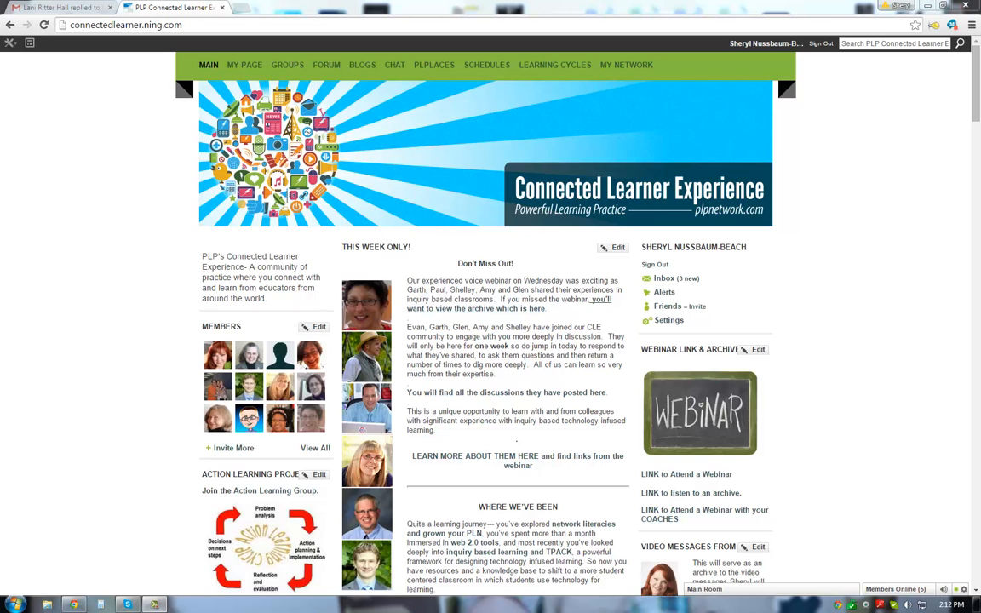
mouse_move(920, 218)
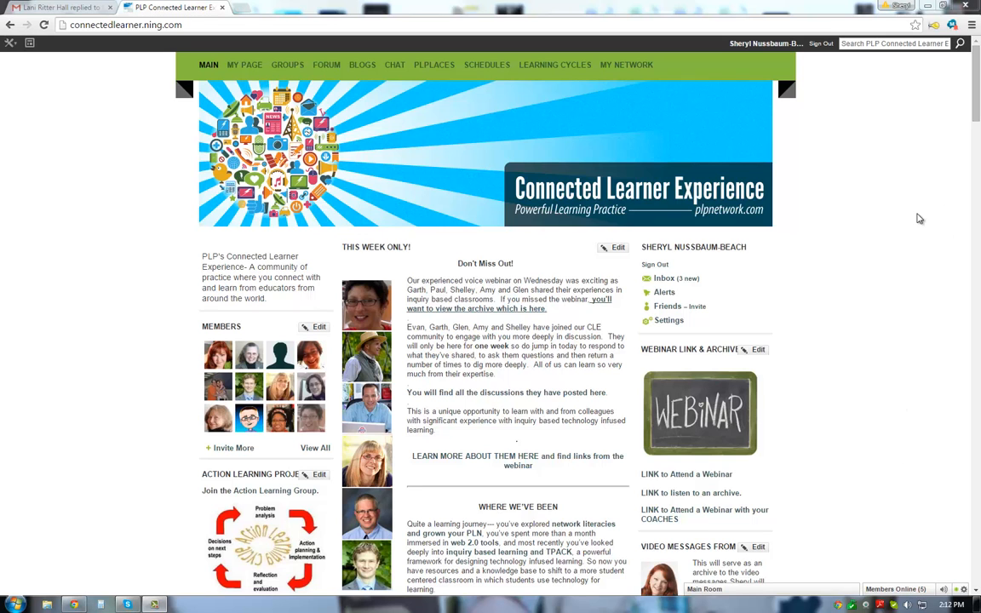
- Scroll past the CLE Learning Cycle 4 video and playlist to the Practice and Applying sections
scroll(down, 3)
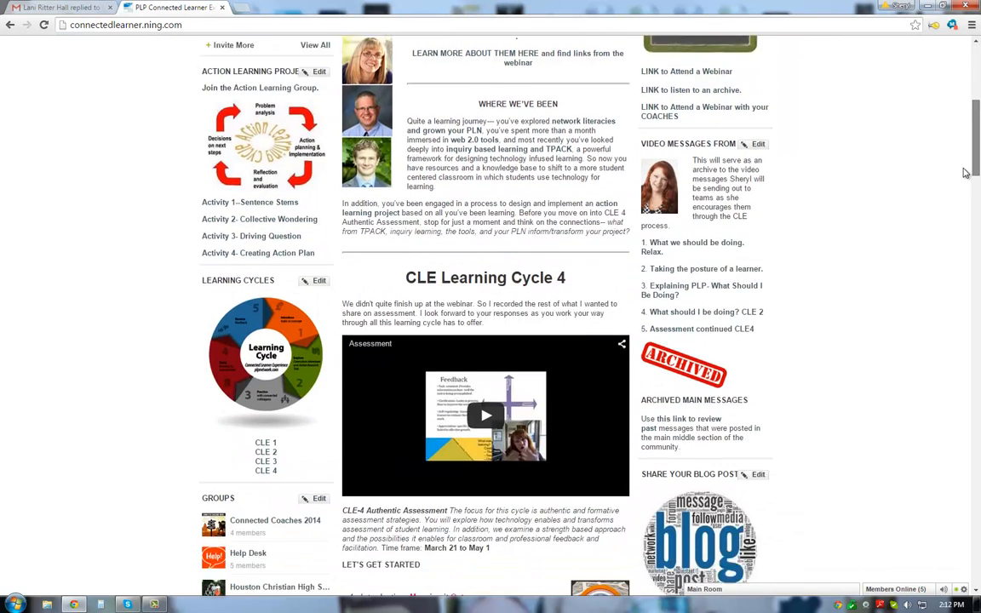
scroll(down, 3)
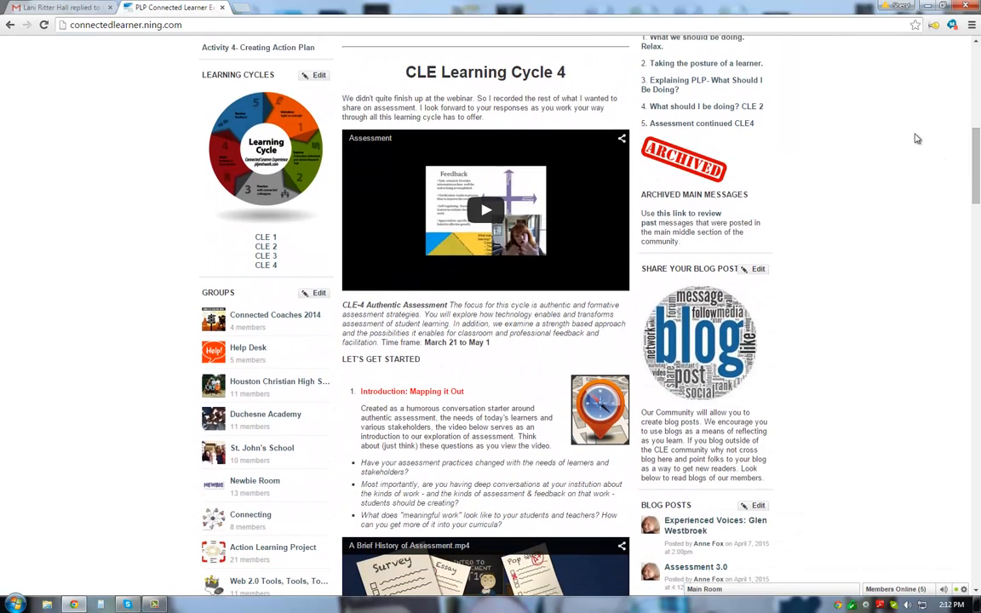
mouse_move(953, 136)
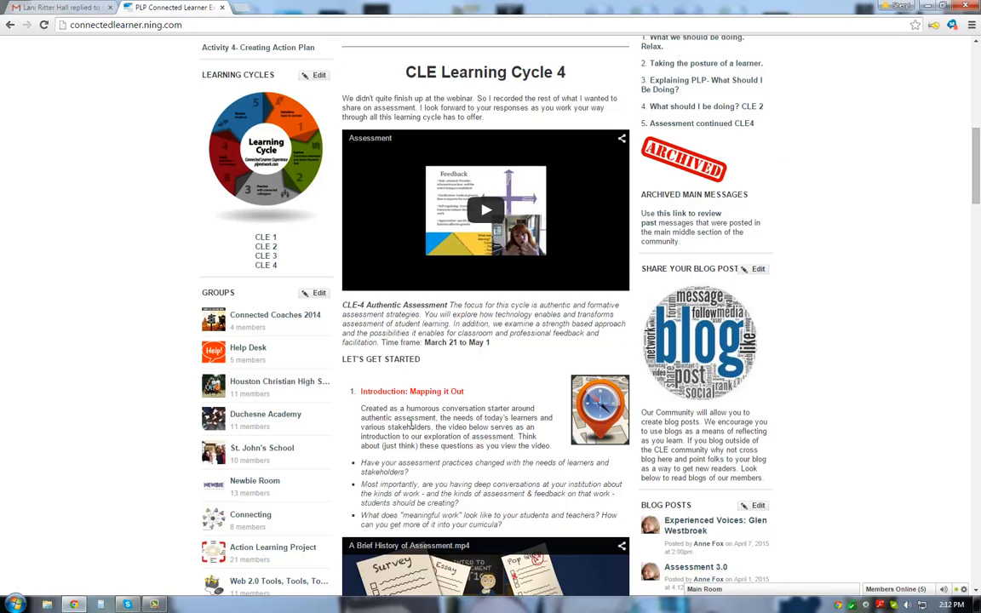
scroll(down, 3)
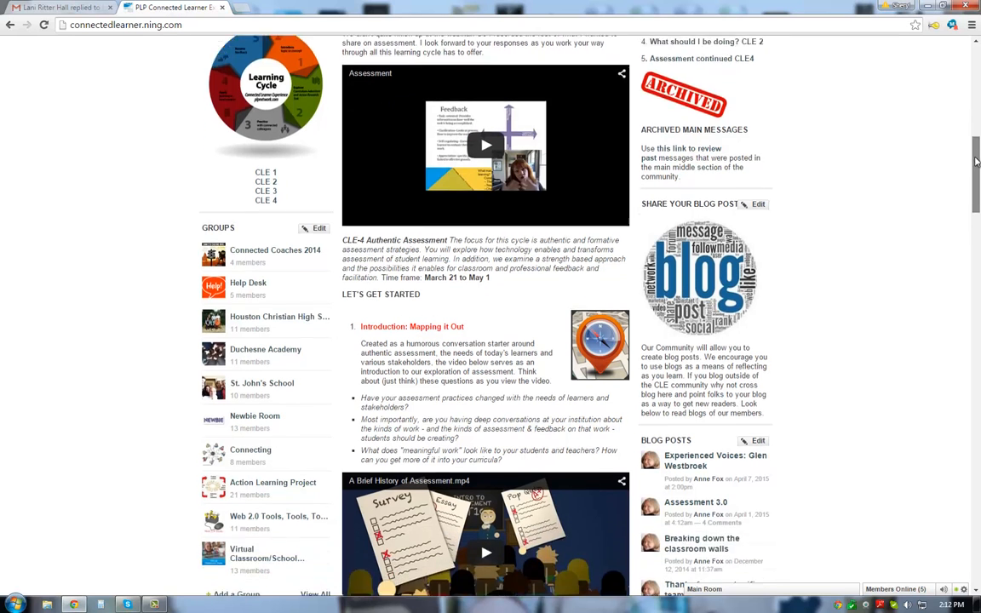
scroll(down, 3)
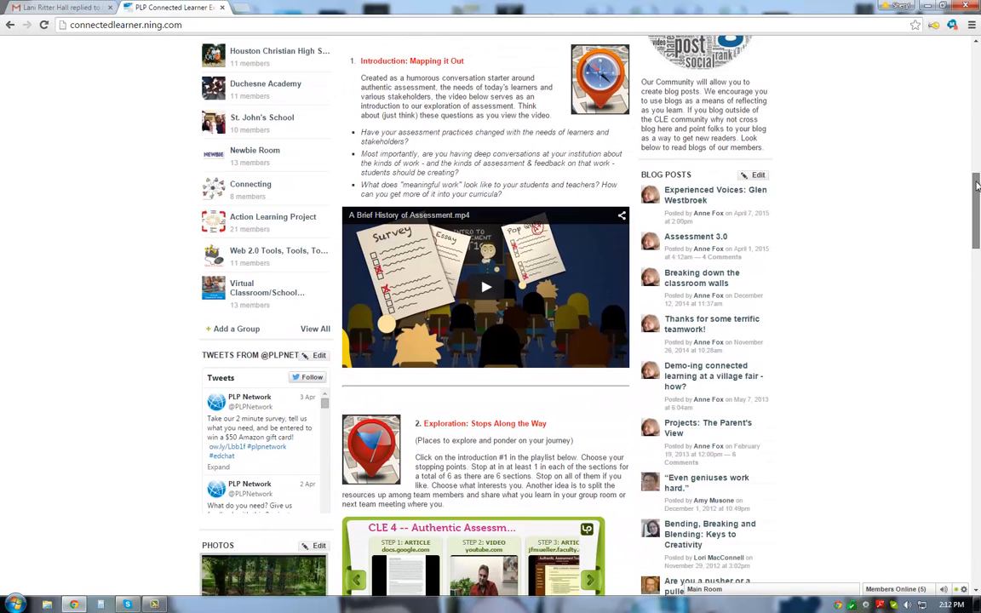
scroll(down, 3)
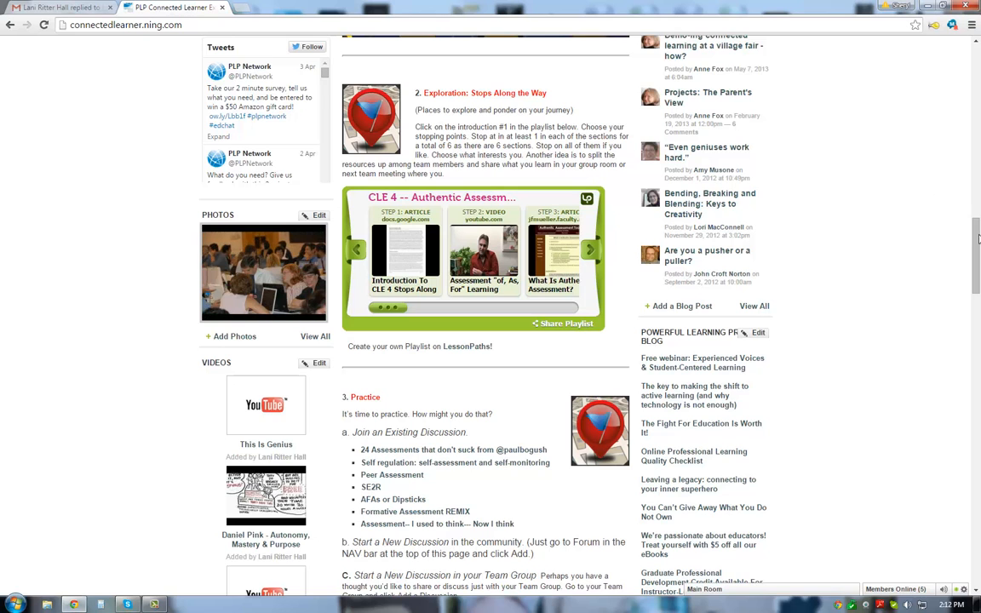
scroll(down, 3)
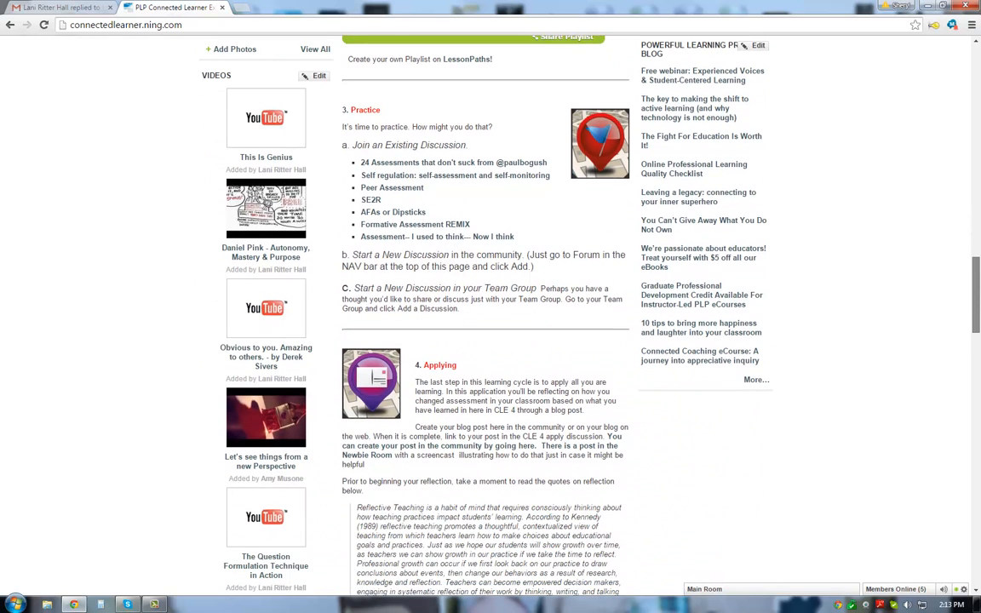
mouse_move(381, 113)
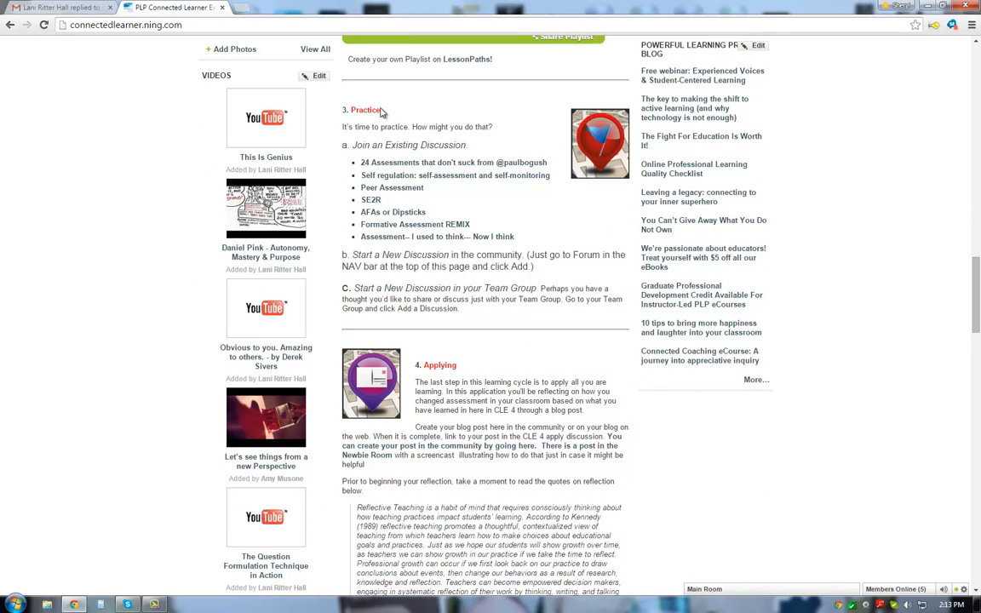
mouse_move(464, 188)
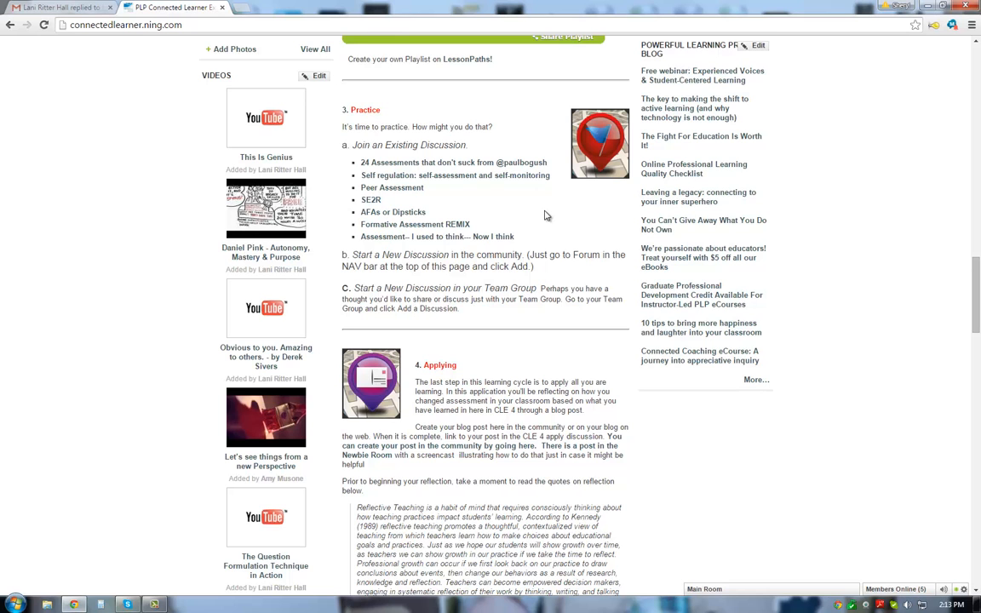
scroll(down, 3)
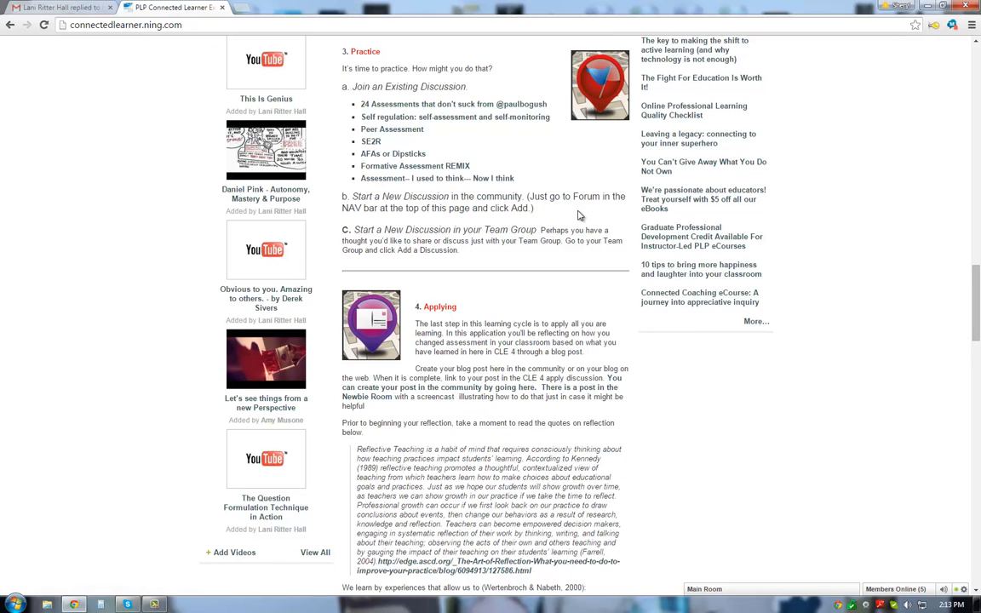
scroll(down, 3)
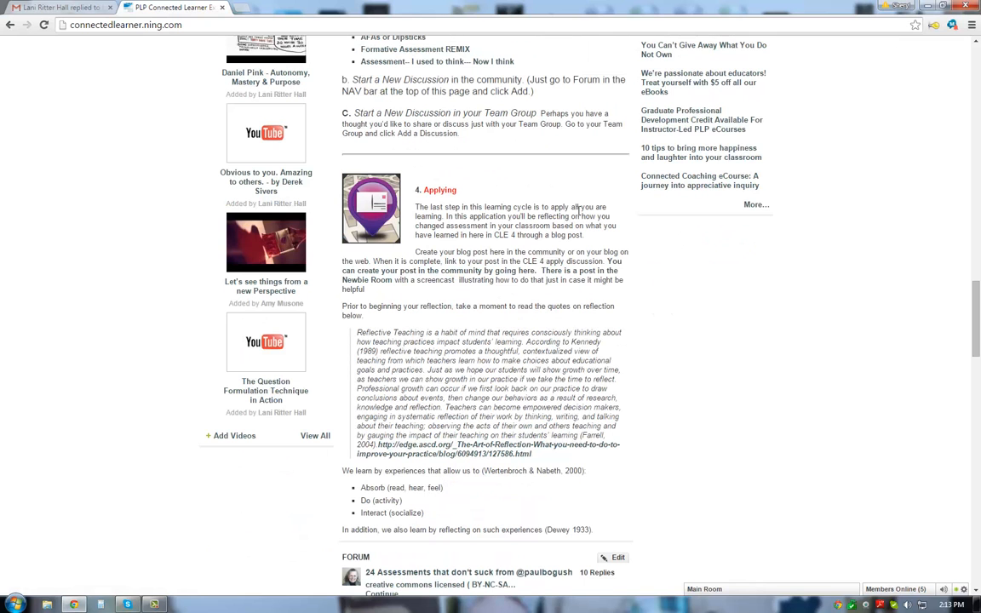
scroll(down, 3)
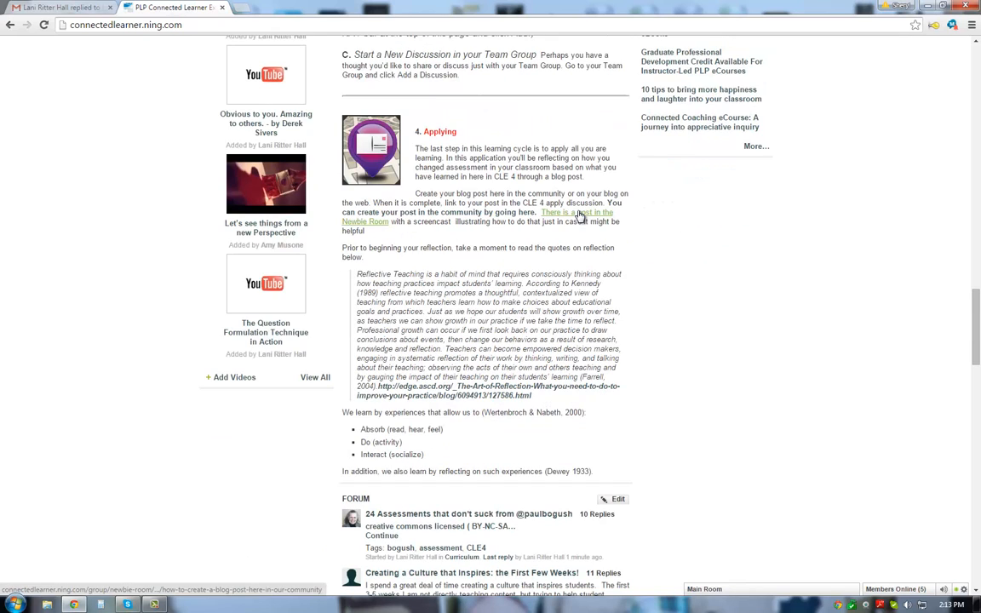
mouse_move(473, 261)
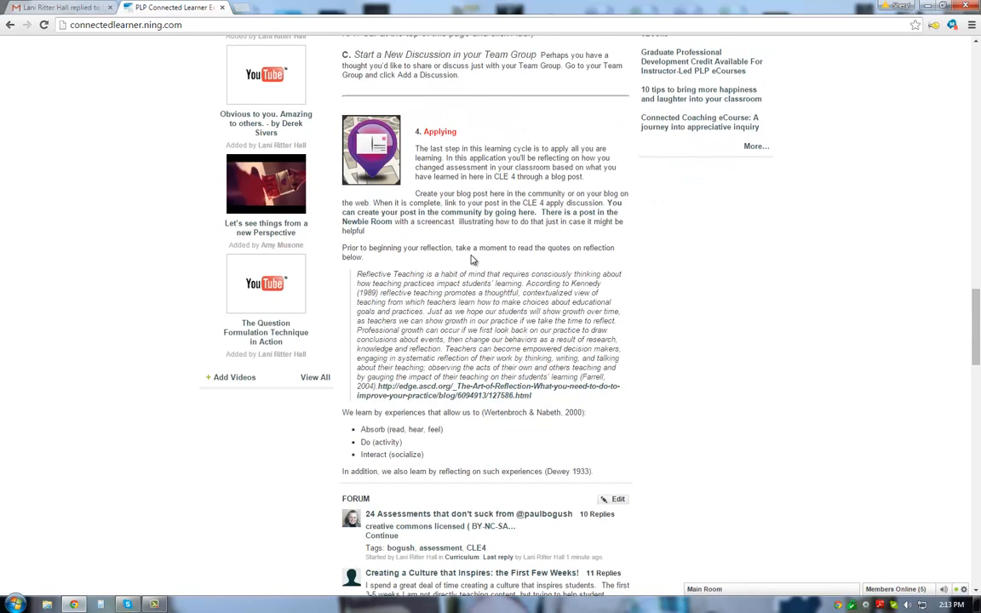
scroll(down, 3)
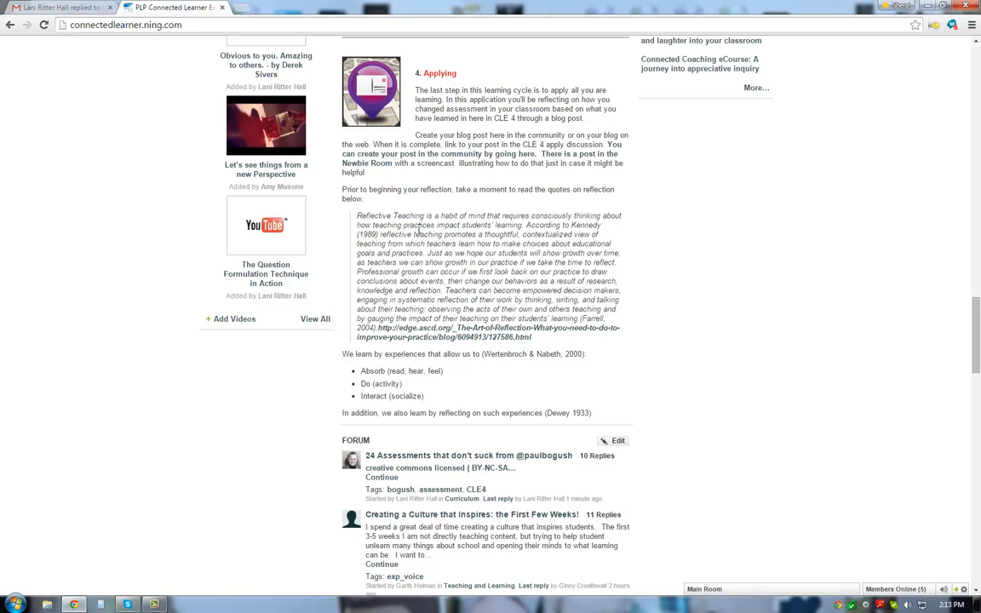
mouse_move(670, 280)
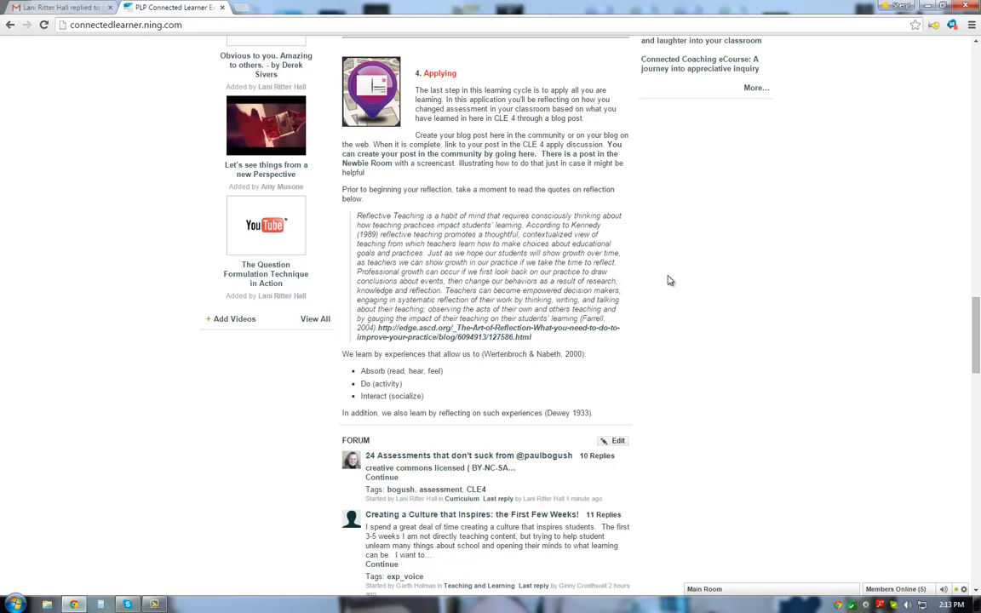
scroll(down, 3)
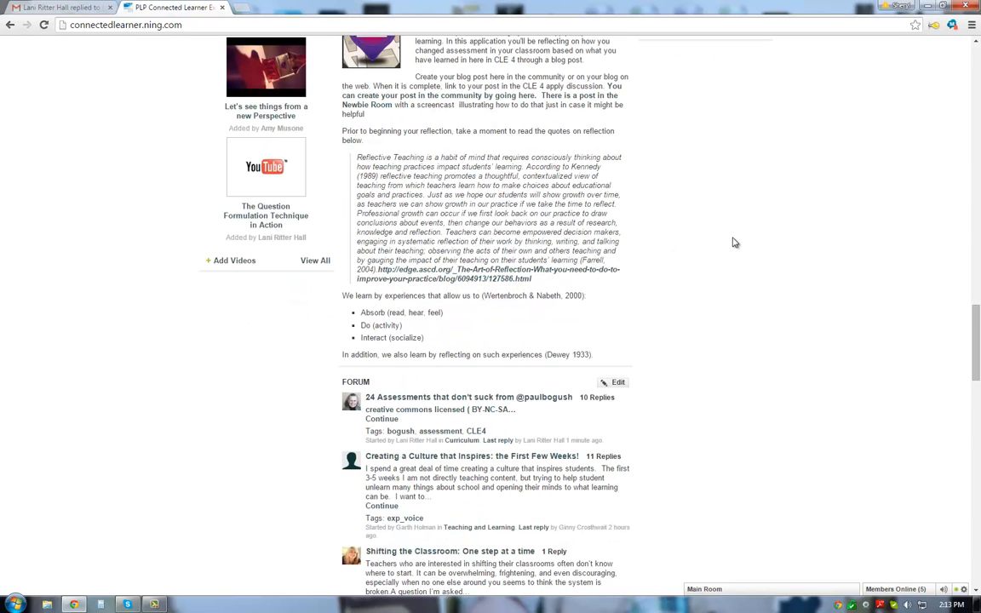
scroll(down, 3)
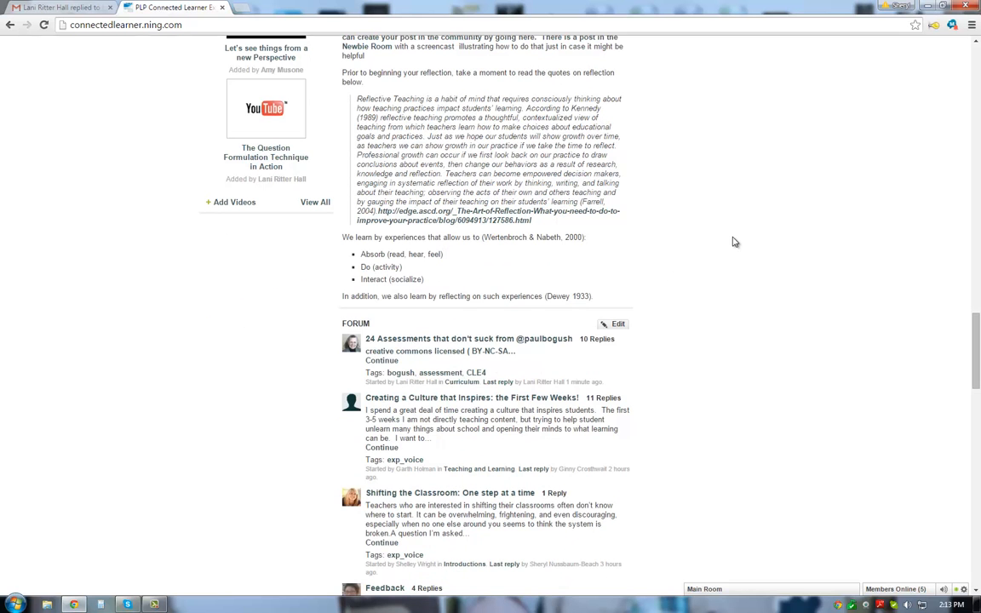
scroll(up, 3)
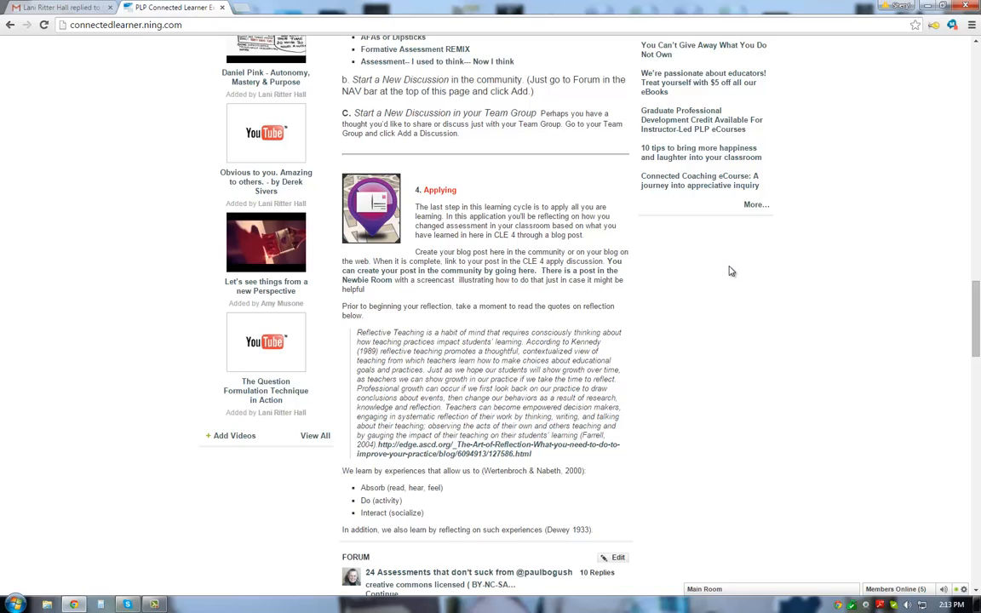
- Scroll up, select and deselect the CLE Learning Cycle 4 heading, and reach This Week Only
scroll(up, 3)
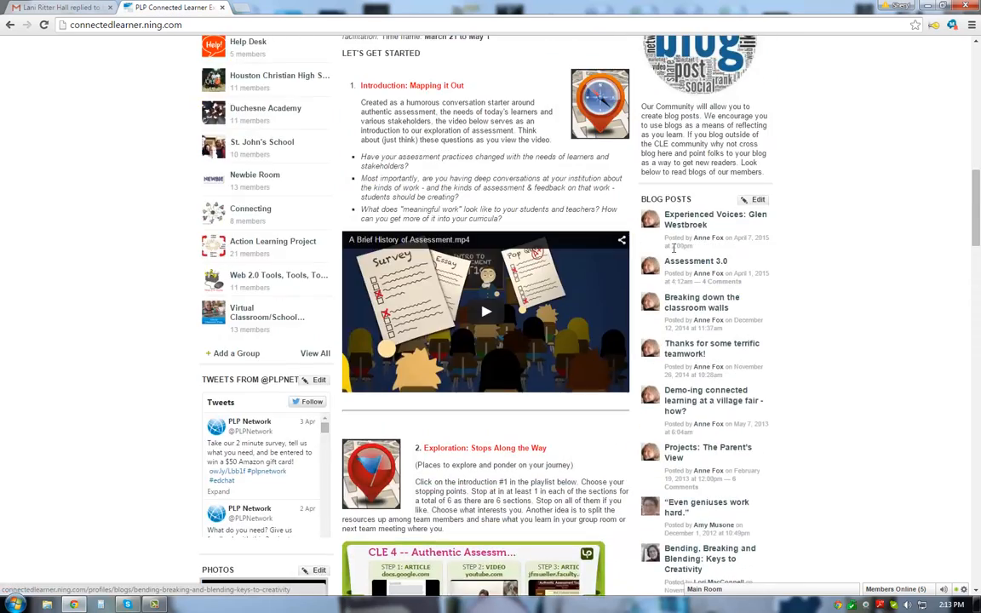
scroll(up, 3)
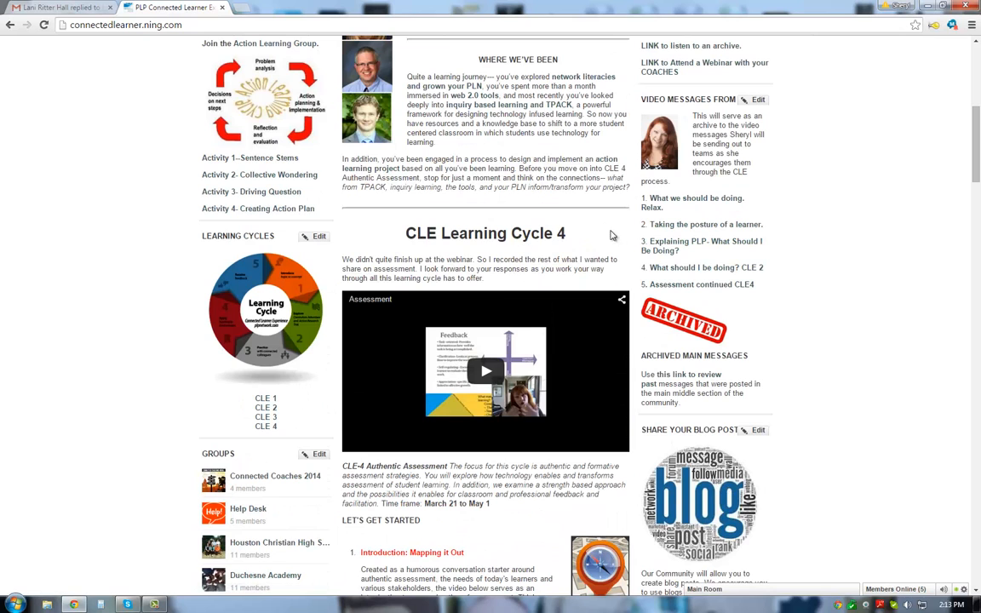
triple_click(485, 232)
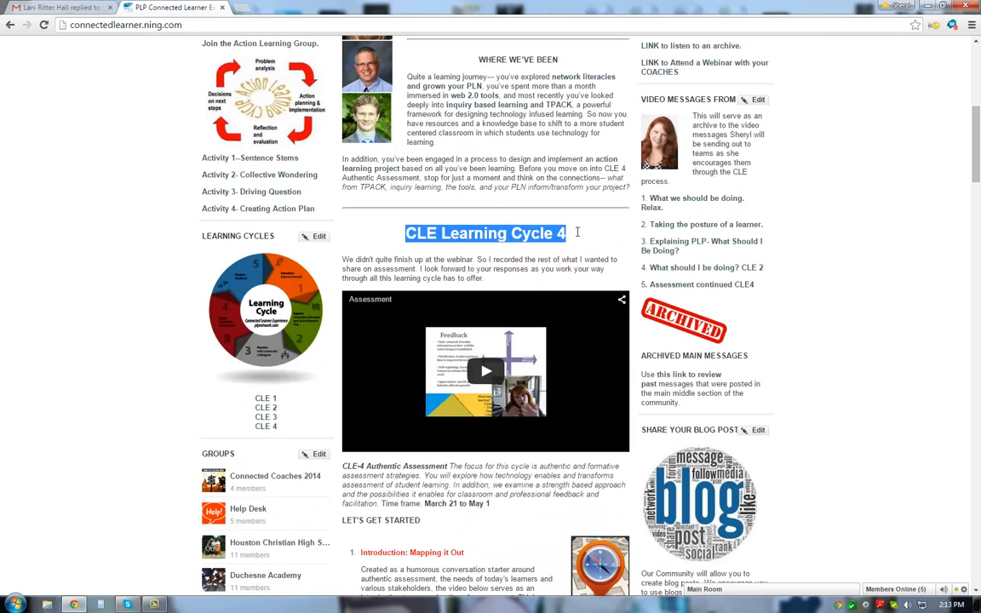
click(586, 232)
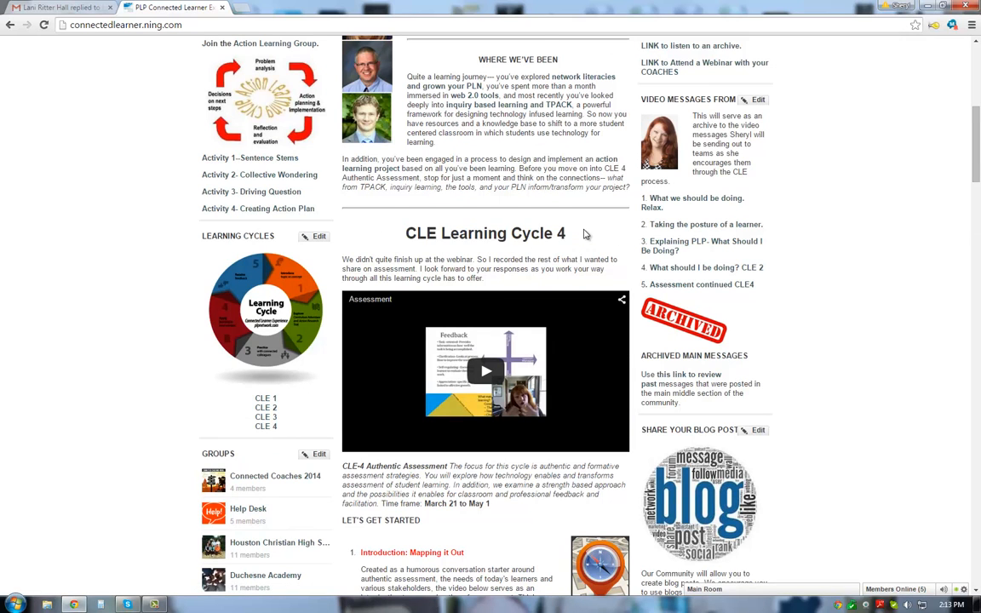
scroll(up, 3)
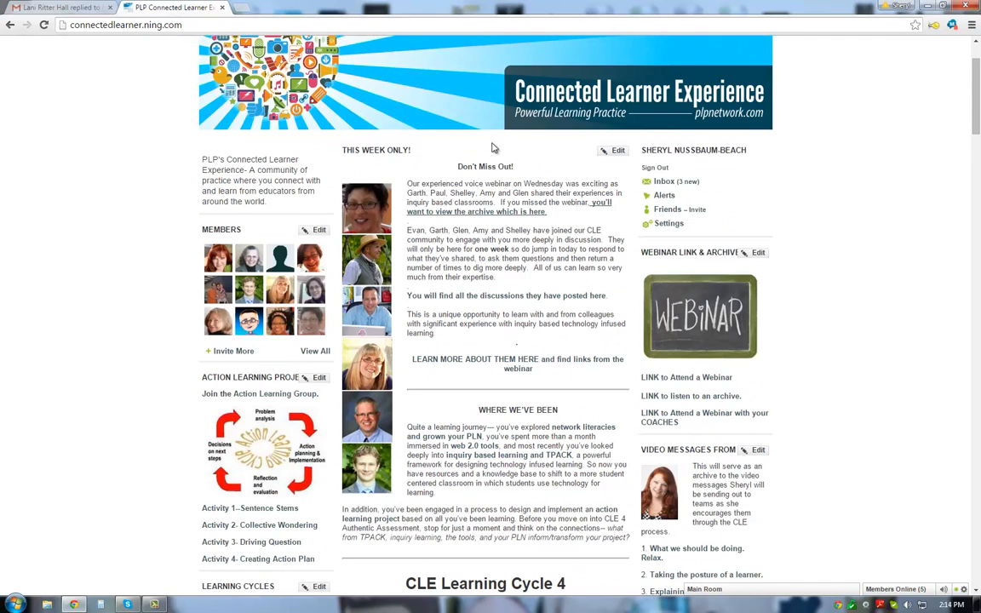
mouse_move(378, 326)
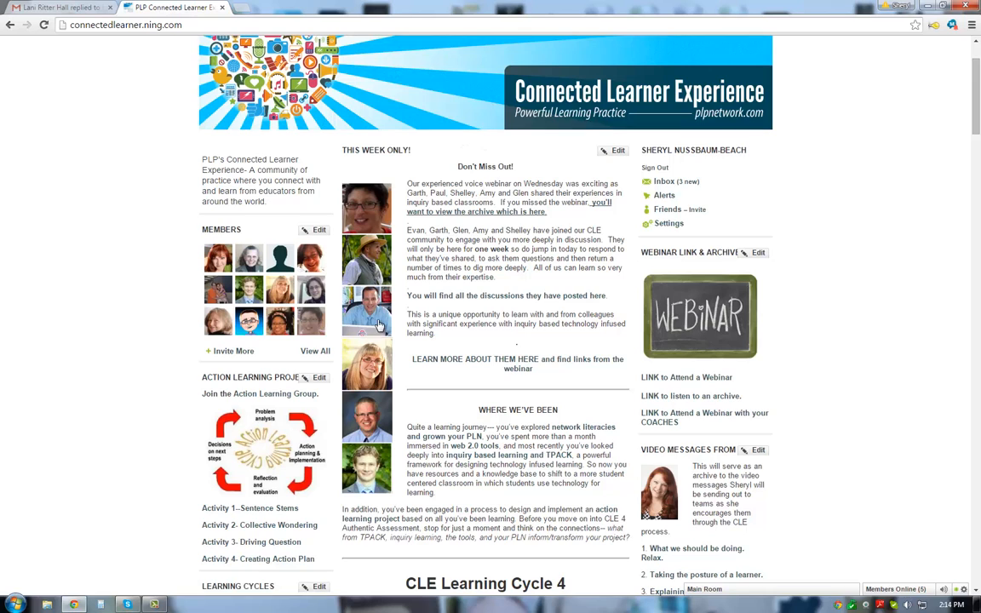
mouse_move(442, 149)
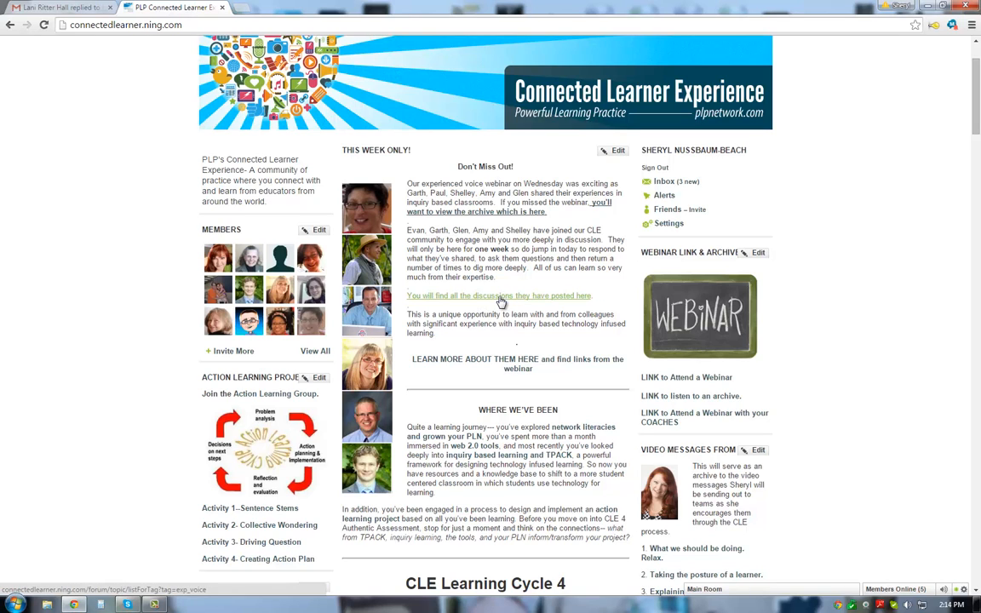
- Follow the guest experts' discussions link and open 'Shifting the Classroom: One step at a time'
click(498, 296)
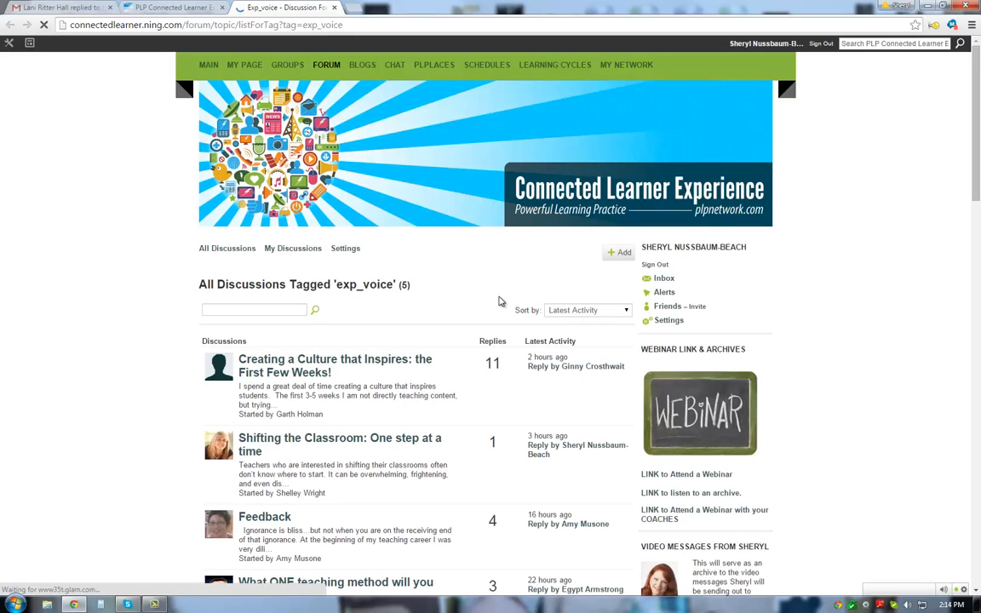
scroll(down, 3)
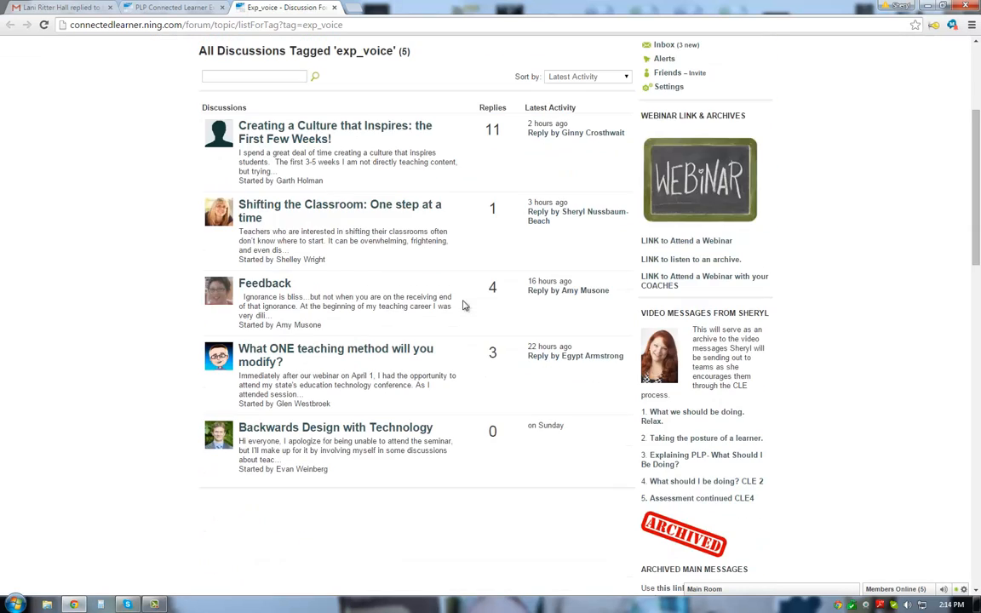
mouse_move(335, 199)
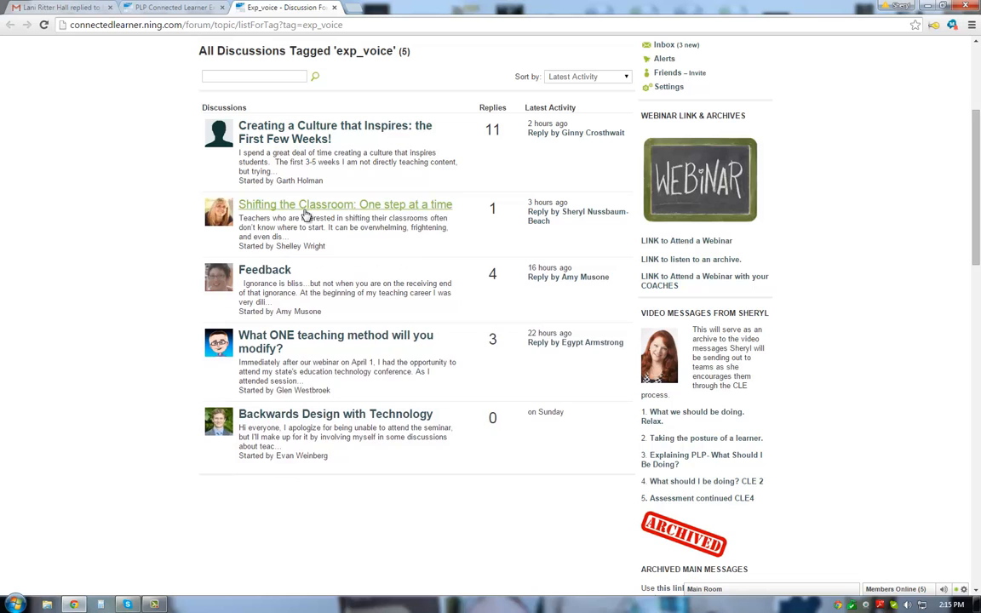
click(344, 205)
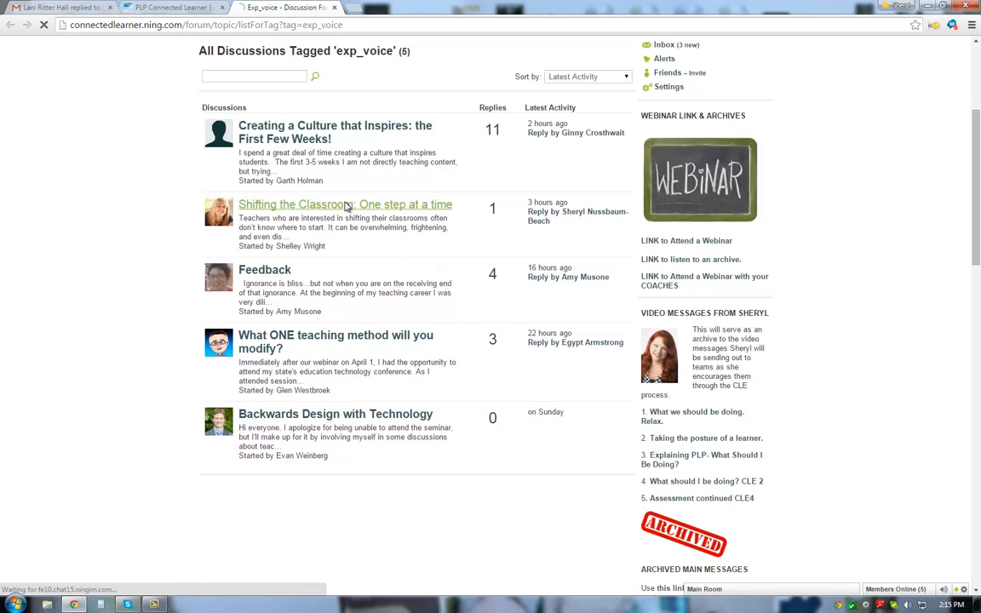
click(345, 204)
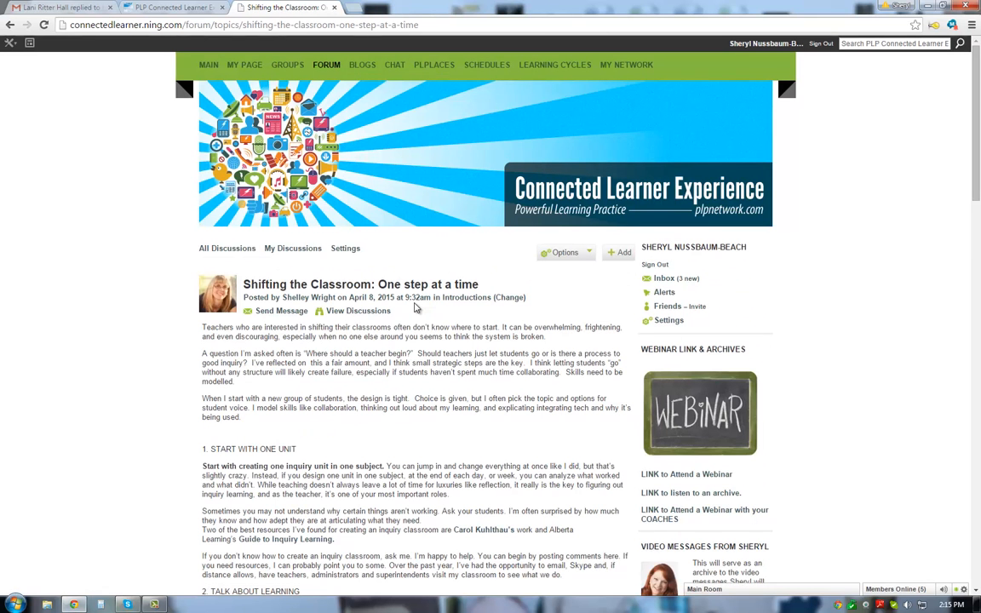
scroll(down, 3)
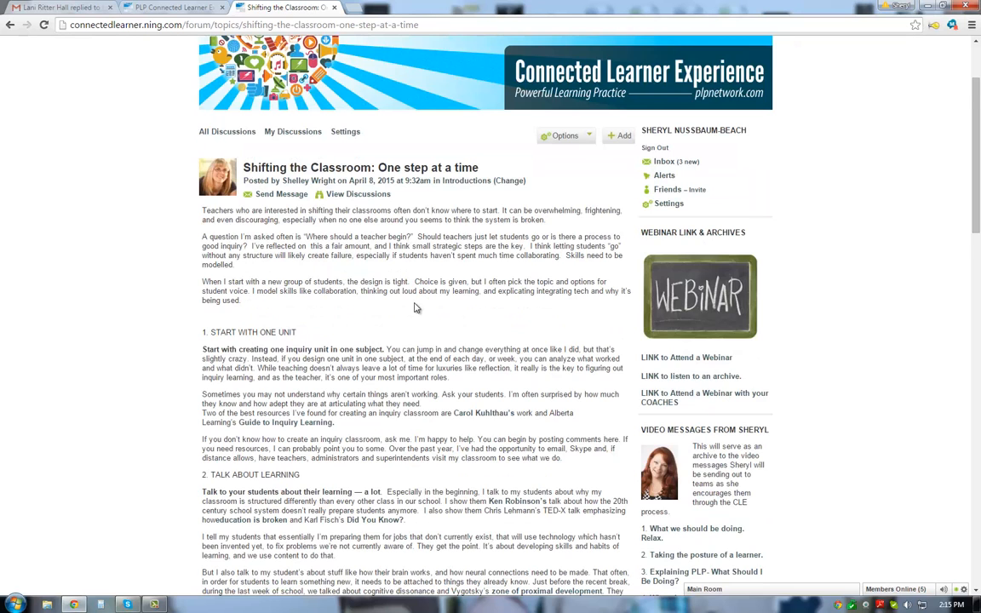
scroll(down, 3)
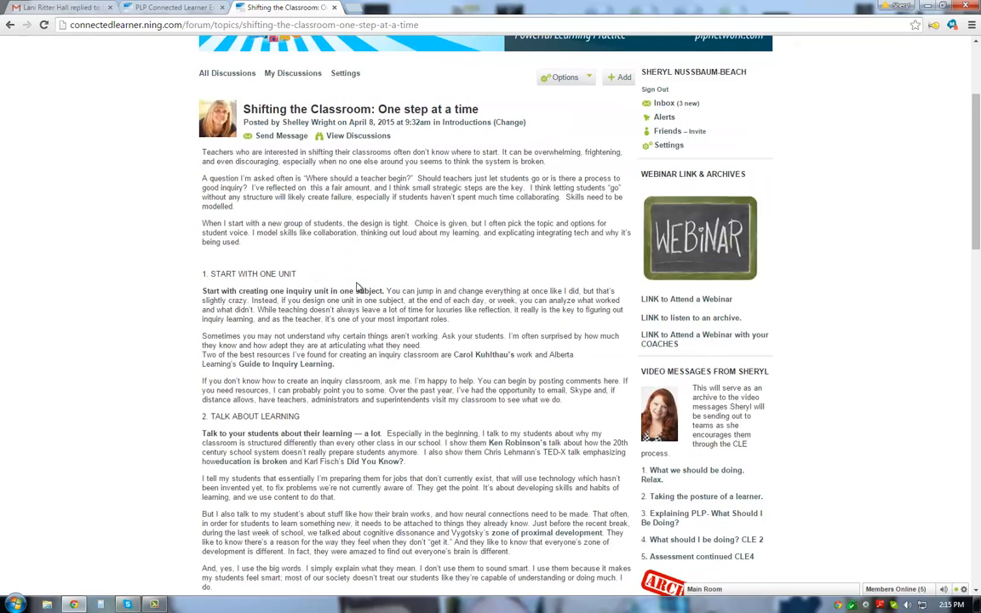
scroll(down, 3)
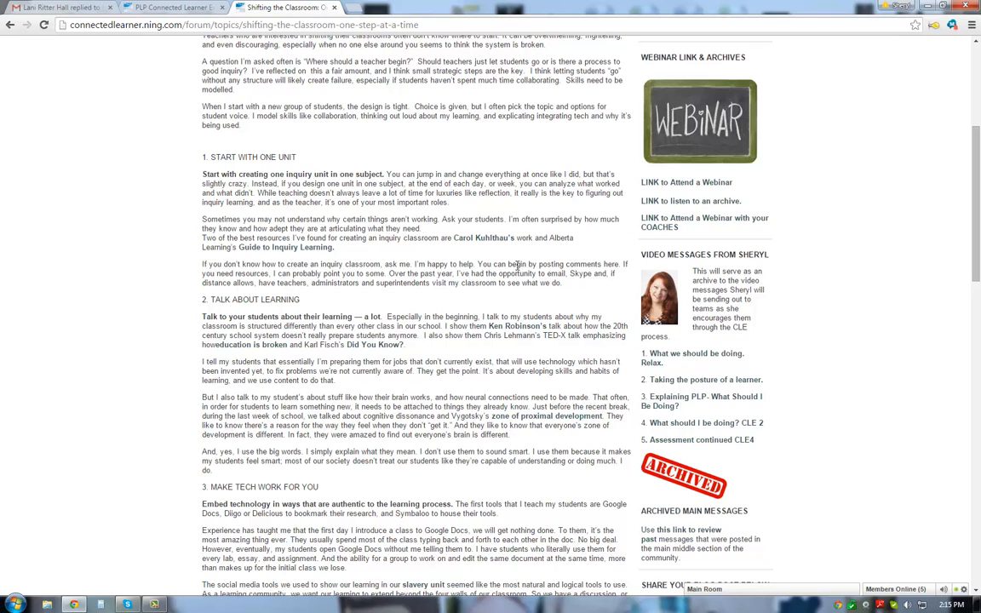
mouse_move(481, 237)
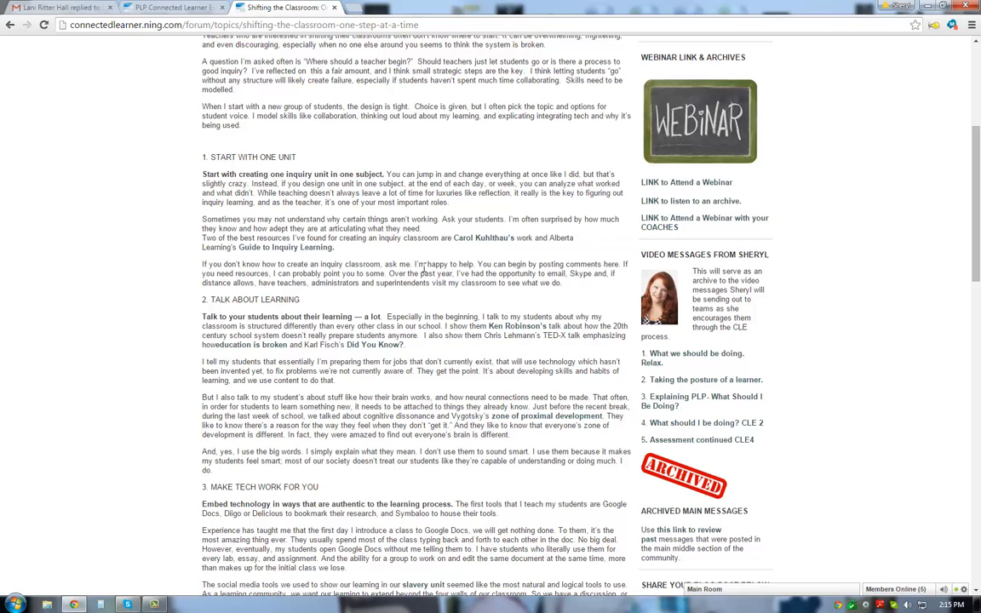
mouse_move(465, 300)
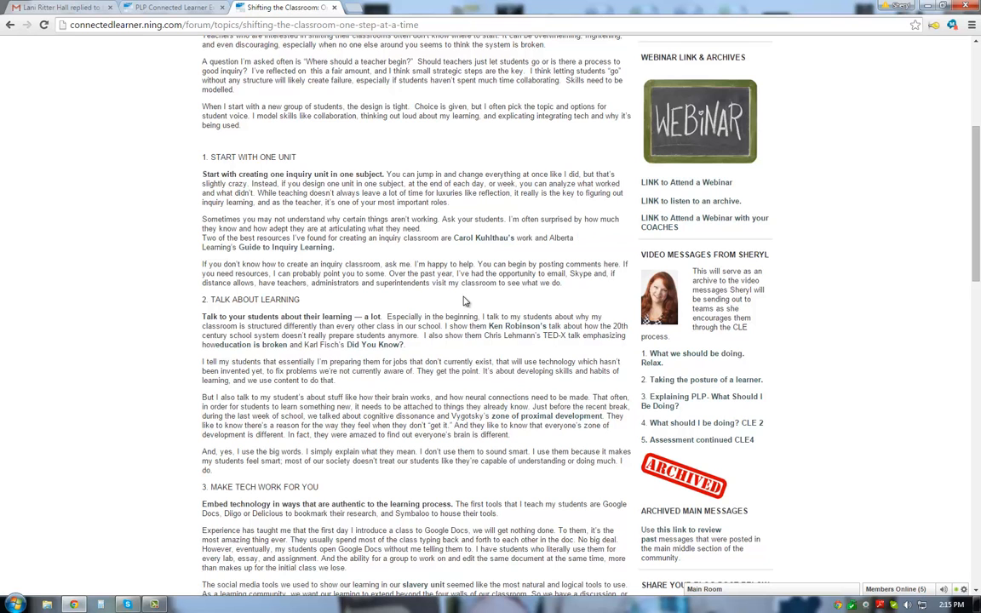
scroll(down, 3)
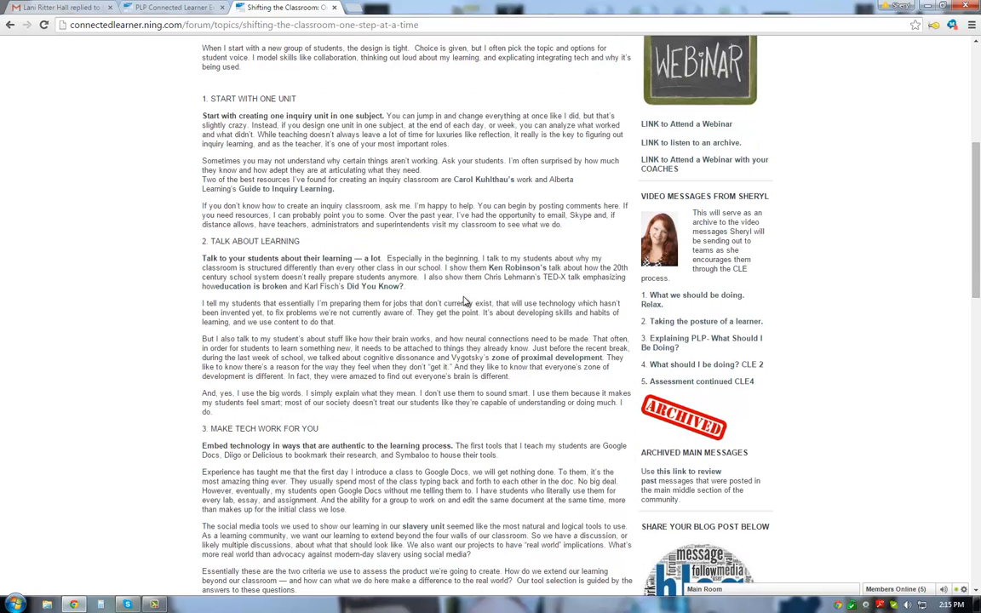
scroll(down, 3)
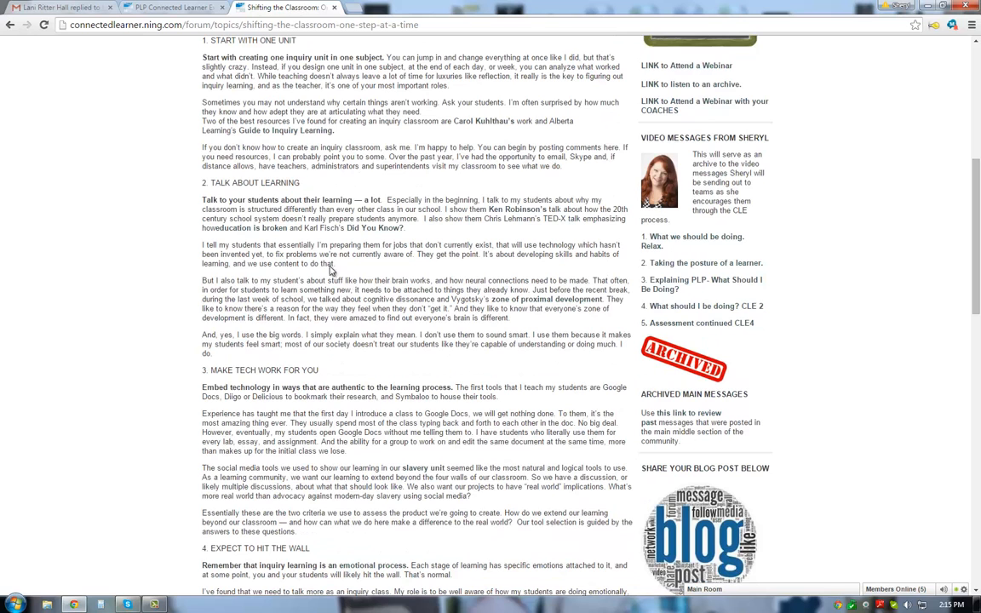
scroll(down, 3)
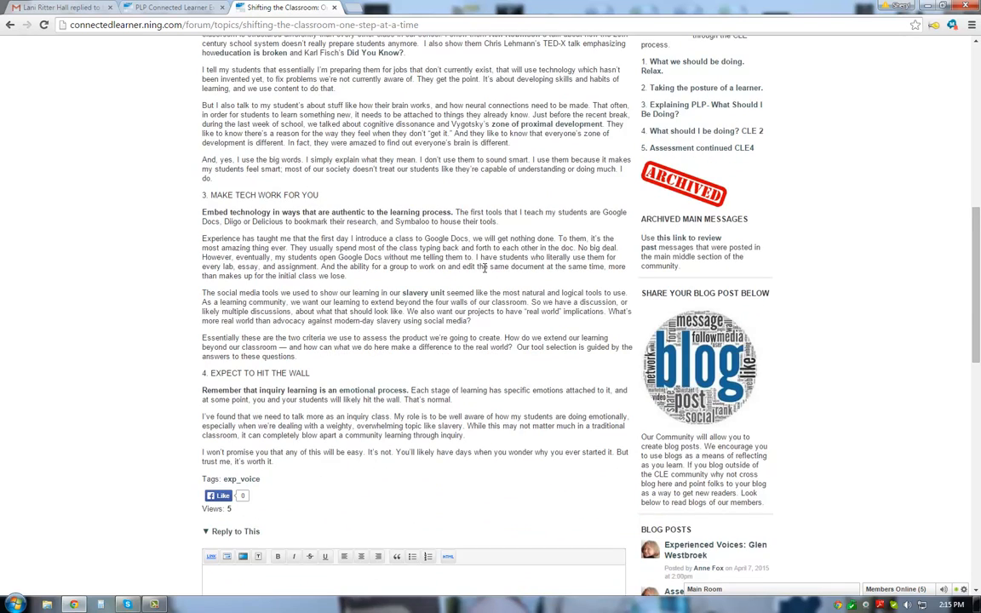
scroll(down, 3)
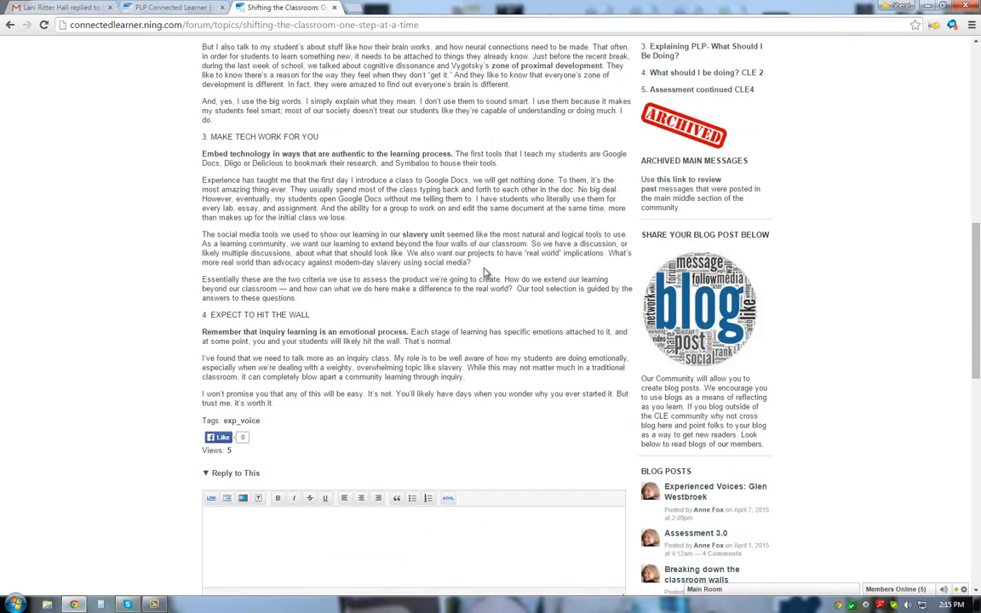
scroll(down, 3)
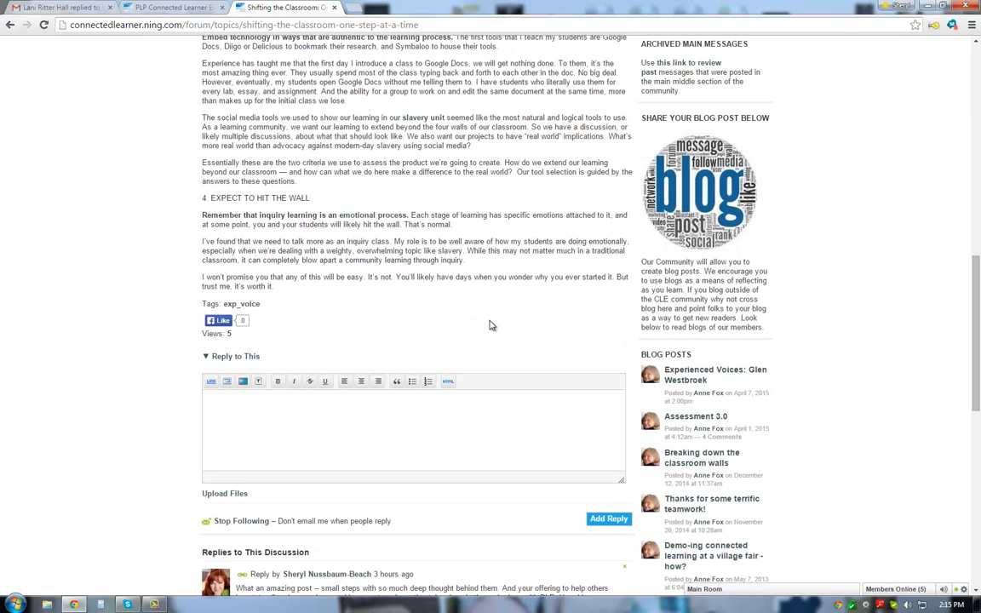
mouse_move(405, 309)
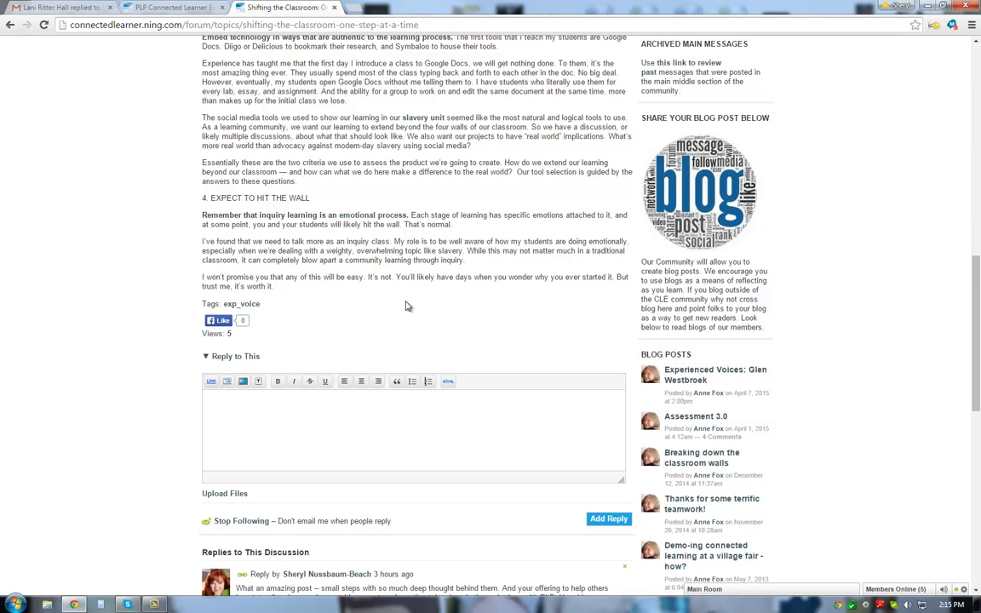
mouse_move(510, 340)
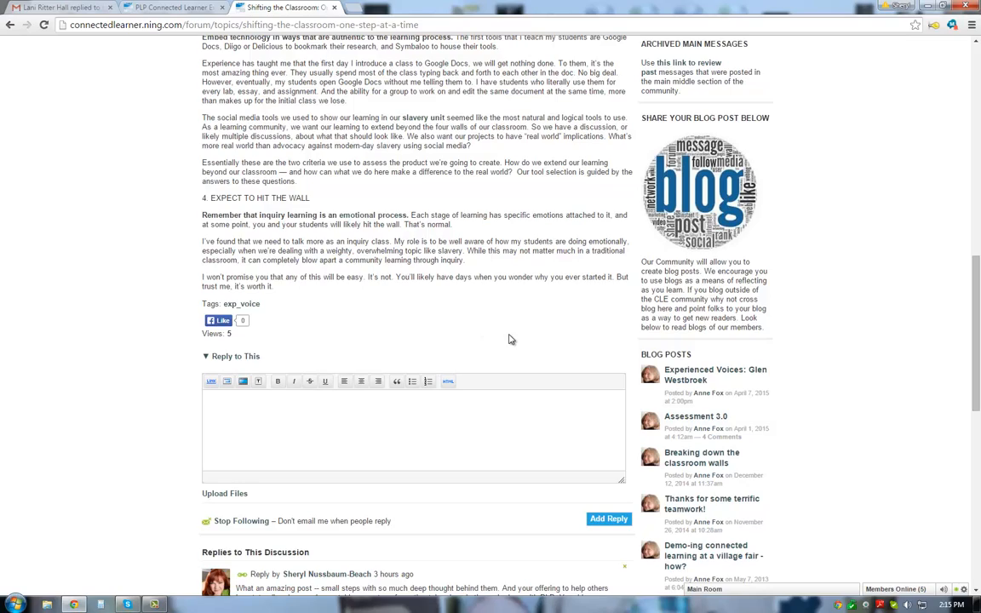
scroll(up, 3)
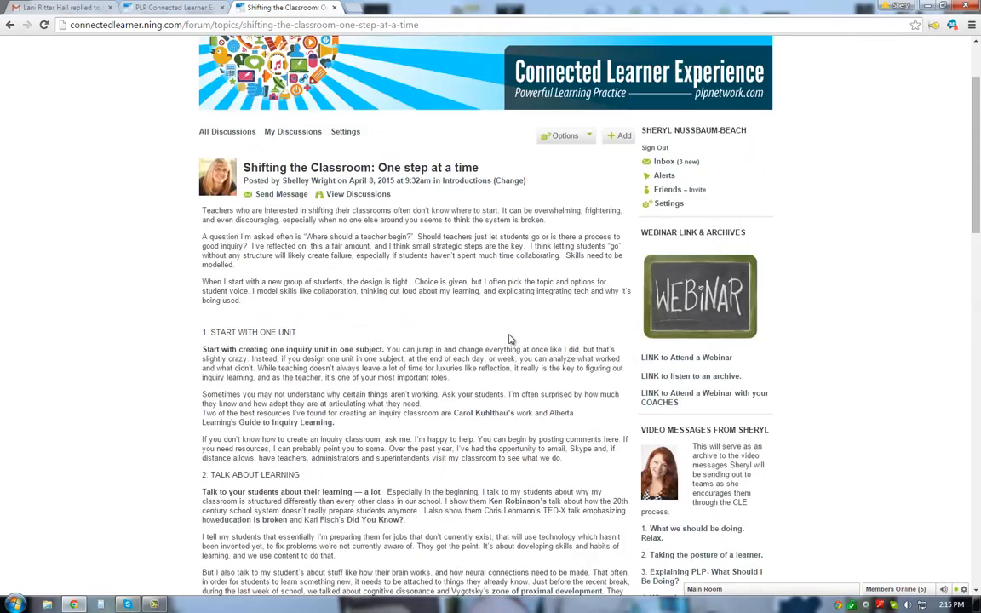
scroll(up, 3)
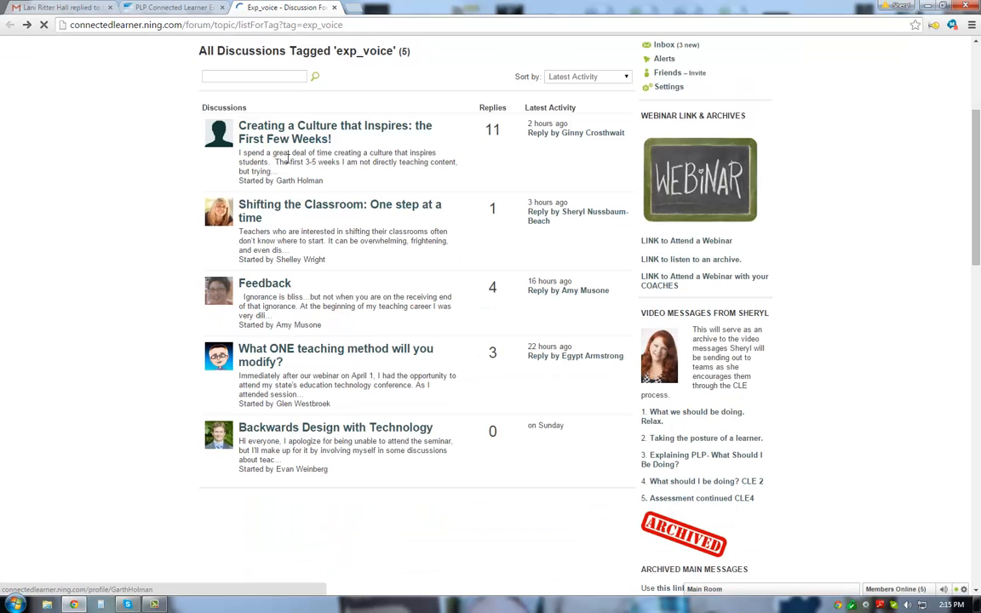
mouse_move(264, 283)
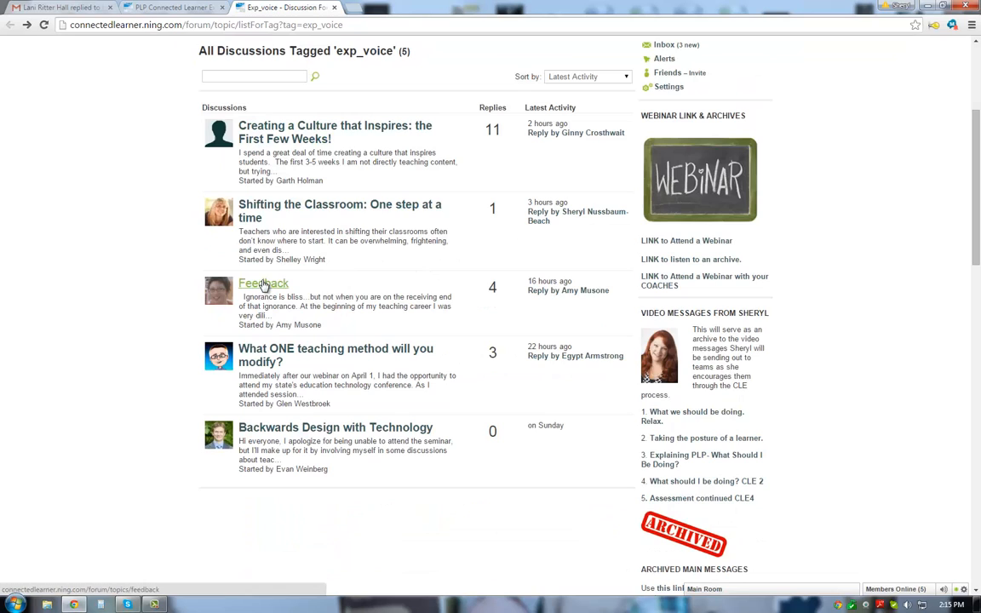
mouse_move(271, 358)
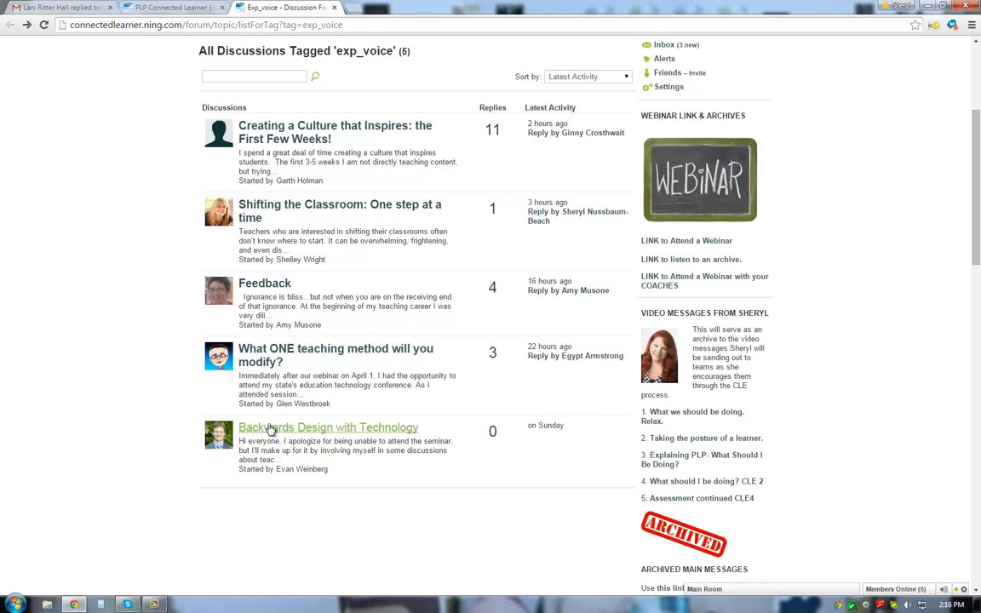
mouse_move(348, 432)
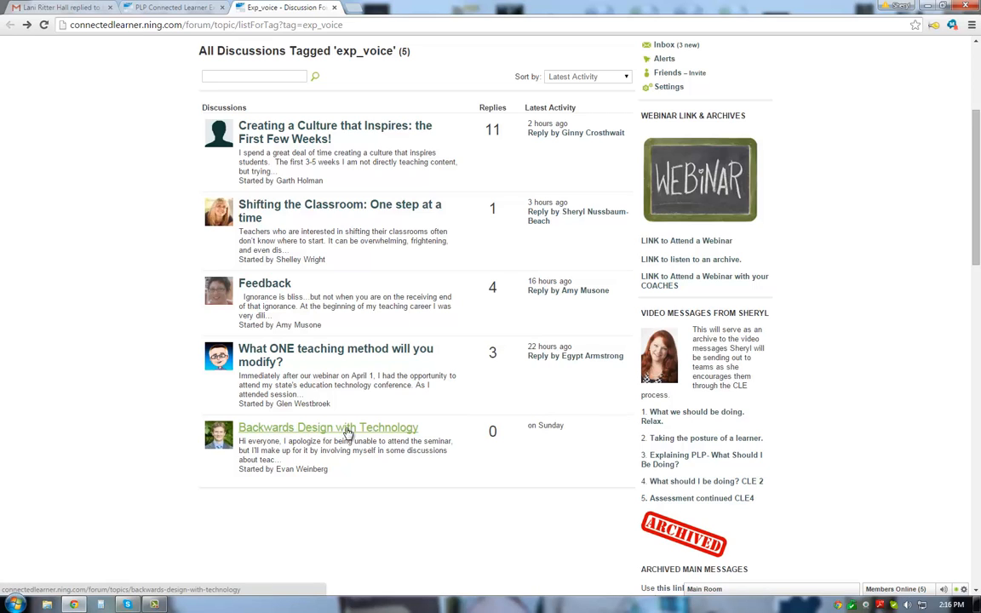
- Scroll down and back up over the All Discussions Tagged 'exp_voice' list
scroll(down, 3)
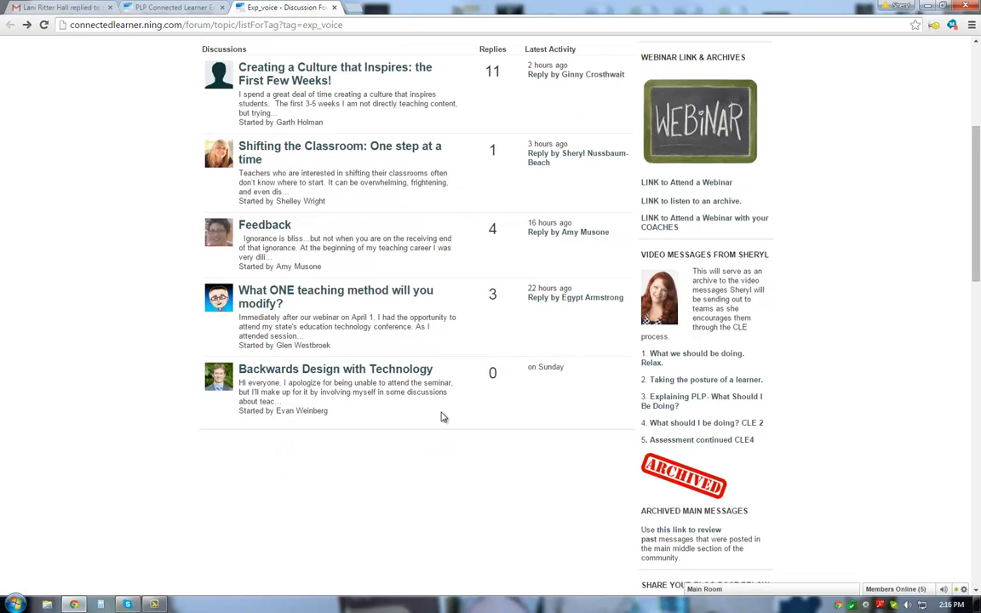
mouse_move(180, 298)
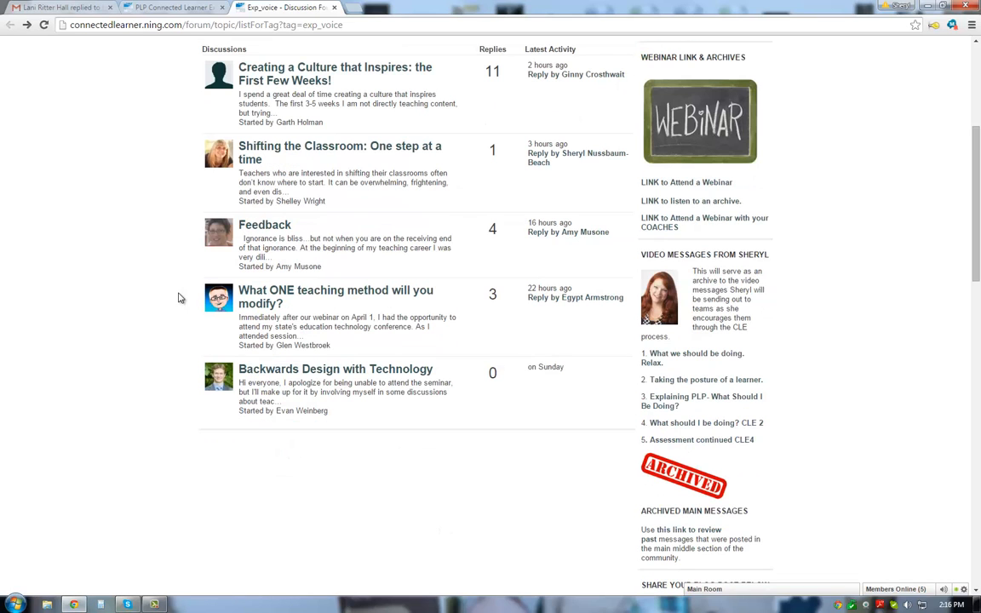
mouse_move(204, 331)
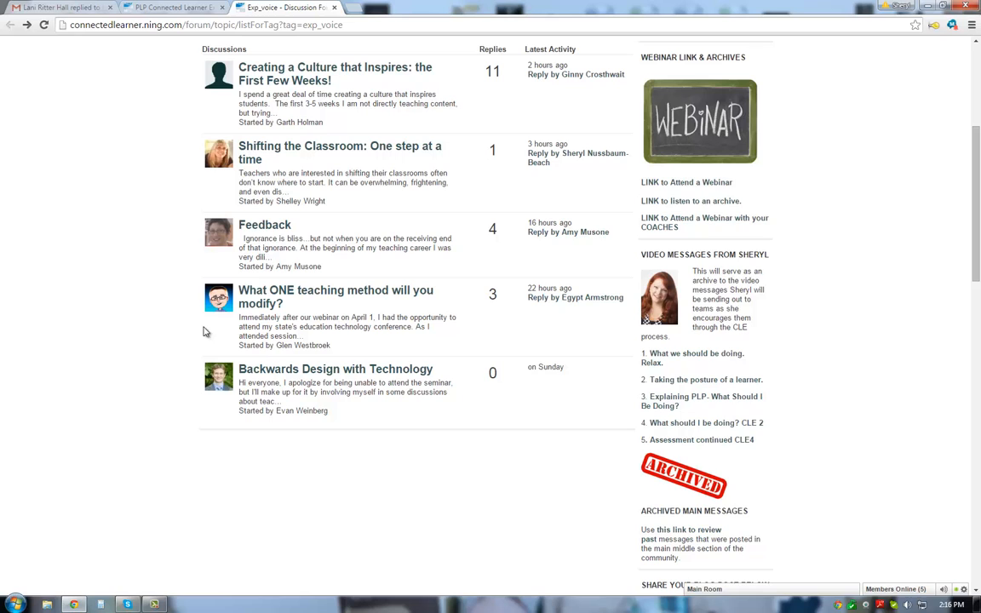
mouse_move(213, 219)
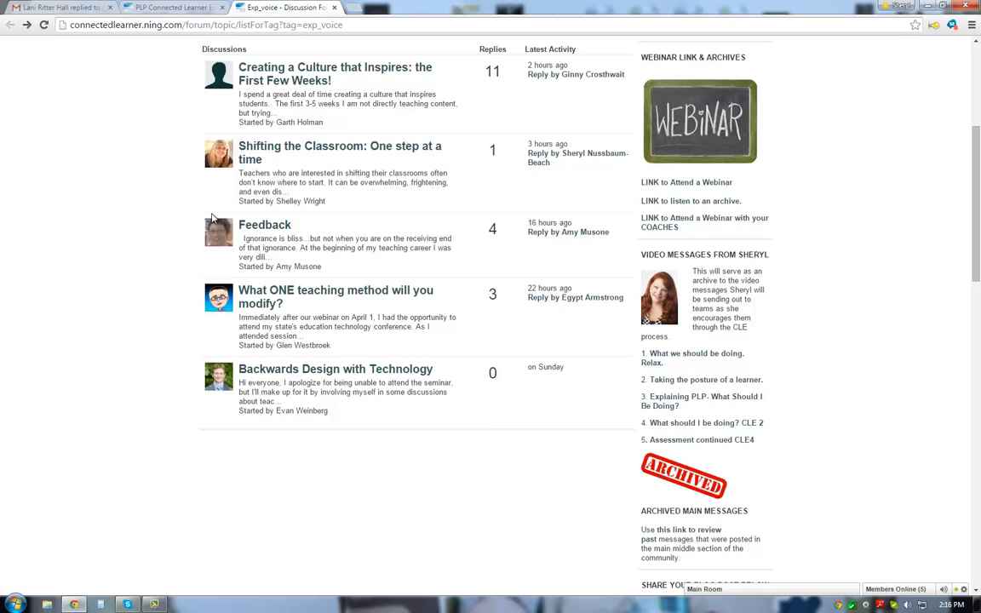
mouse_move(212, 168)
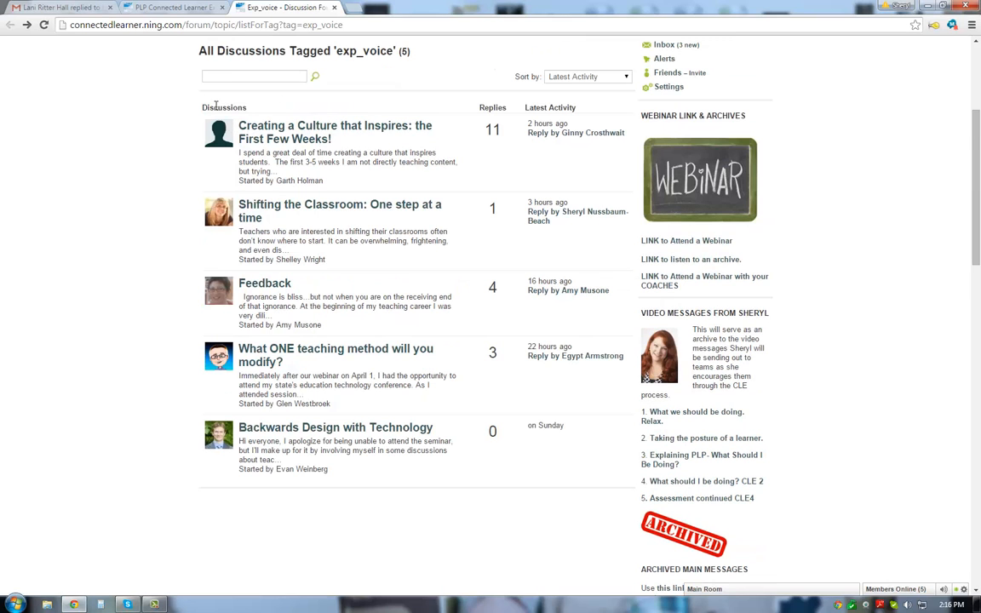
mouse_move(156, 176)
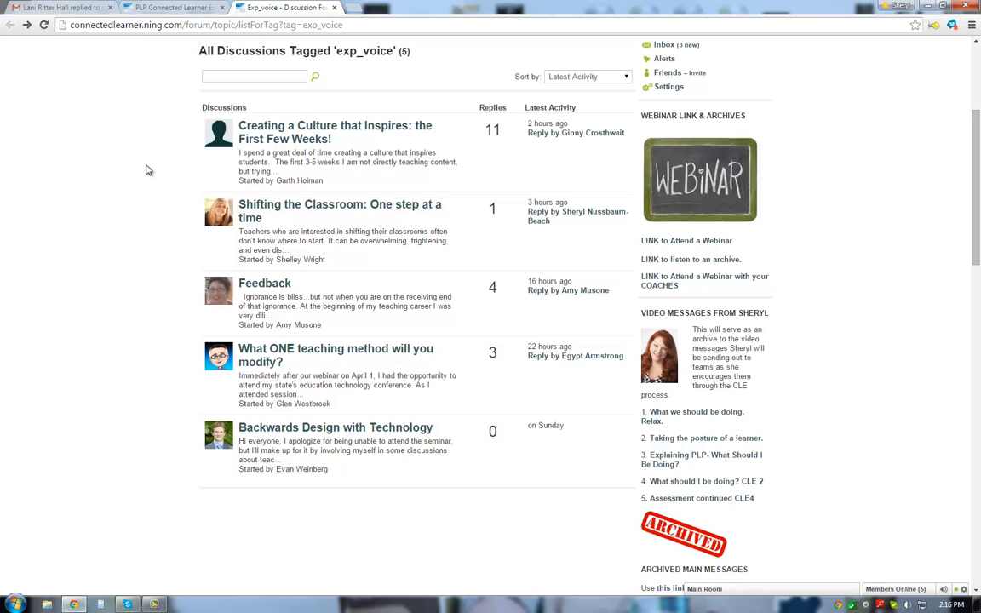
scroll(up, 3)
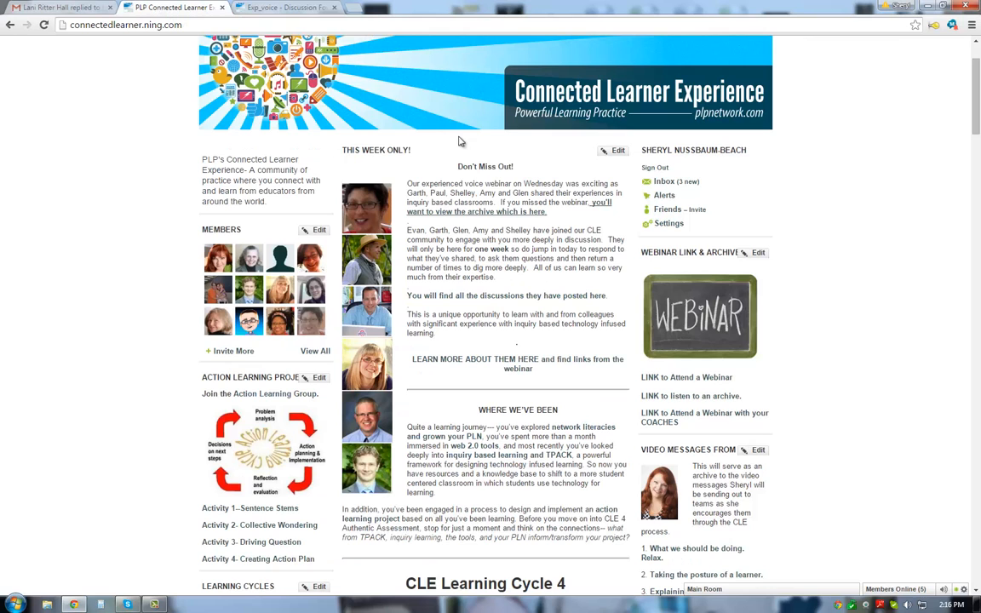
scroll(down, 3)
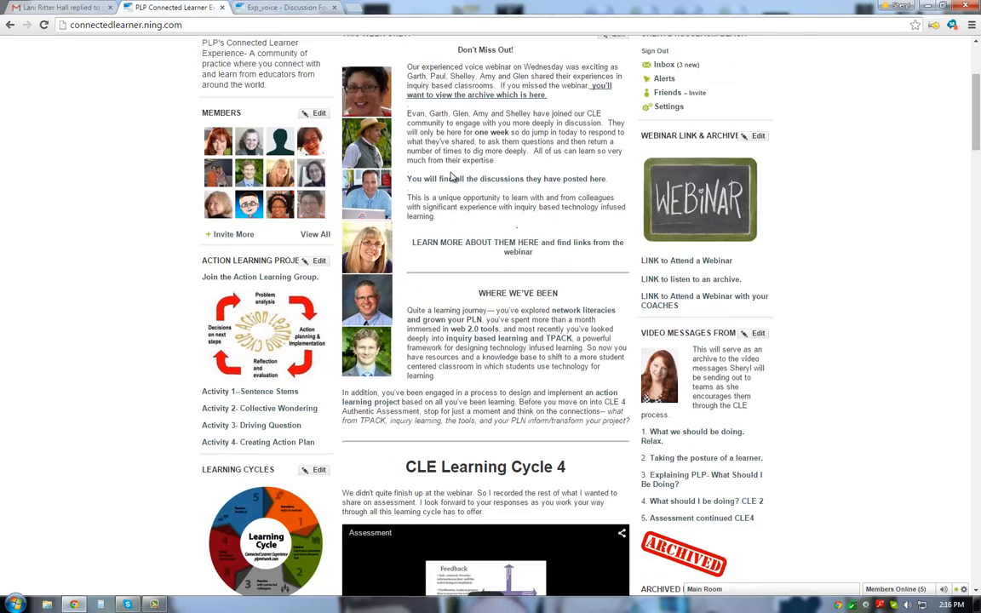
scroll(down, 3)
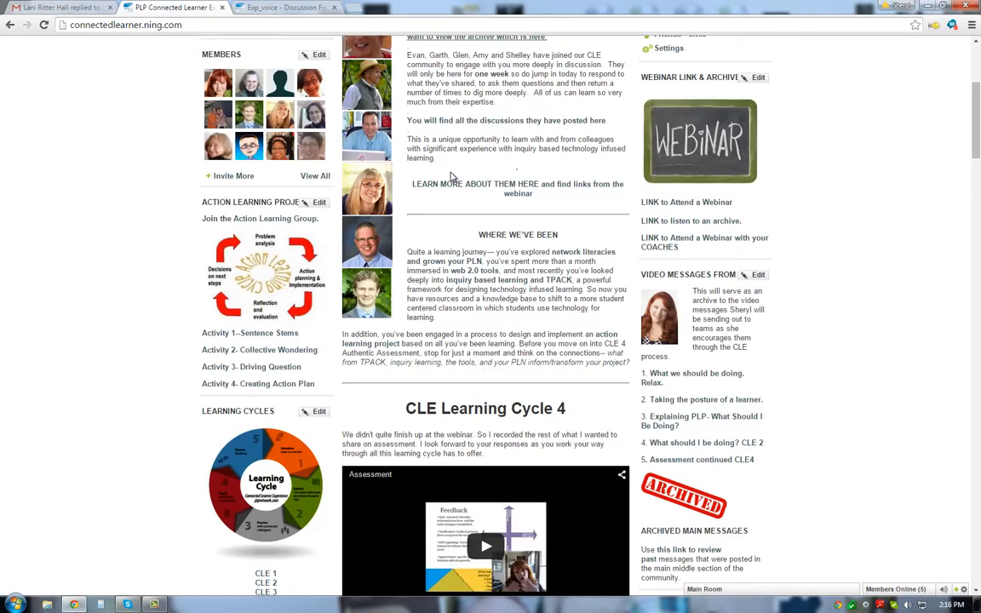
scroll(down, 3)
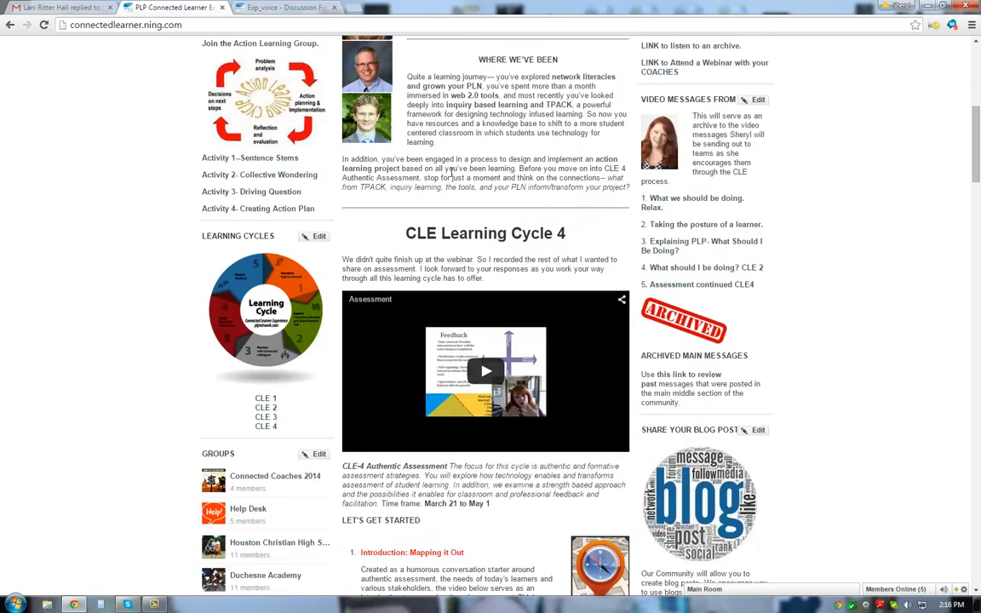
scroll(down, 3)
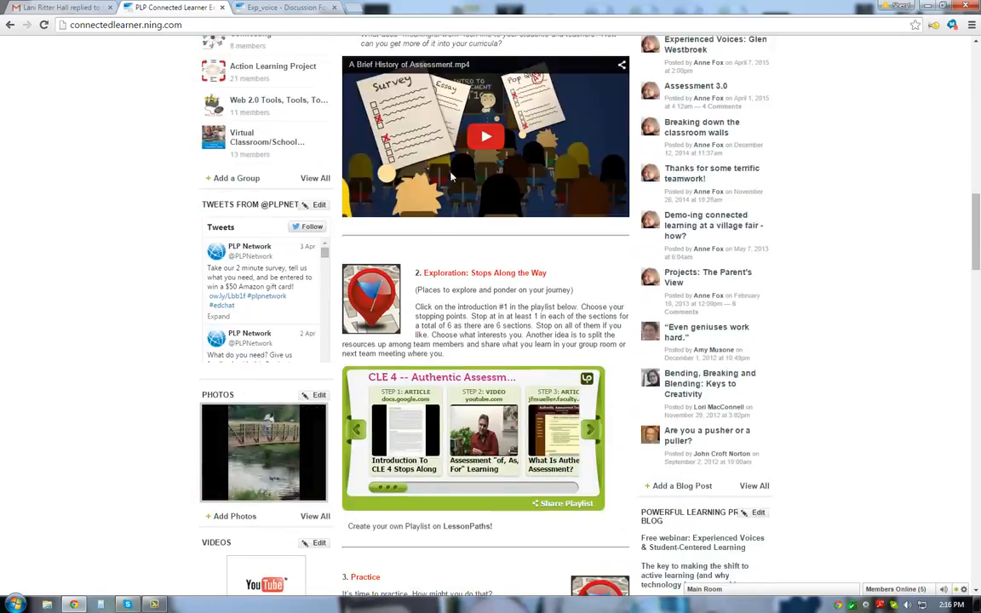
scroll(down, 3)
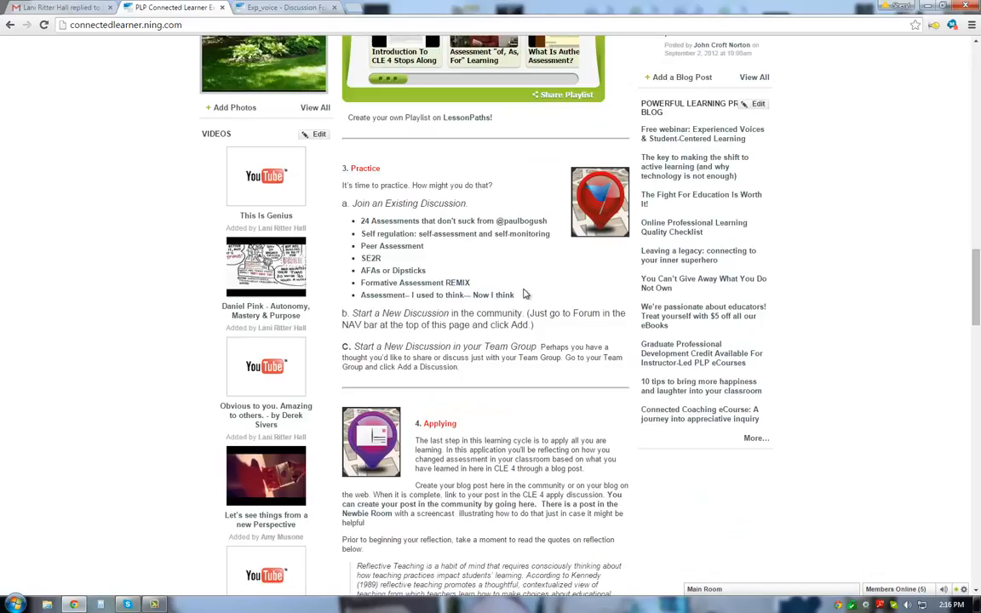
scroll(down, 3)
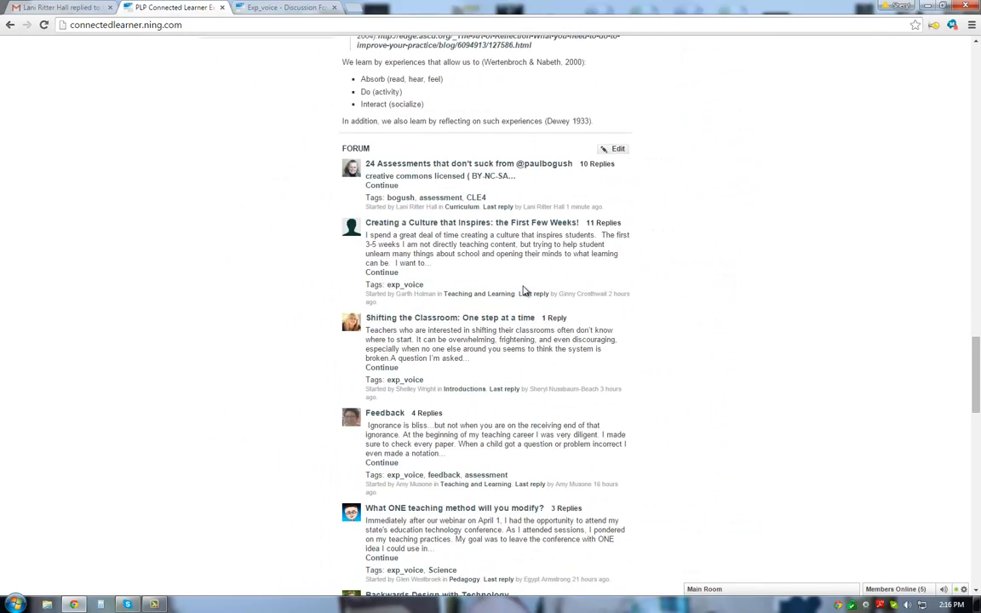
scroll(down, 3)
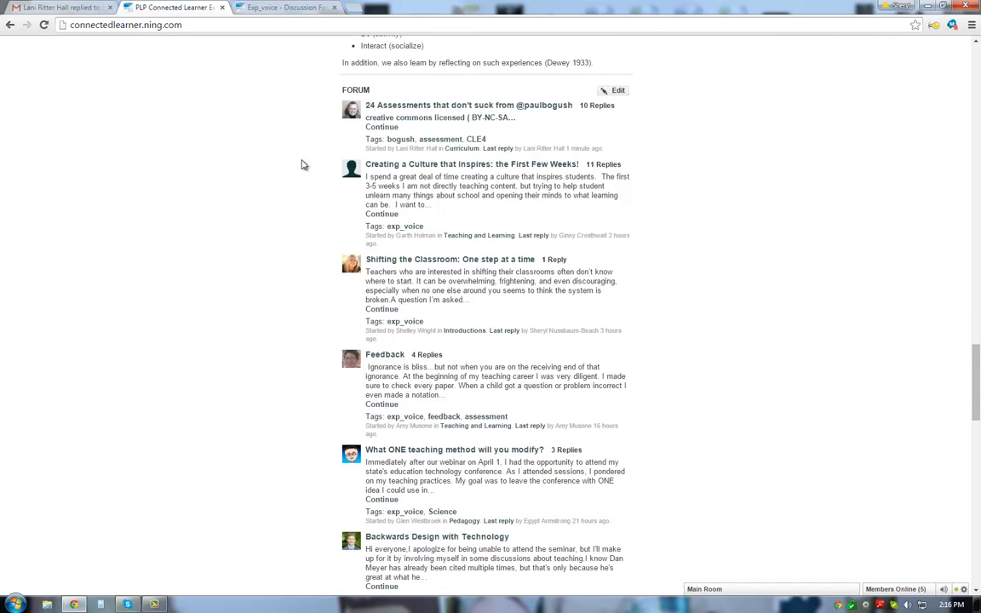
mouse_move(697, 398)
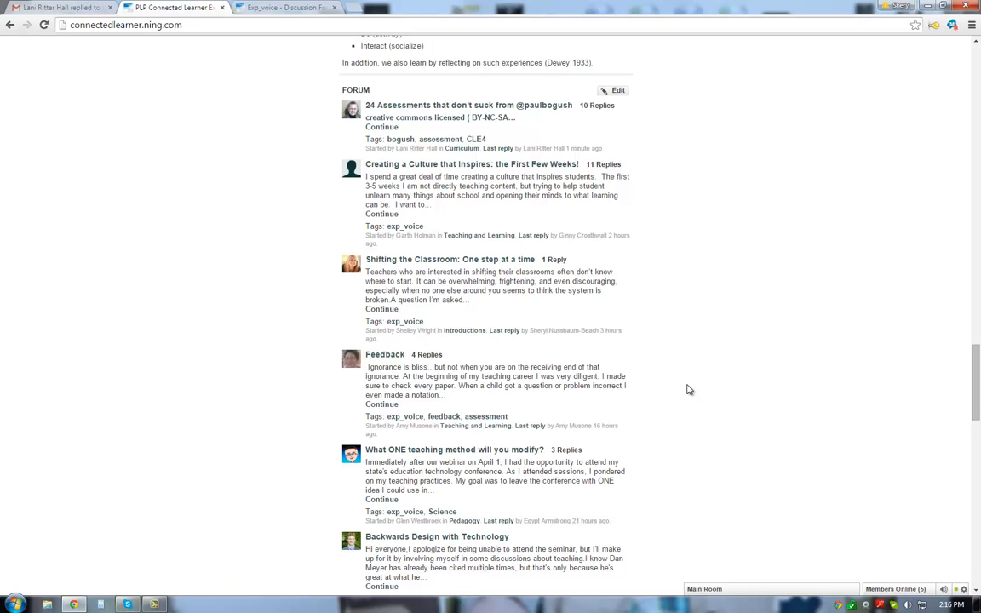
scroll(down, 3)
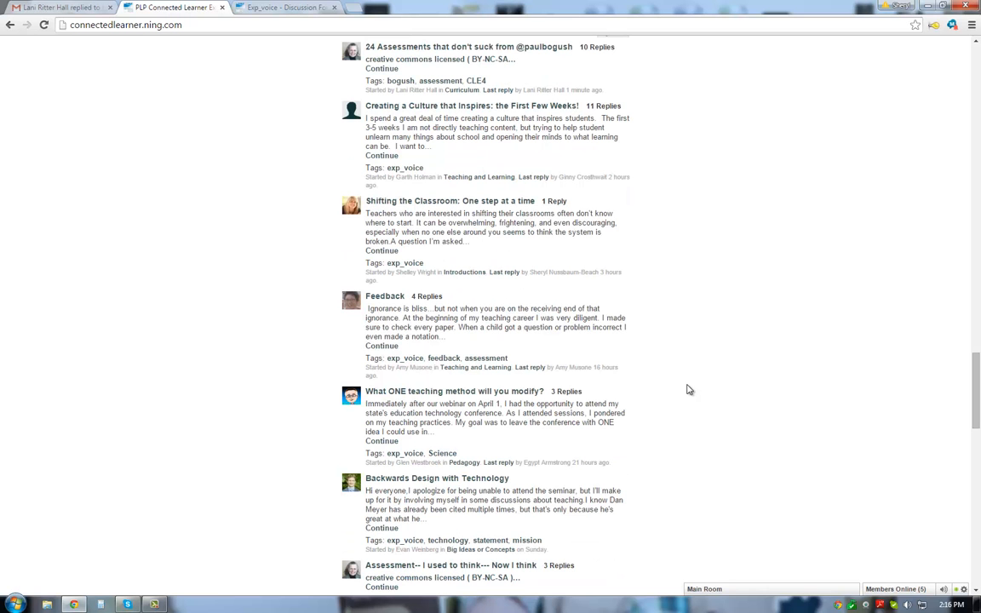
scroll(down, 3)
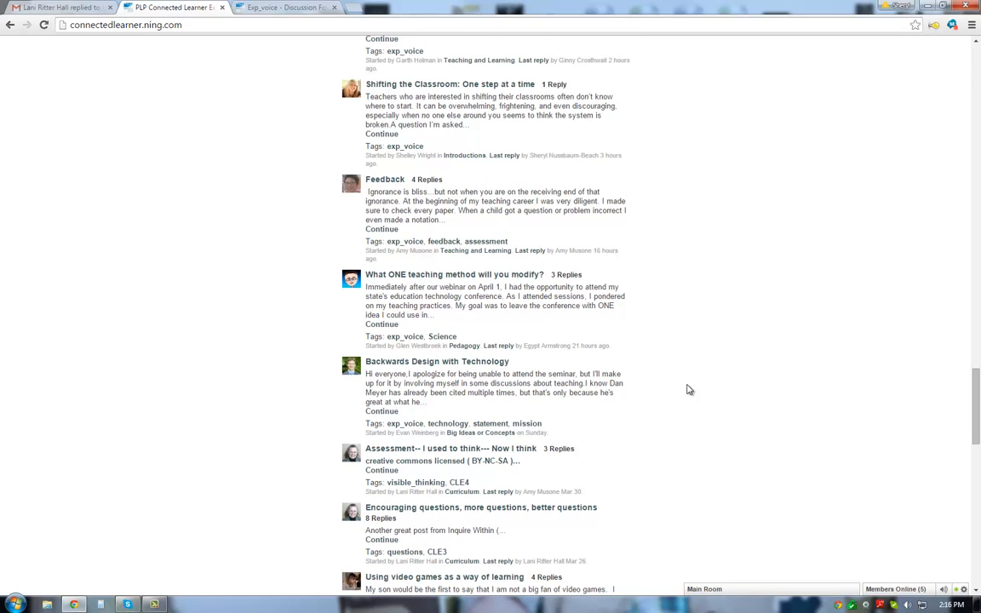
scroll(down, 3)
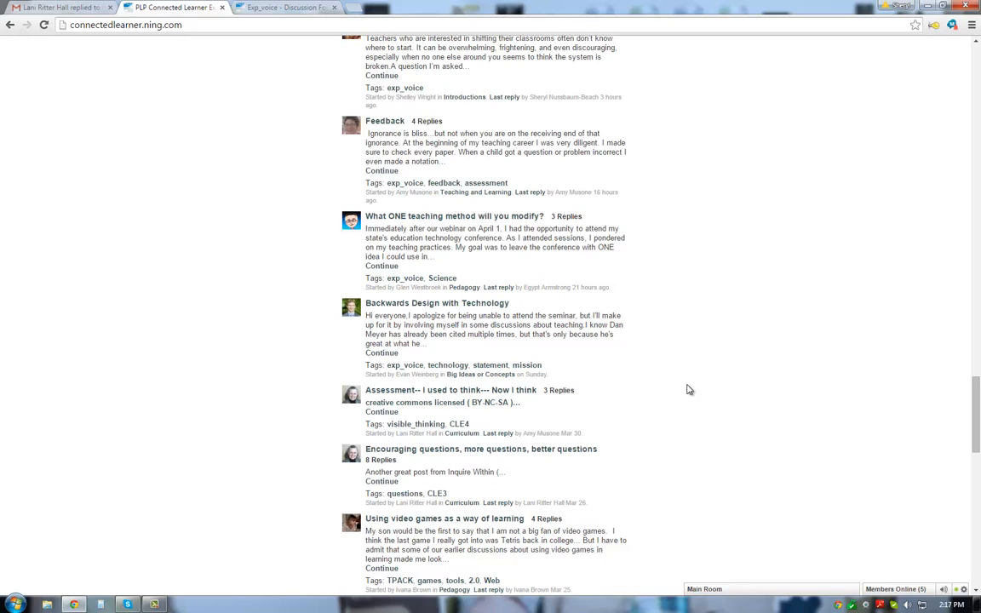
scroll(down, 3)
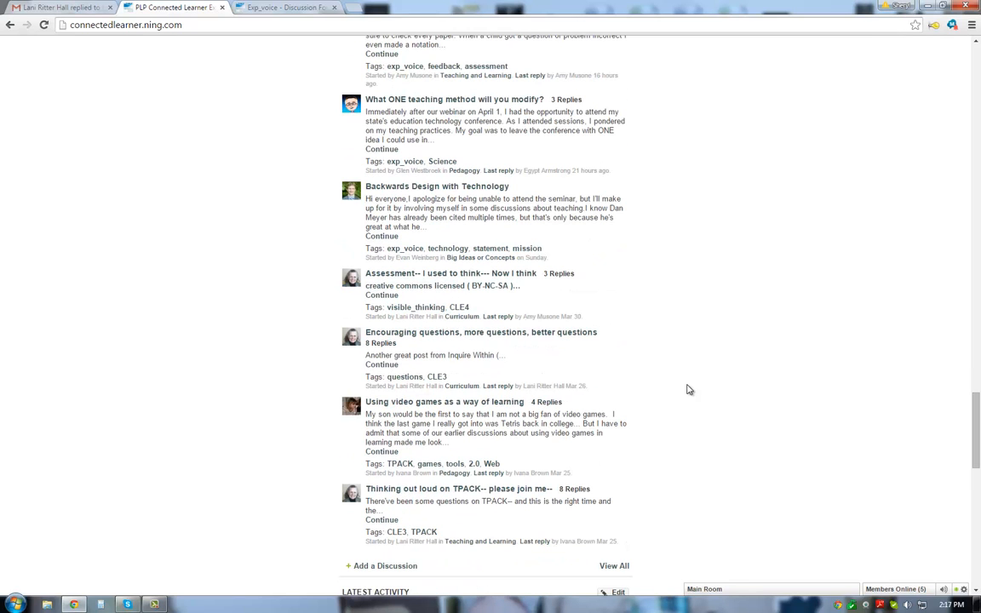
mouse_move(659, 397)
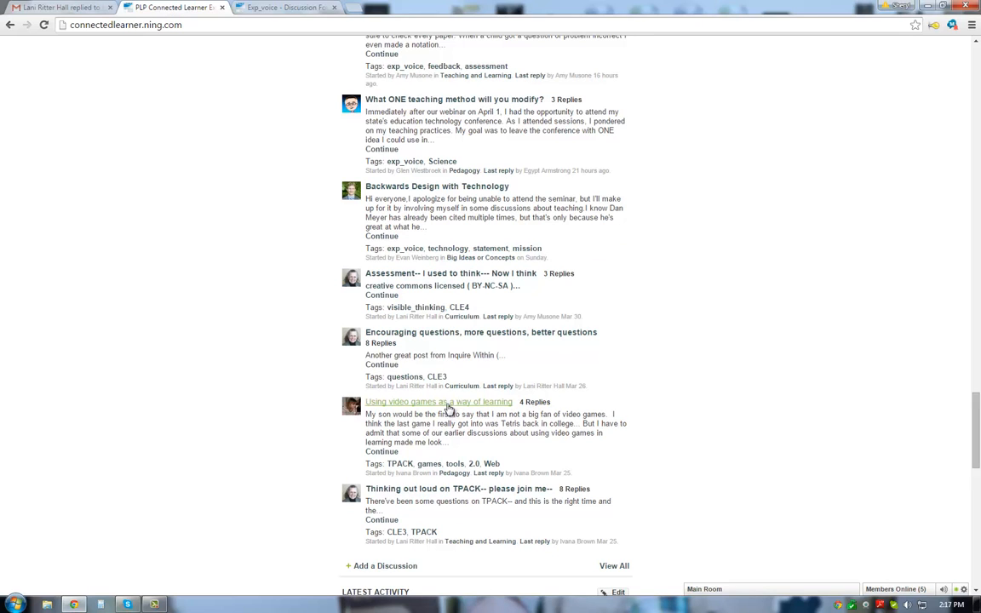
mouse_move(447, 402)
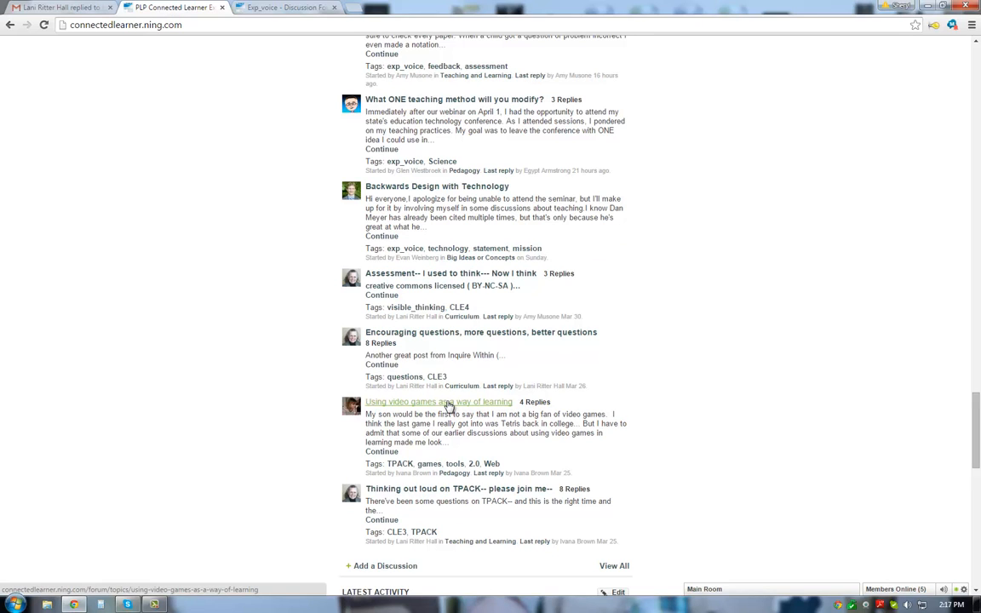
- Open 'Using video games as a way of learning', scroll through its replies, then back up
click(437, 401)
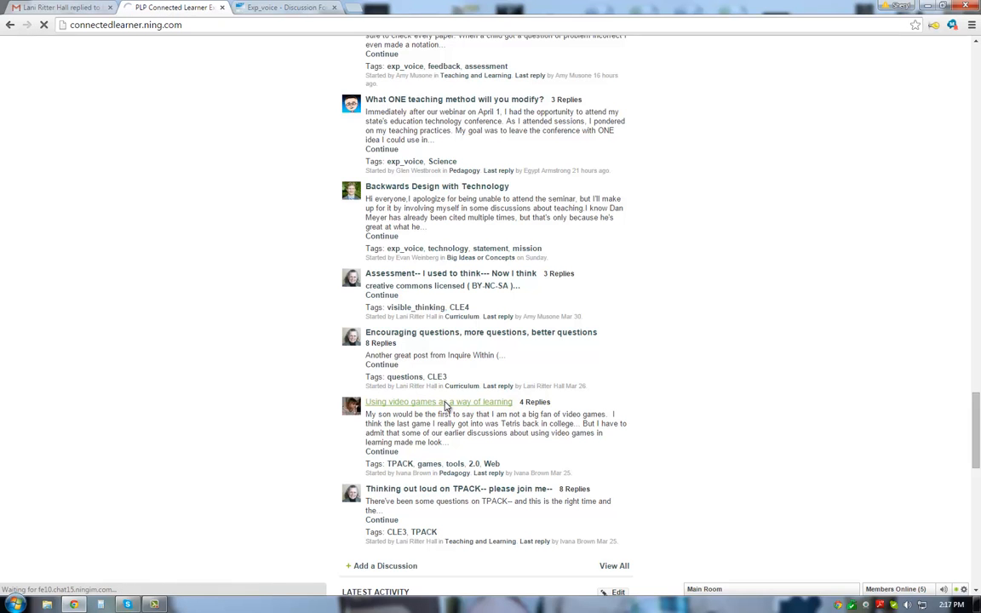
click(438, 401)
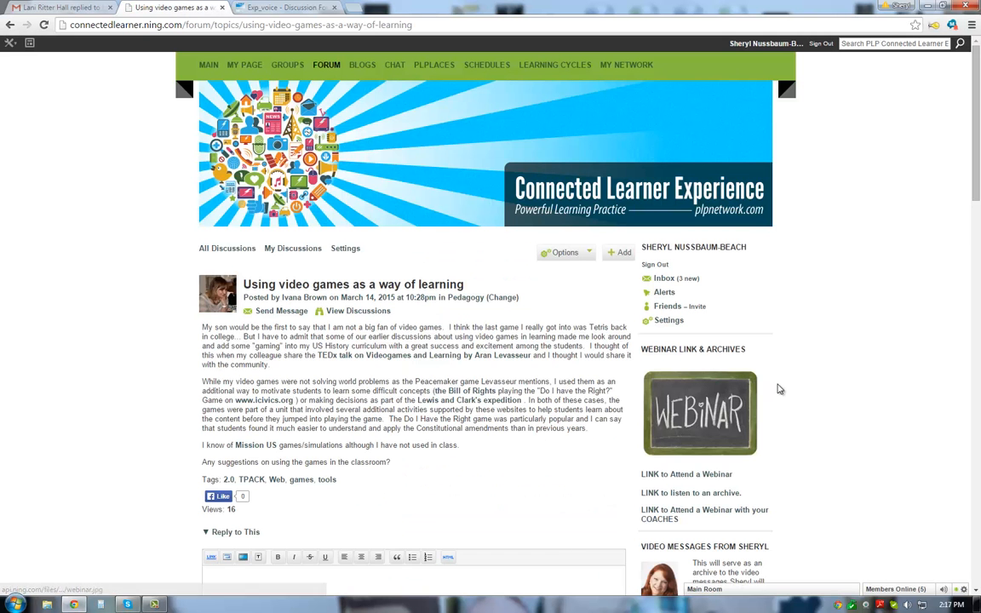
scroll(down, 3)
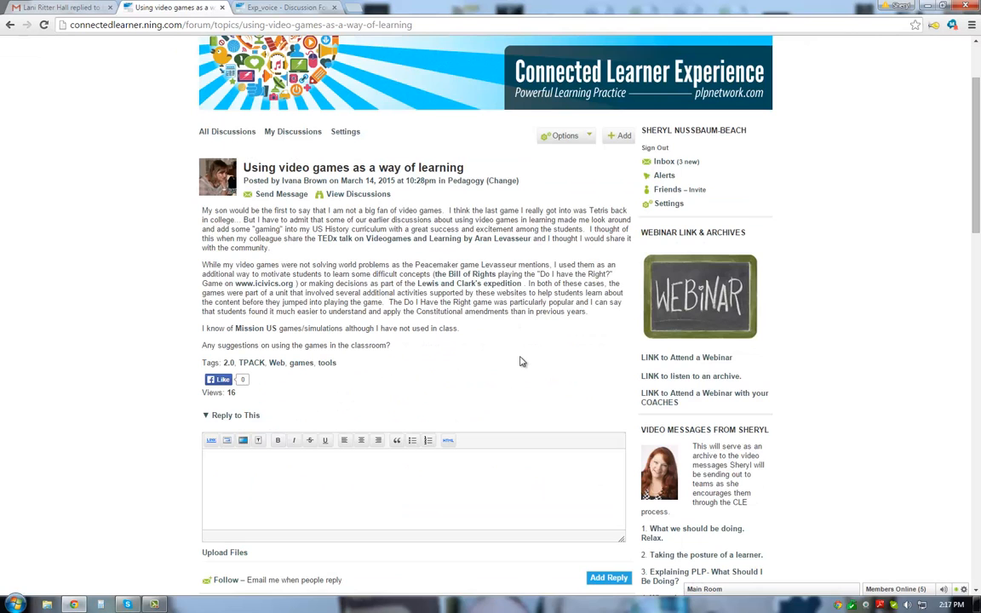
scroll(down, 3)
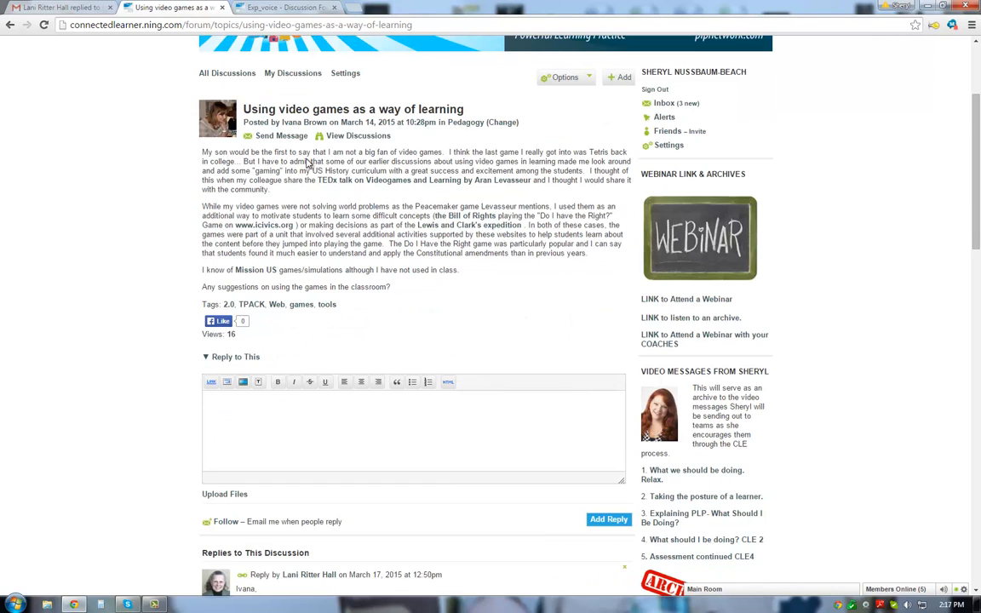
scroll(down, 3)
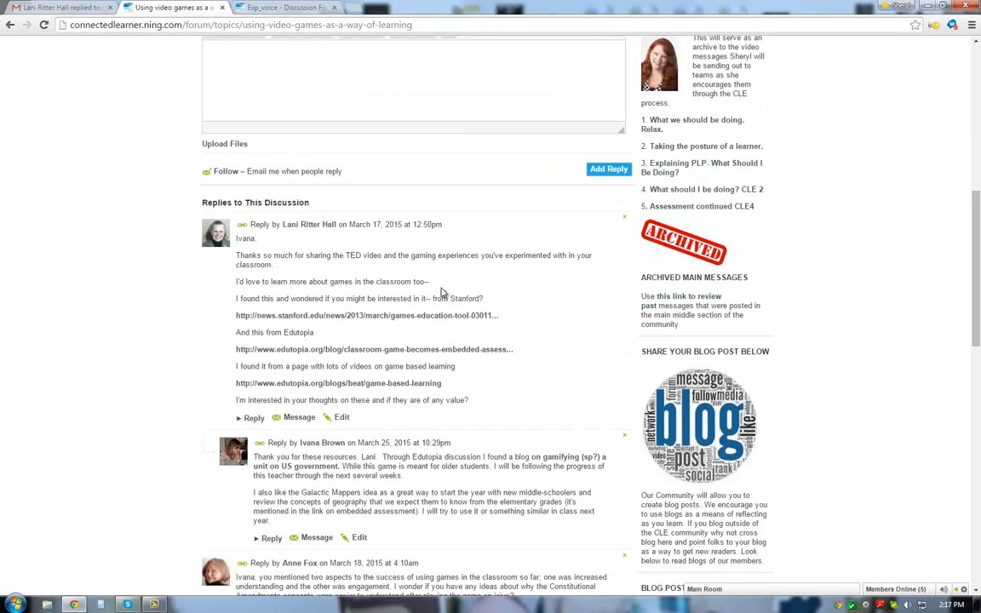
scroll(down, 3)
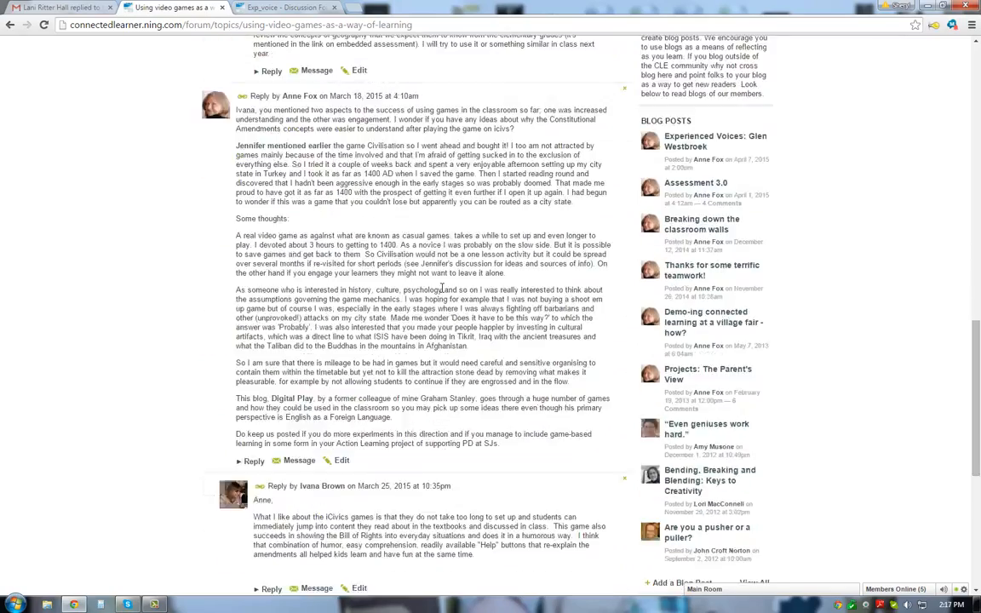
scroll(up, 3)
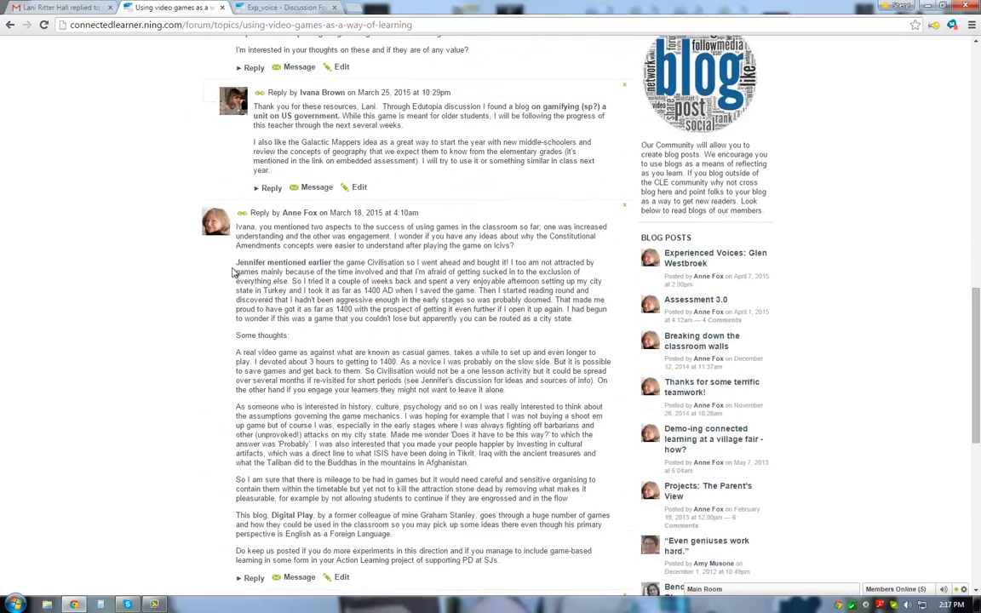
scroll(up, 3)
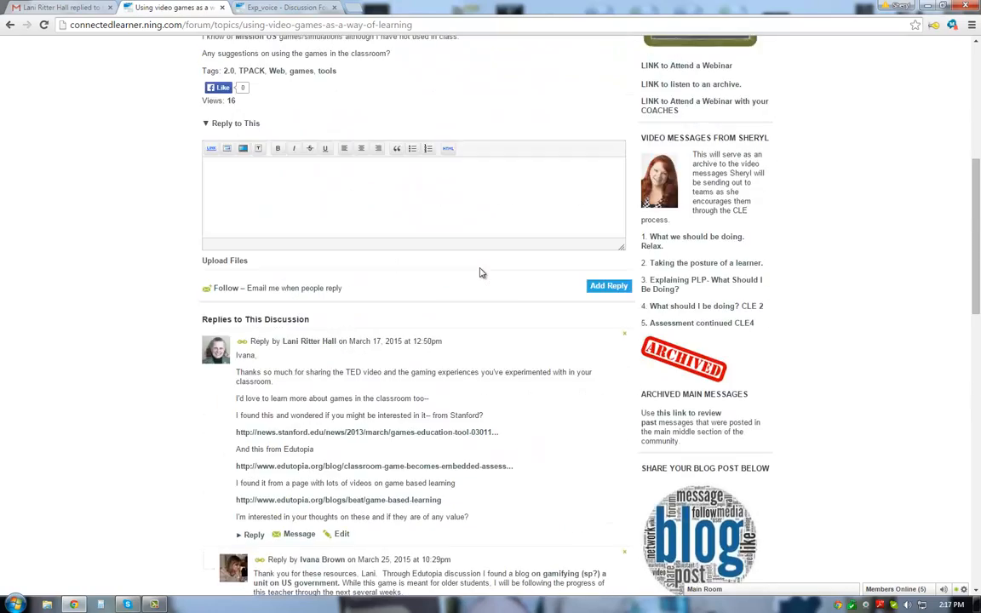
scroll(up, 3)
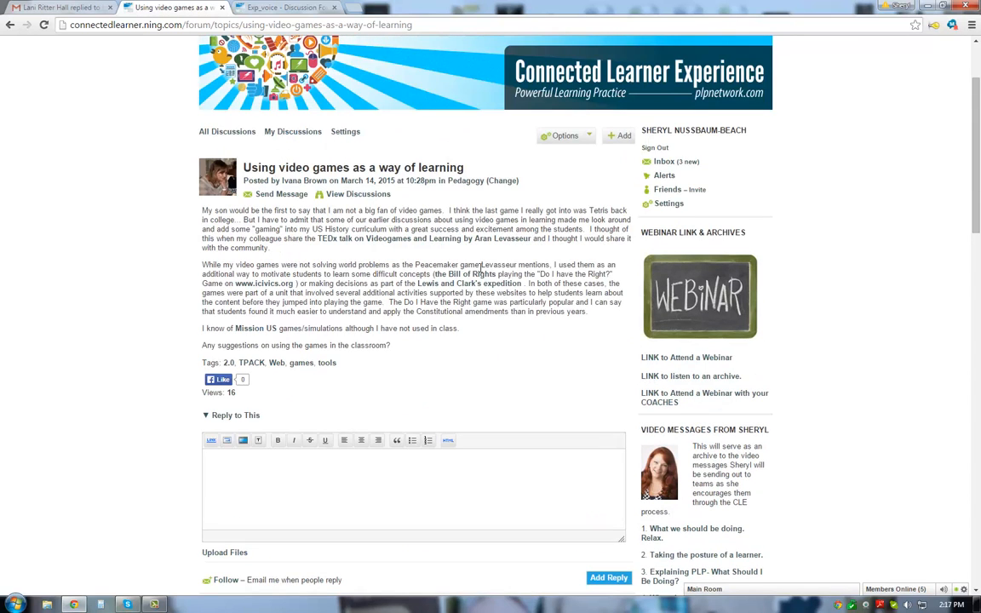
mouse_move(515, 393)
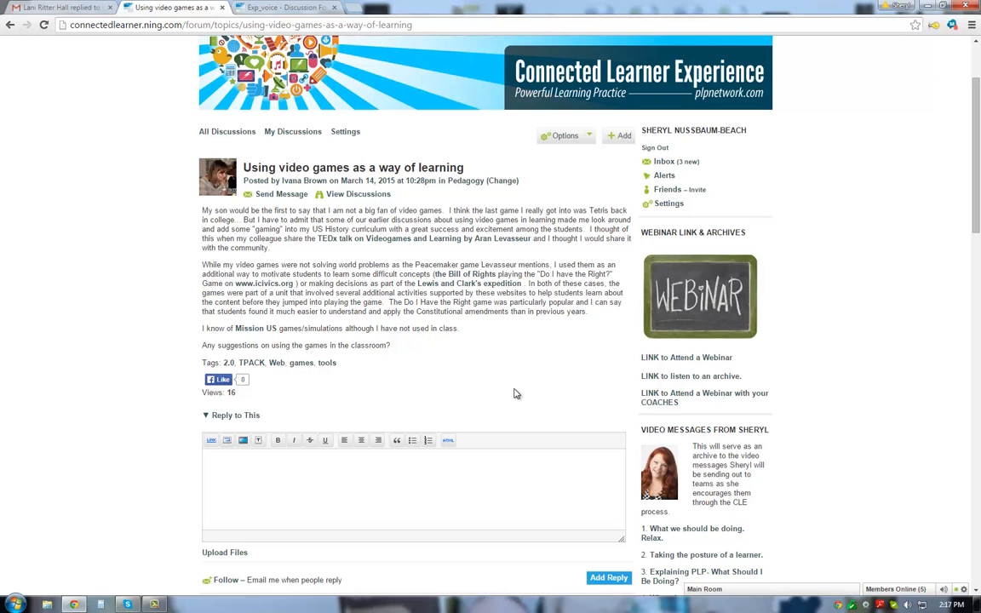
scroll(up, 3)
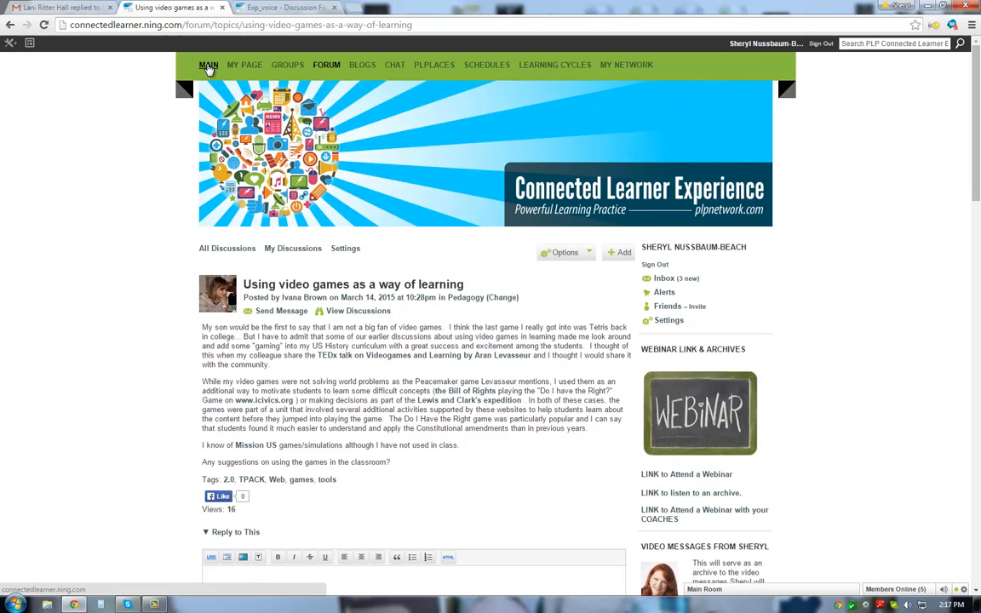
- Use the MAIN link in the green navigation bar to head back home
click(209, 64)
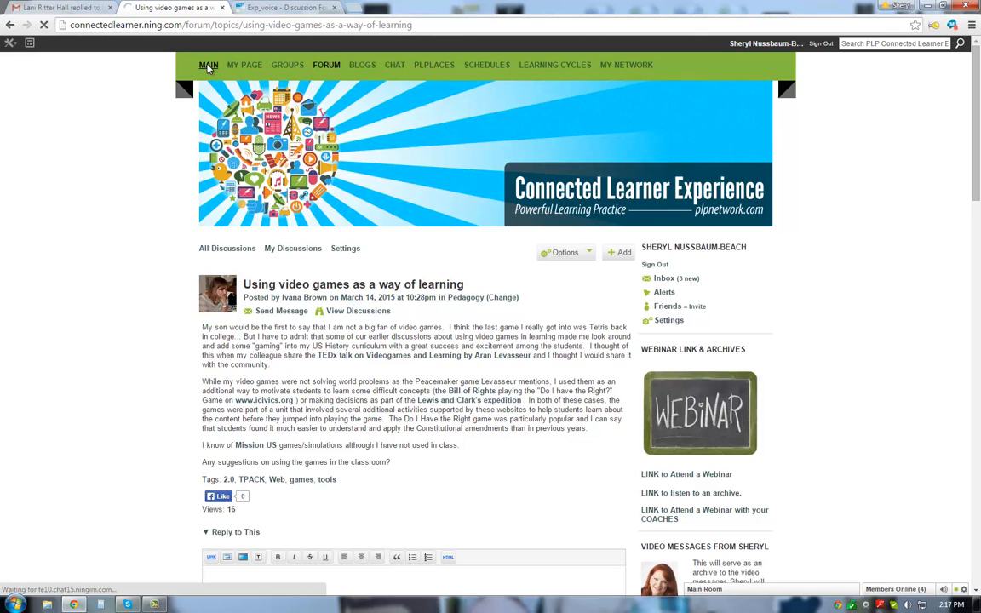
click(208, 64)
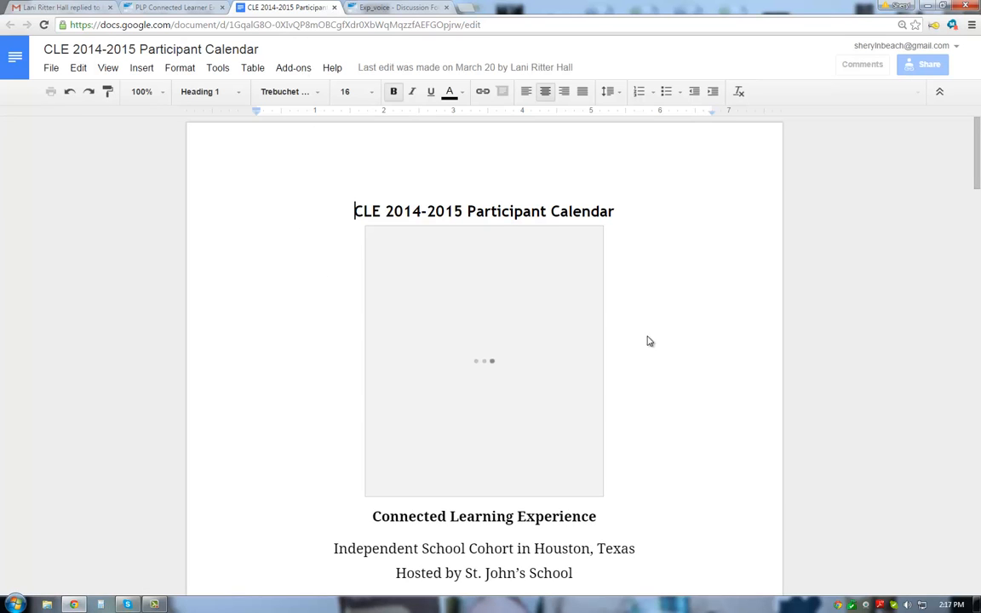
- Scroll the Participant Calendar to the April and May rows, then return to the community page
scroll(down, 3)
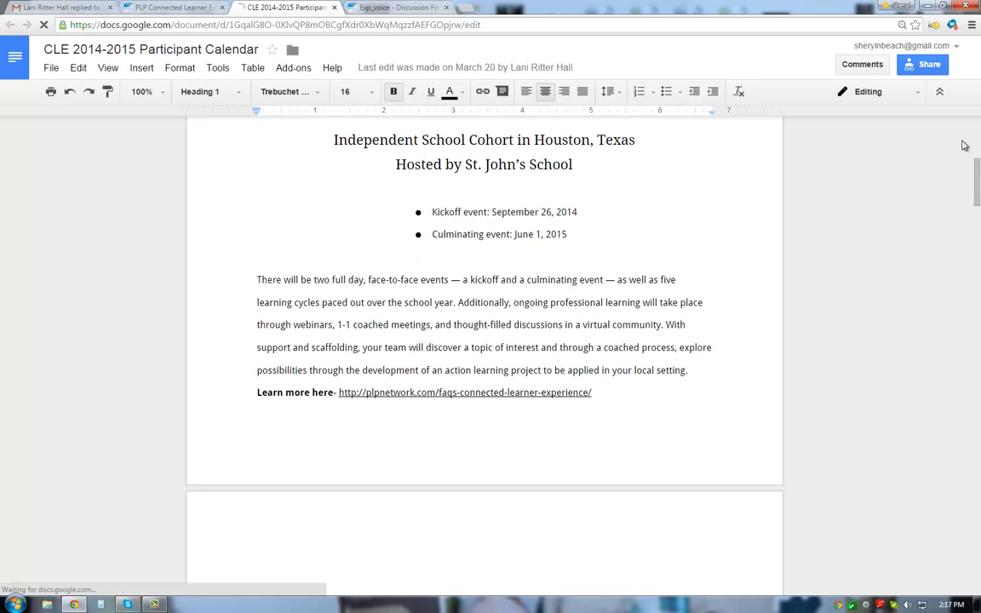
scroll(down, 3)
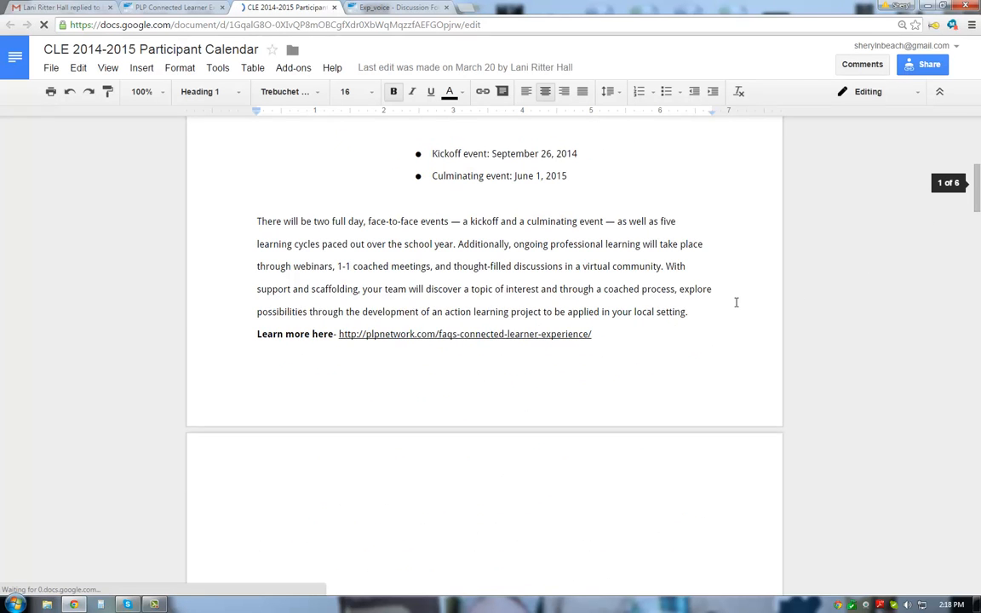
scroll(down, 3)
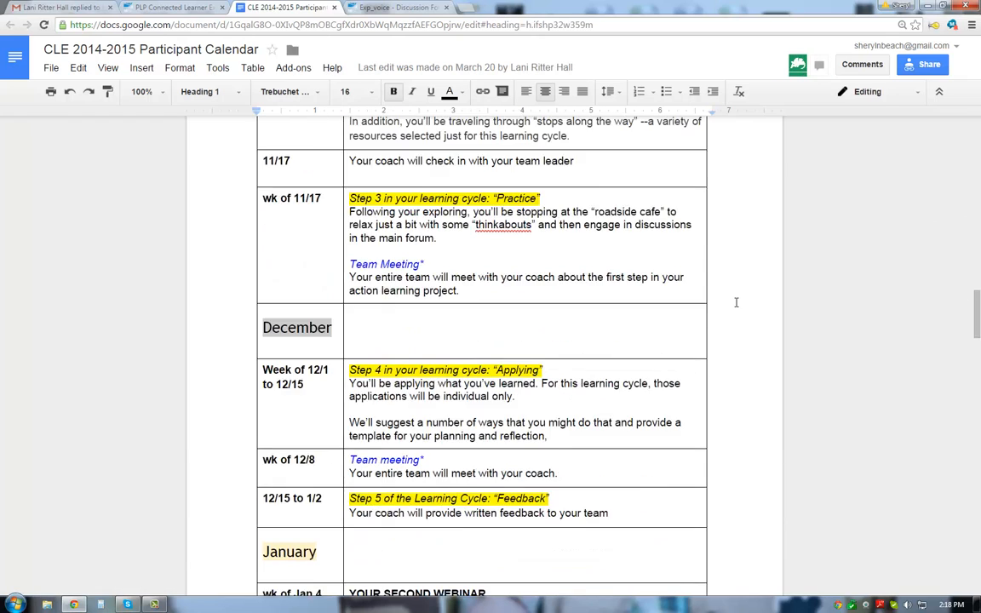
scroll(down, 3)
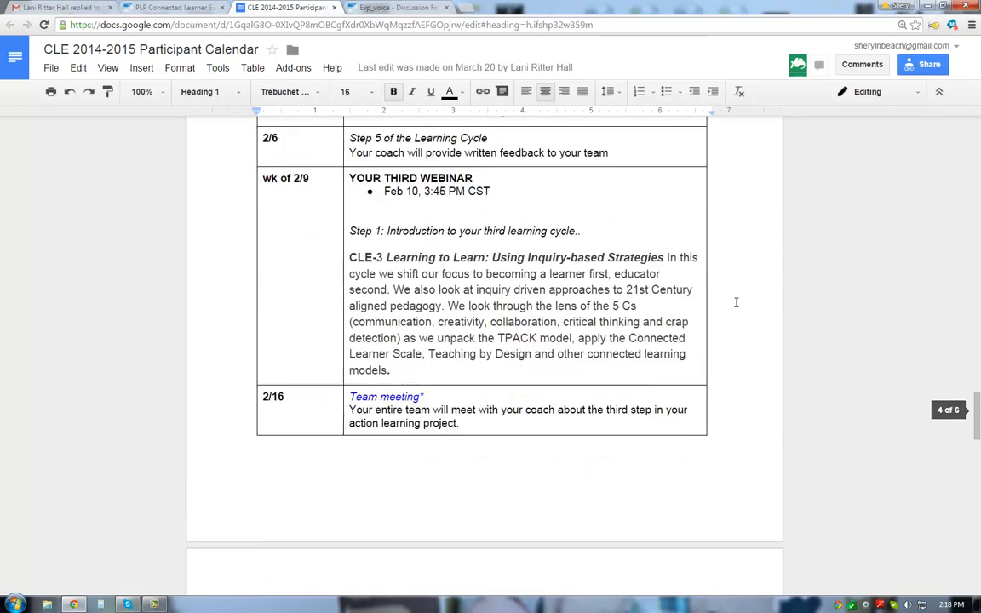
scroll(down, 3)
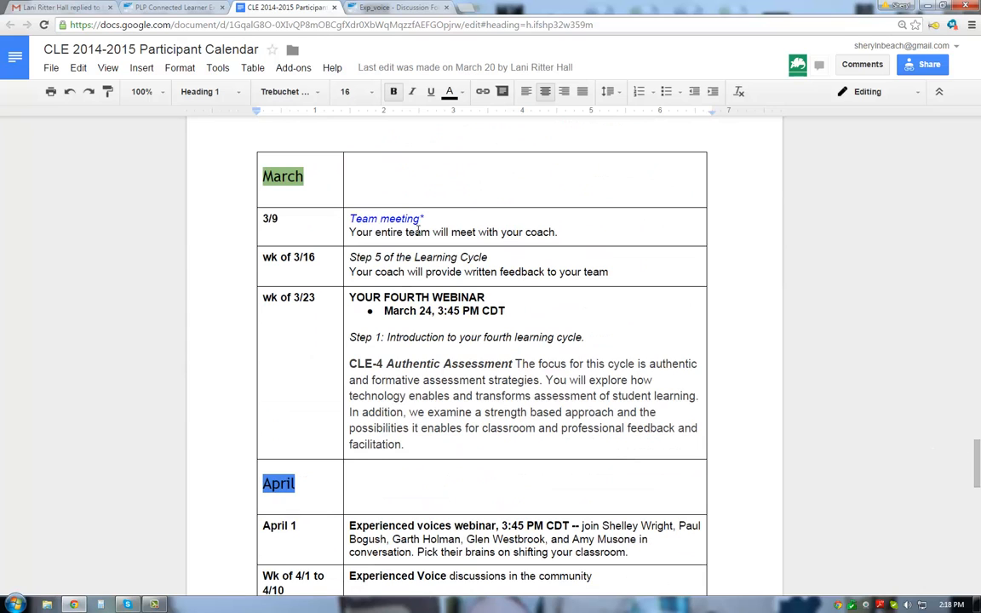
scroll(down, 3)
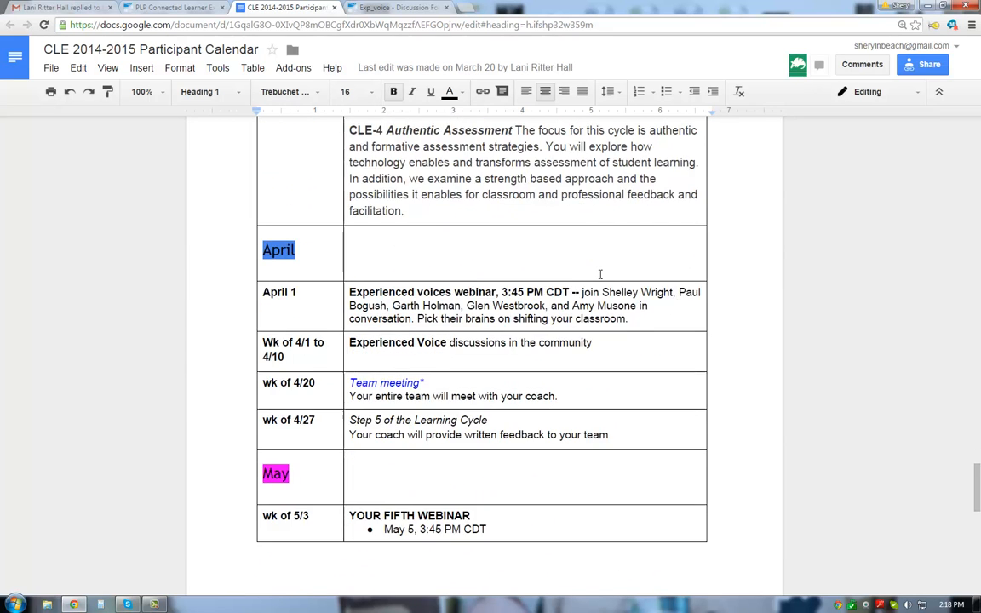
scroll(down, 3)
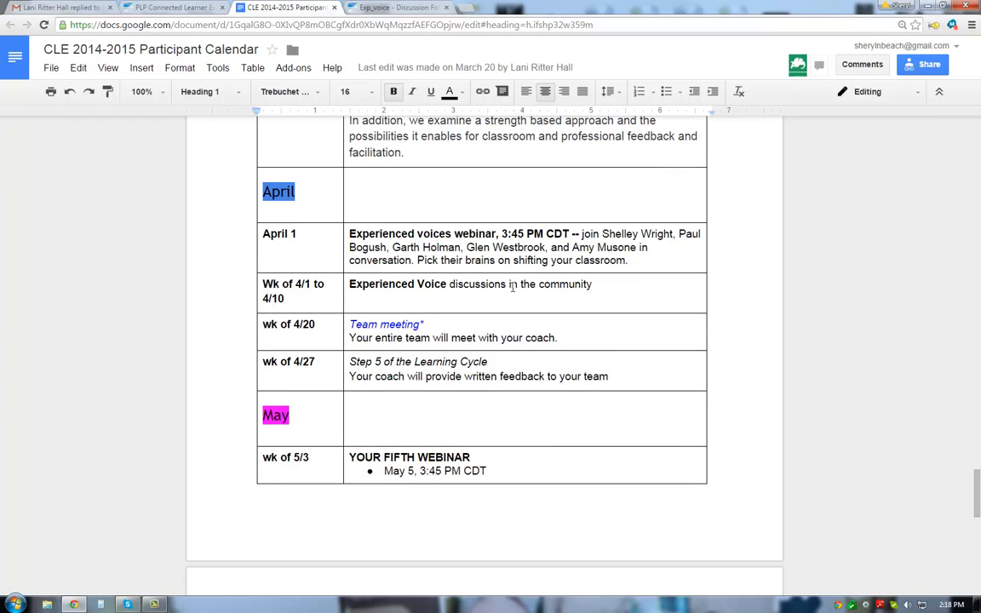
mouse_move(531, 335)
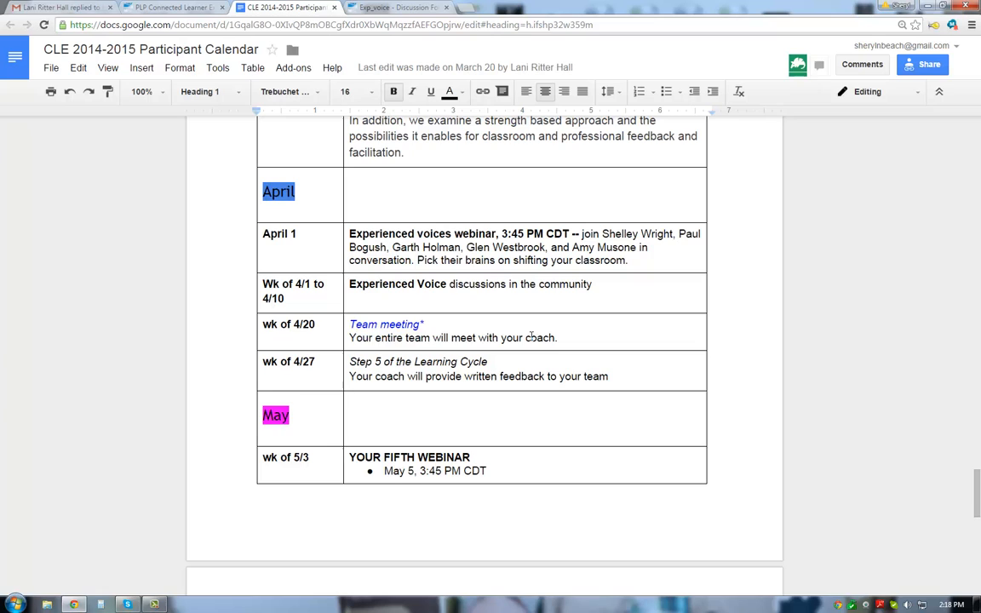
mouse_move(412, 375)
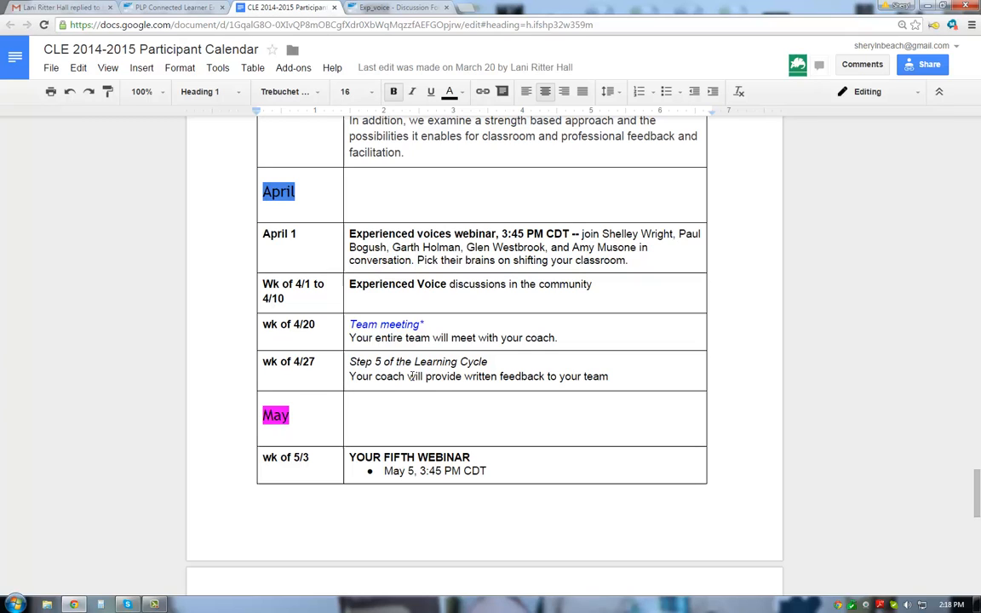
mouse_move(636, 406)
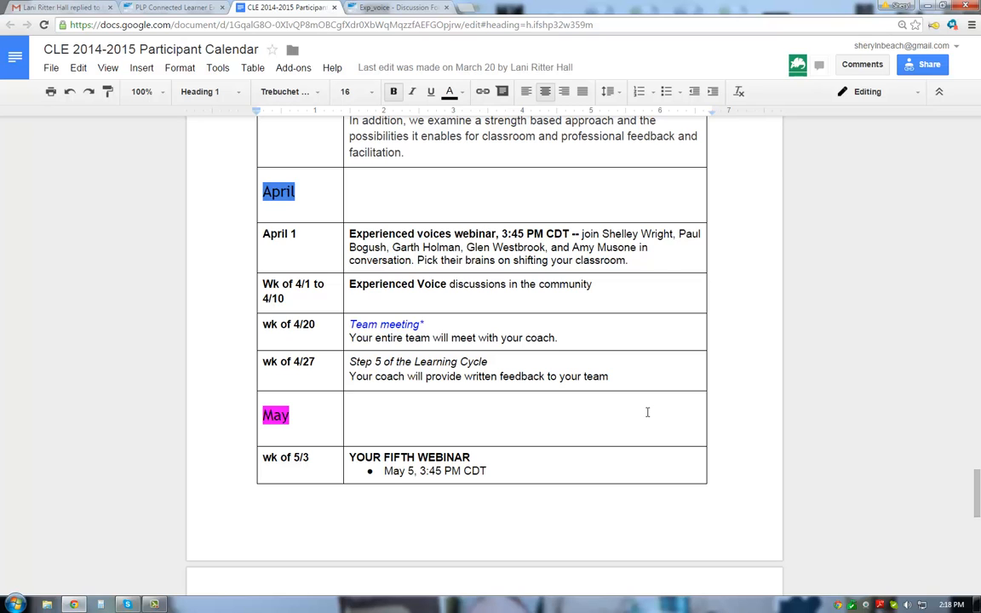
click(171, 8)
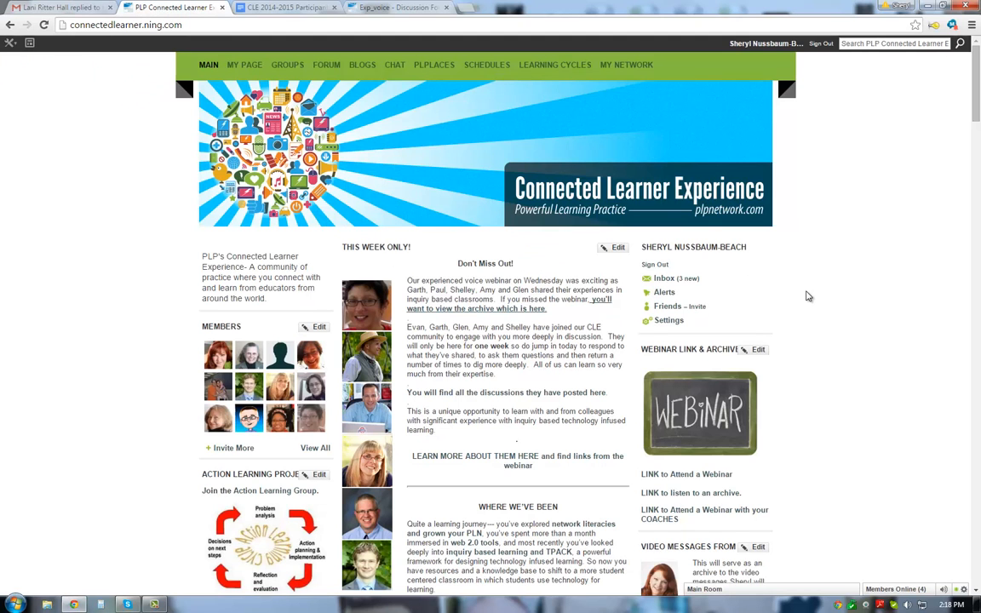
- Scroll the main page down to the Action Learning Project and Learning Cycles sidebar sections
scroll(down, 3)
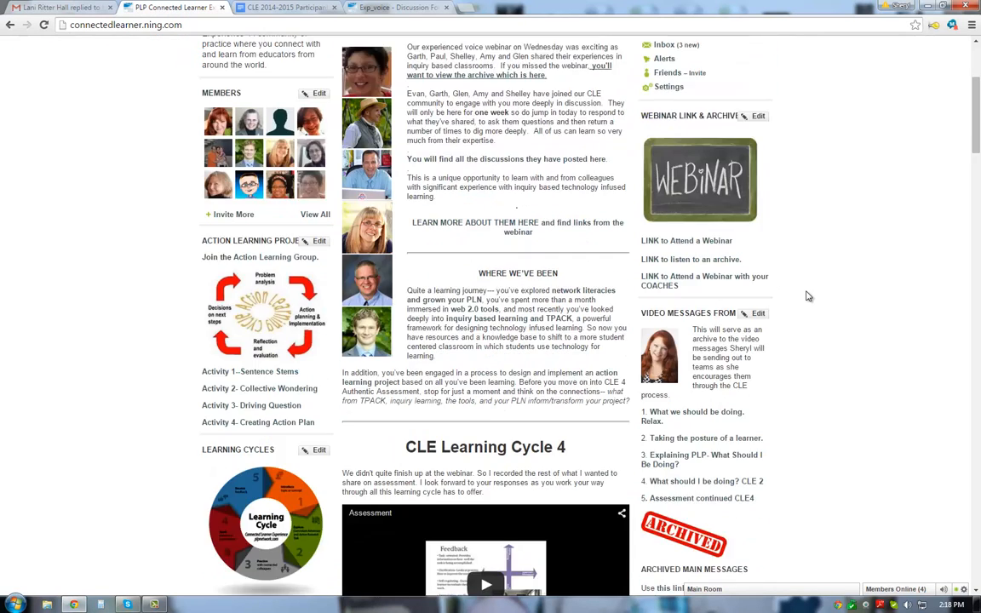
scroll(down, 3)
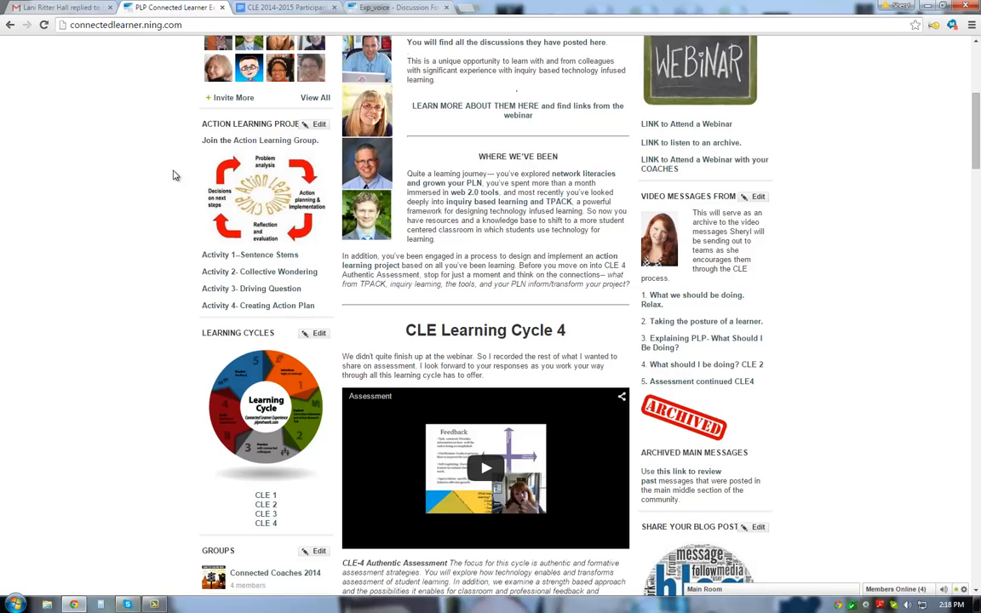
mouse_move(255, 271)
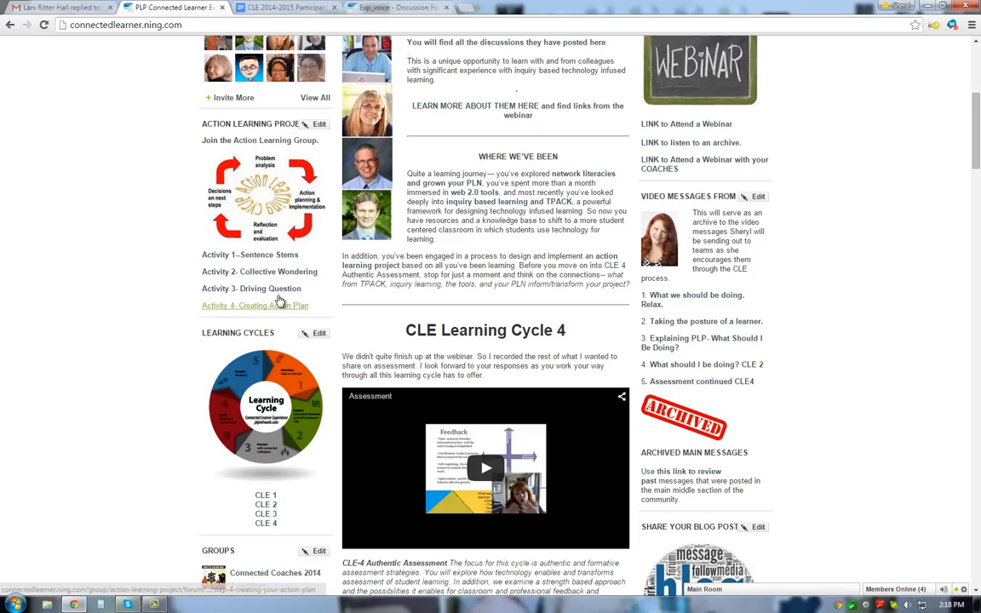
mouse_move(271, 309)
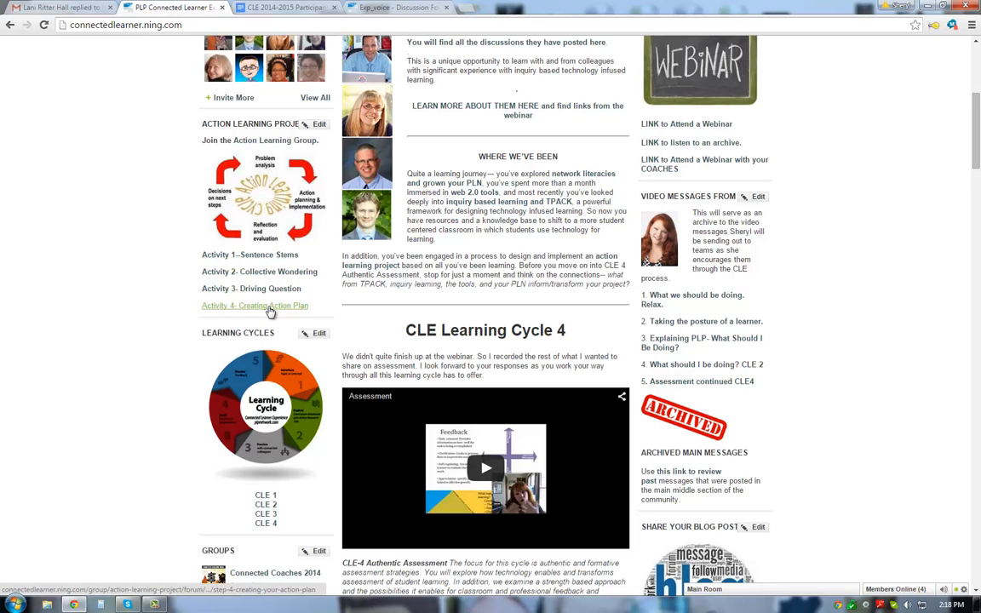
mouse_move(106, 270)
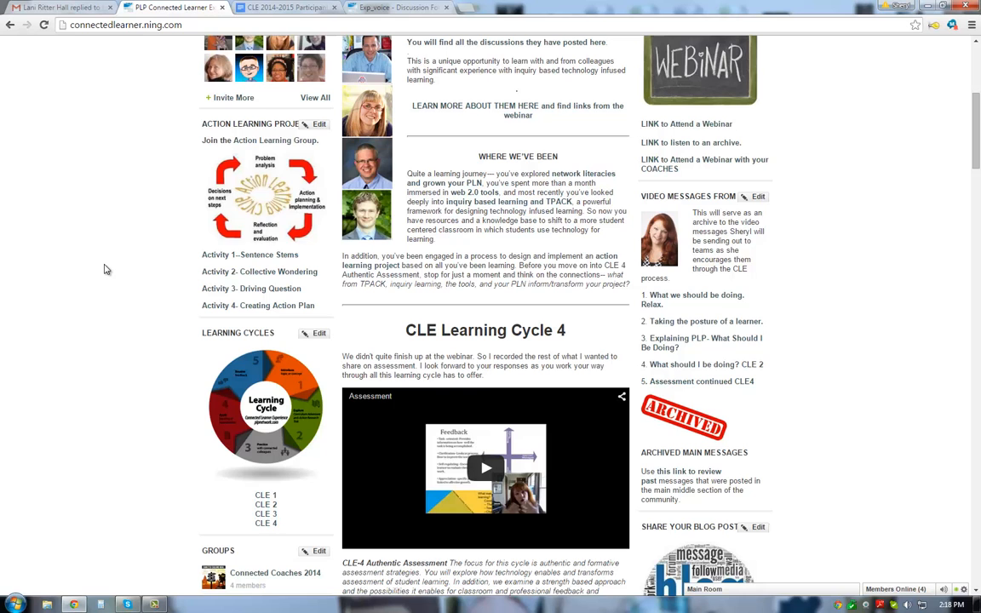
scroll(down, 3)
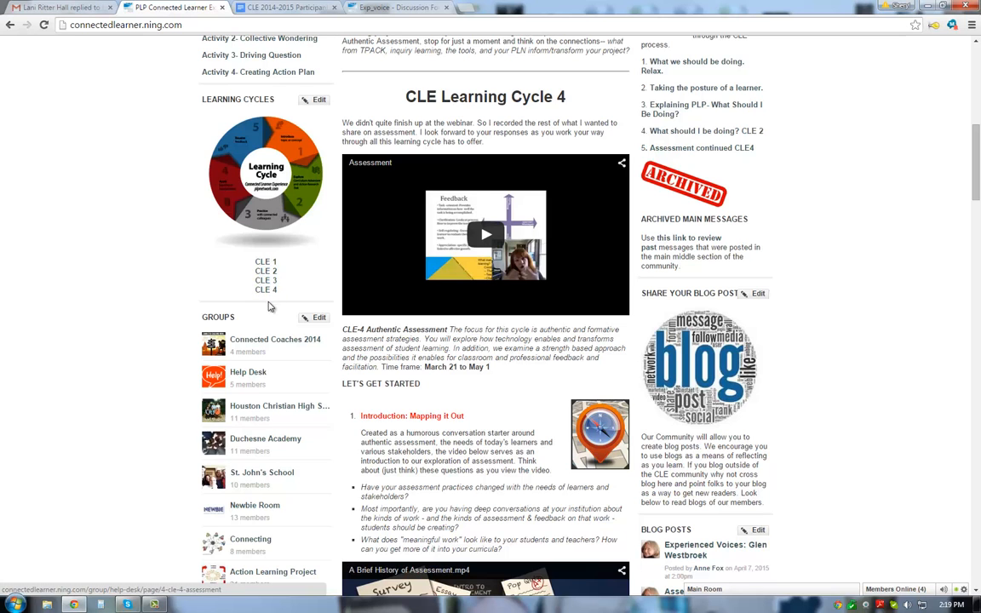
scroll(down, 3)
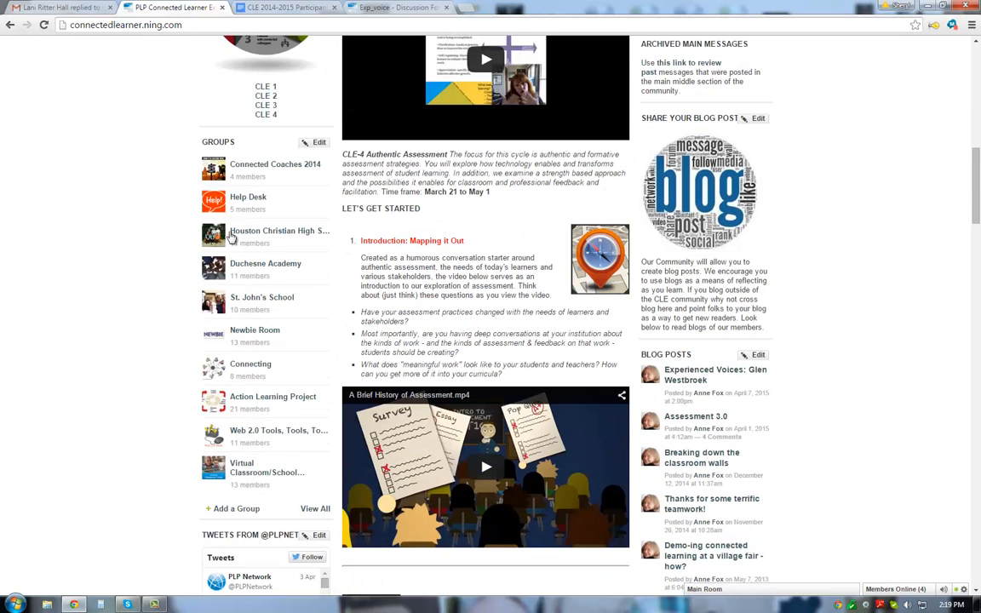
mouse_move(249, 269)
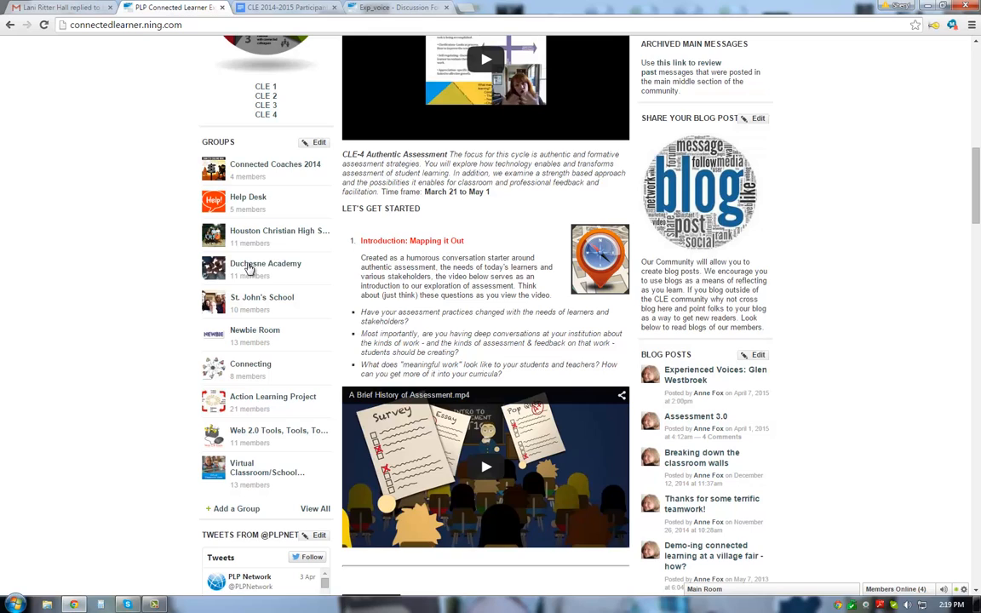
mouse_move(272, 351)
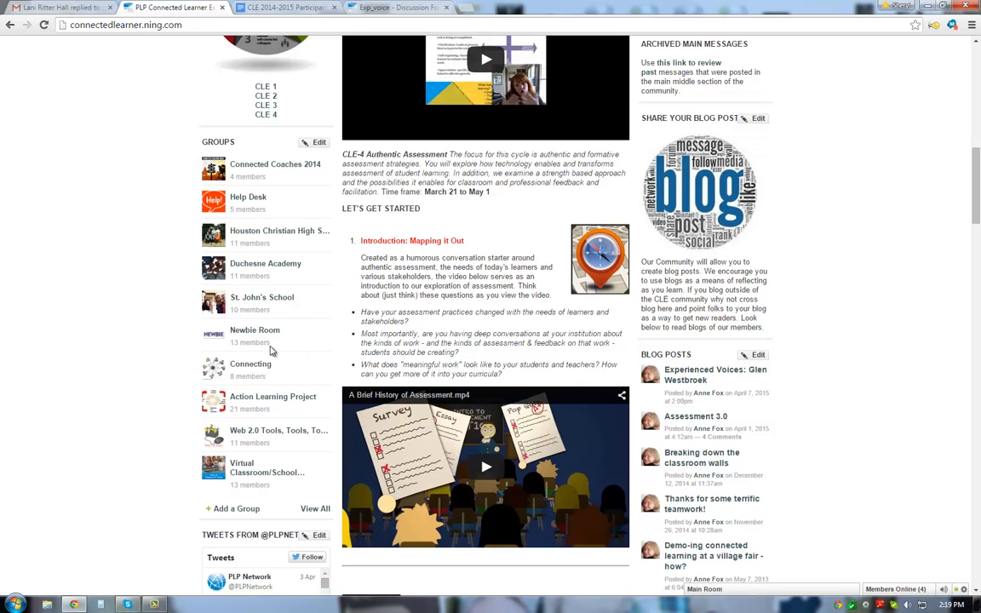
mouse_move(297, 337)
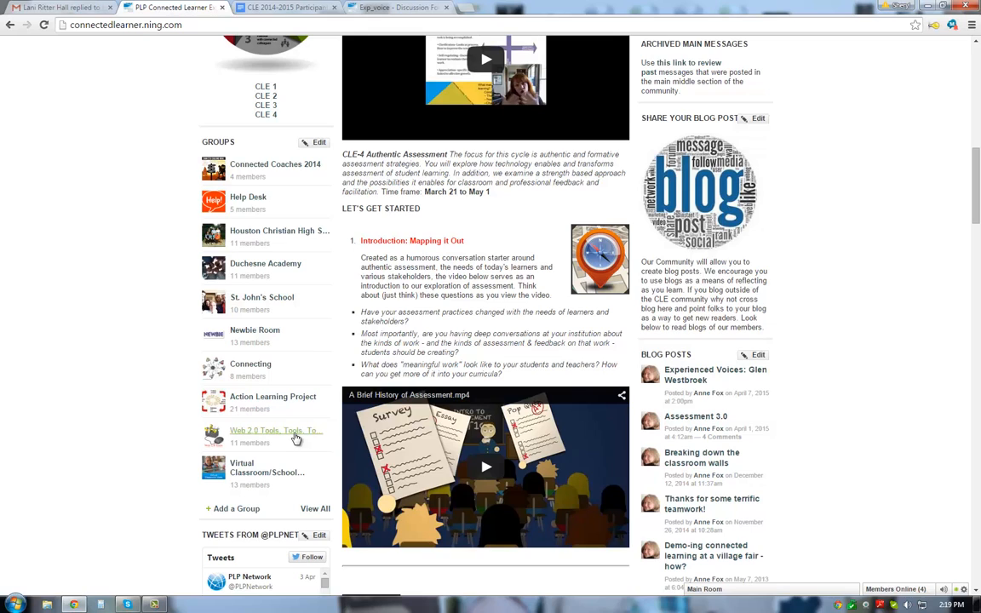
mouse_move(295, 437)
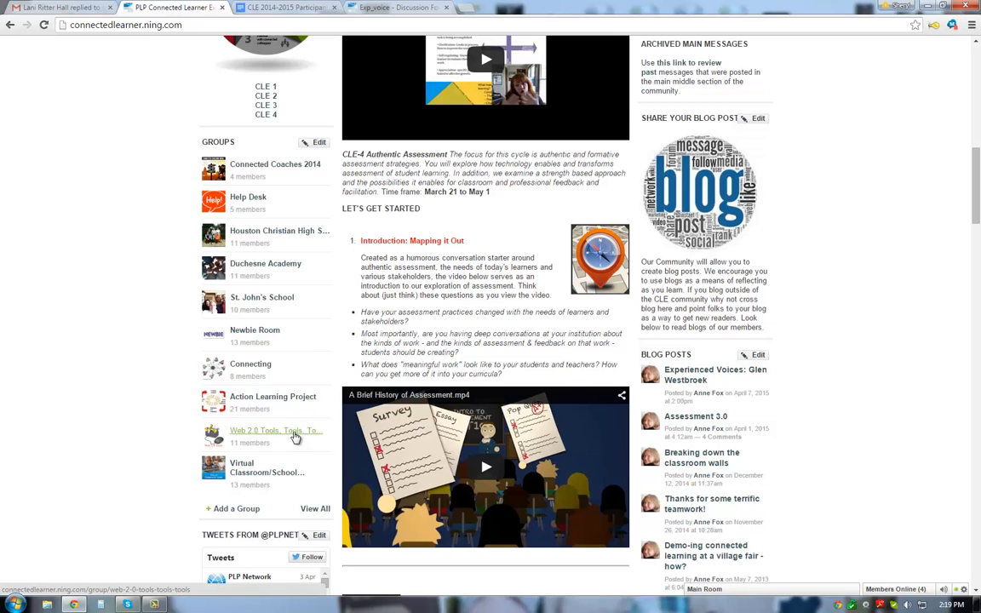
mouse_move(36, 208)
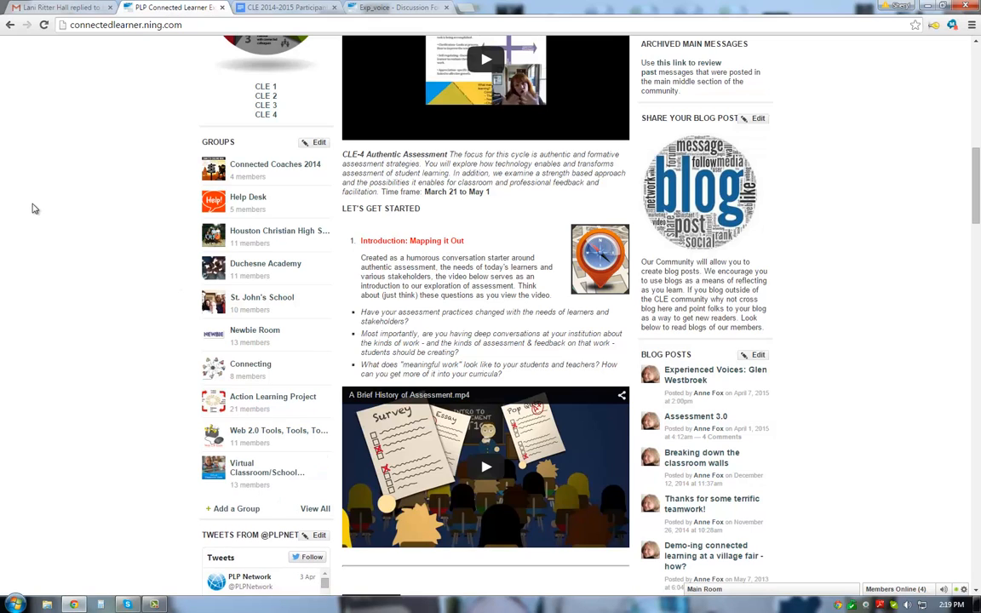
mouse_move(273, 165)
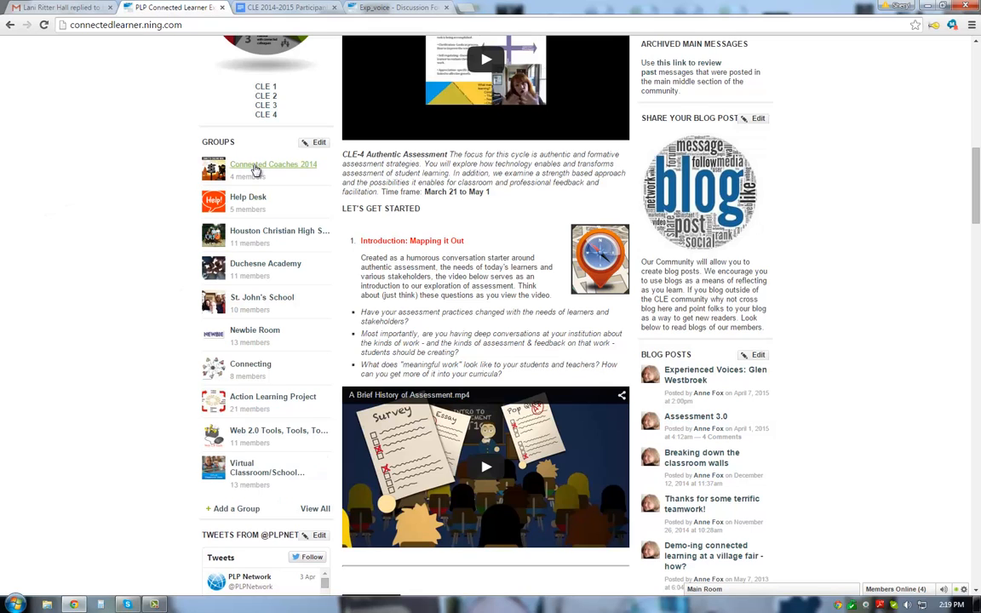
mouse_move(27, 186)
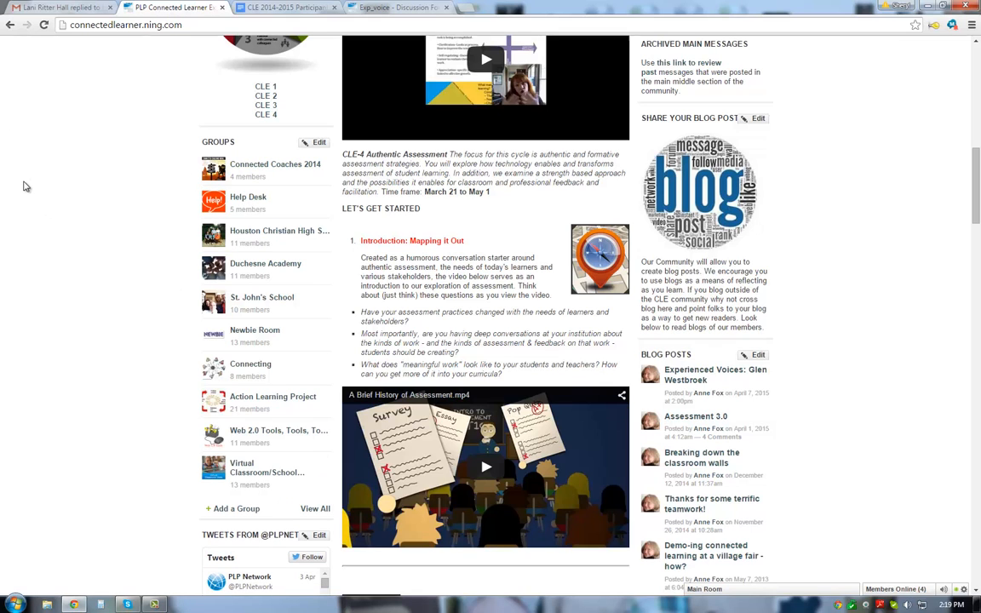
scroll(down, 3)
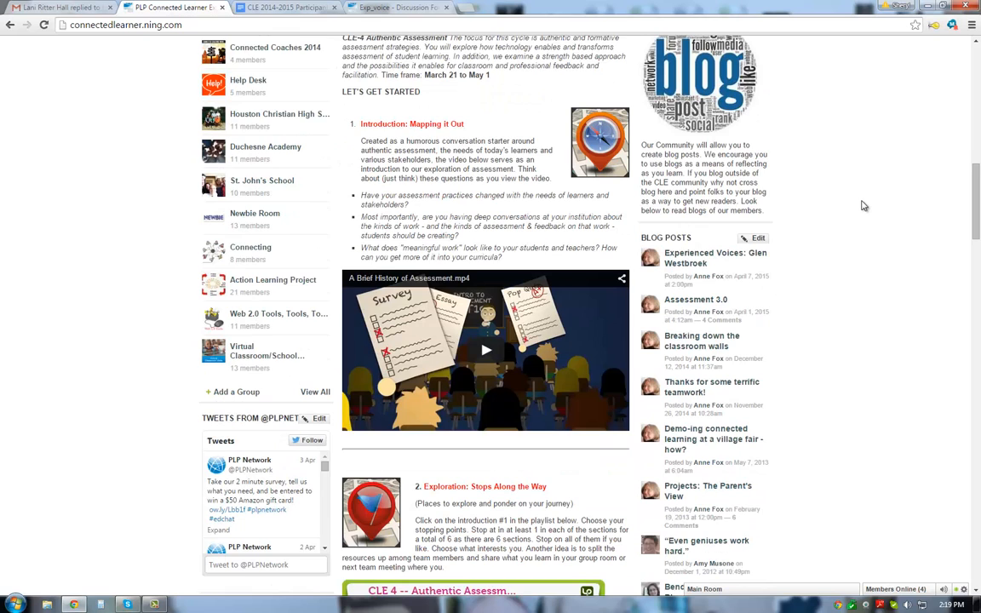
- Scroll to the Blog Posts sidebar and open 'Experienced Voices: Glen Westbroek'
scroll(down, 3)
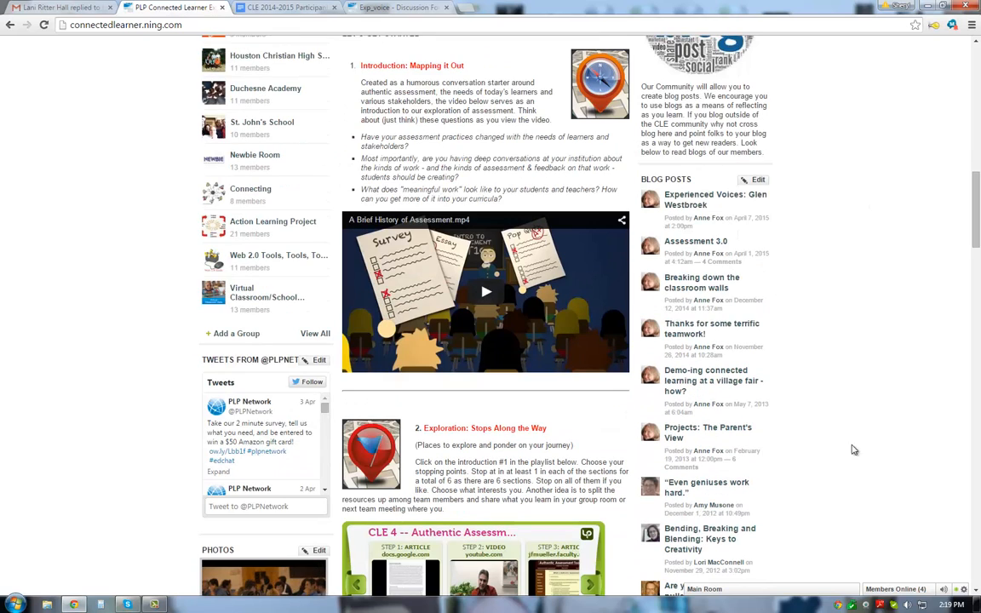
mouse_move(840, 121)
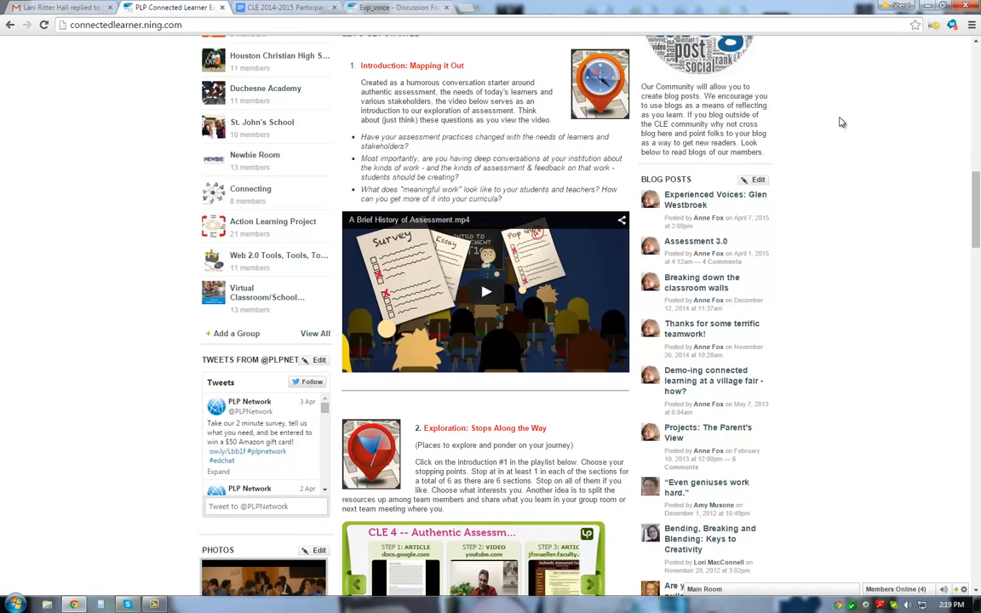
scroll(down, 3)
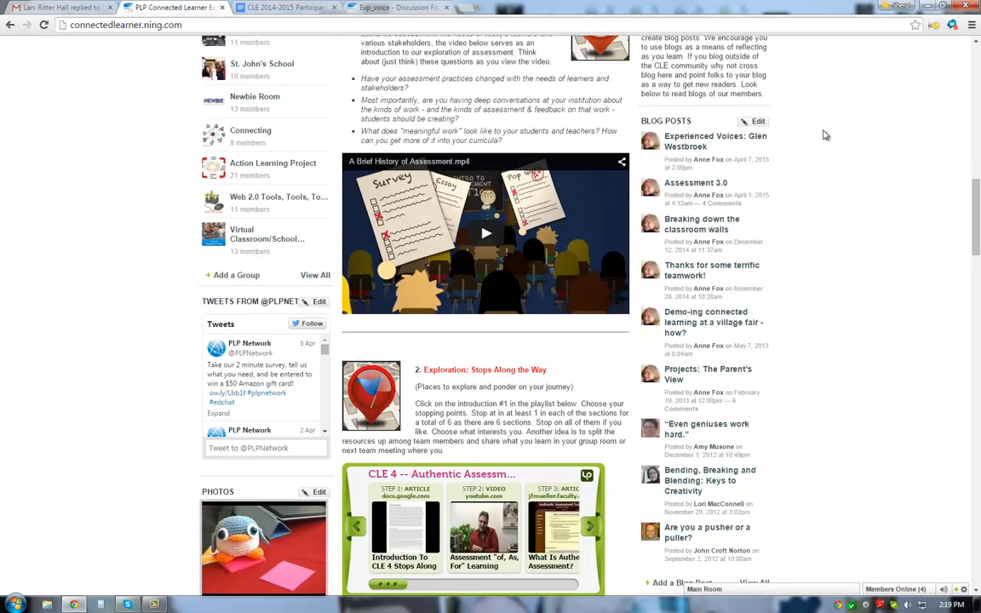
scroll(up, 3)
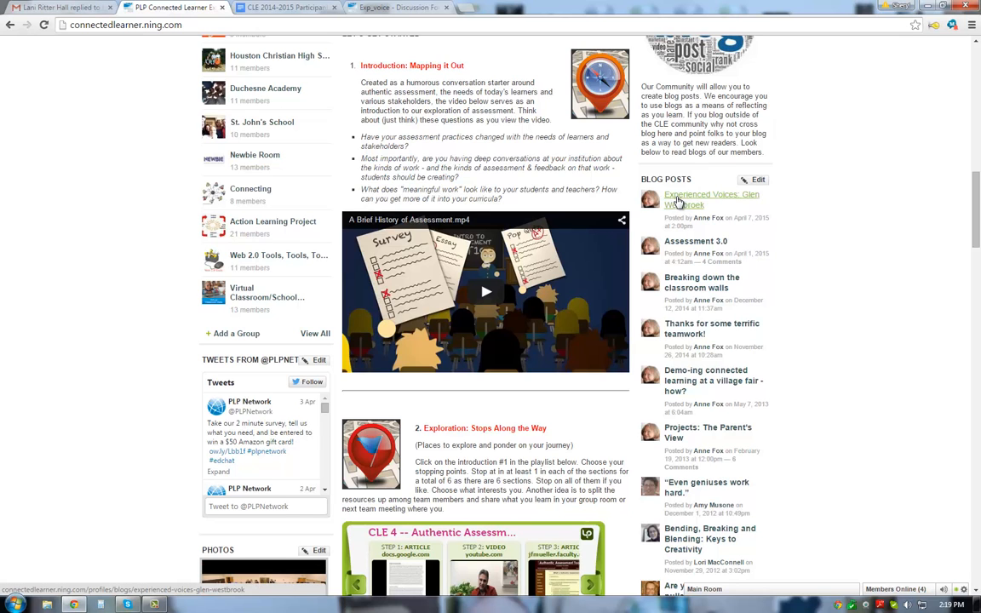
click(710, 199)
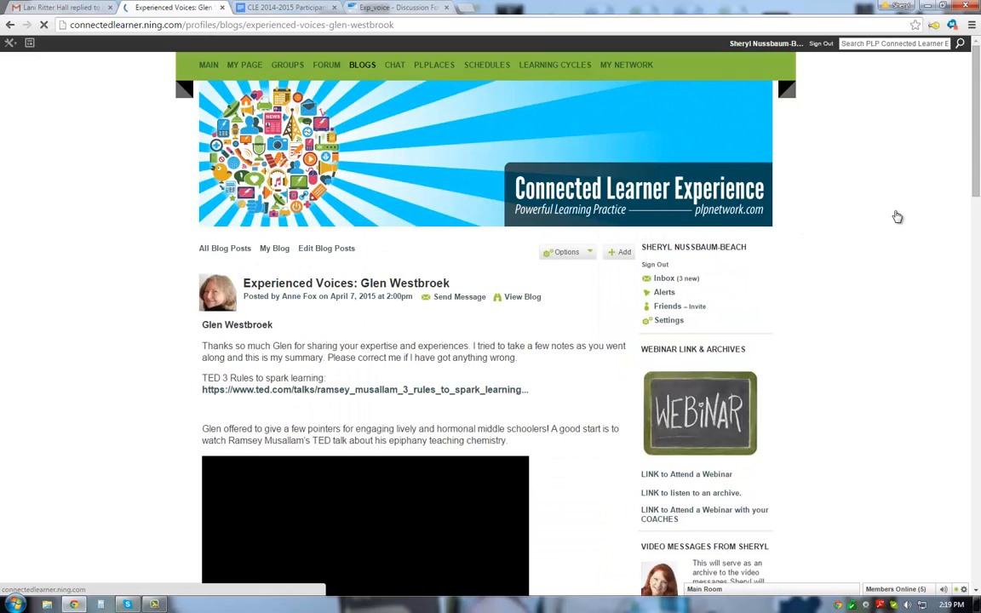
scroll(down, 3)
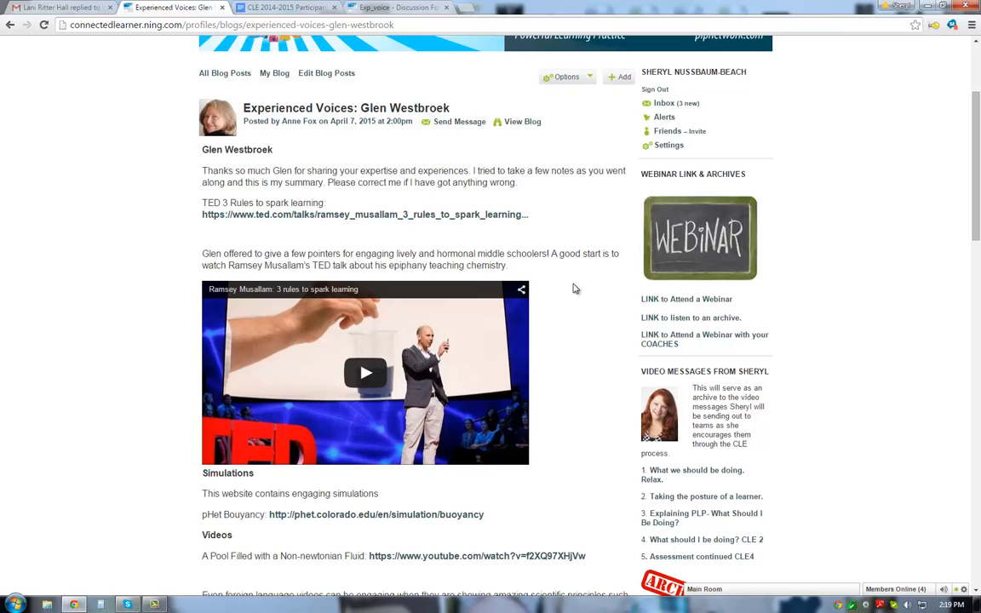
scroll(down, 3)
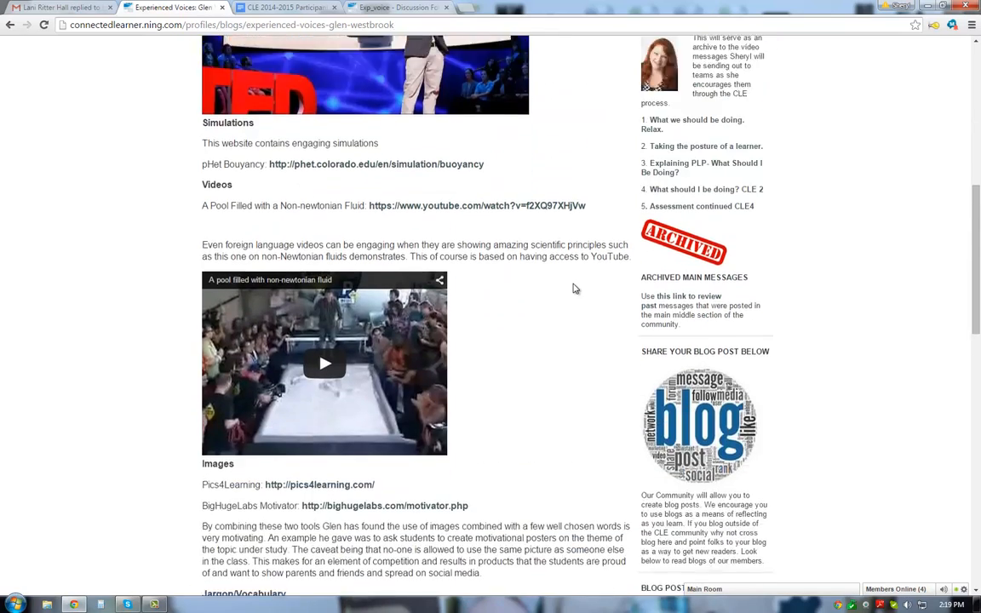
scroll(down, 3)
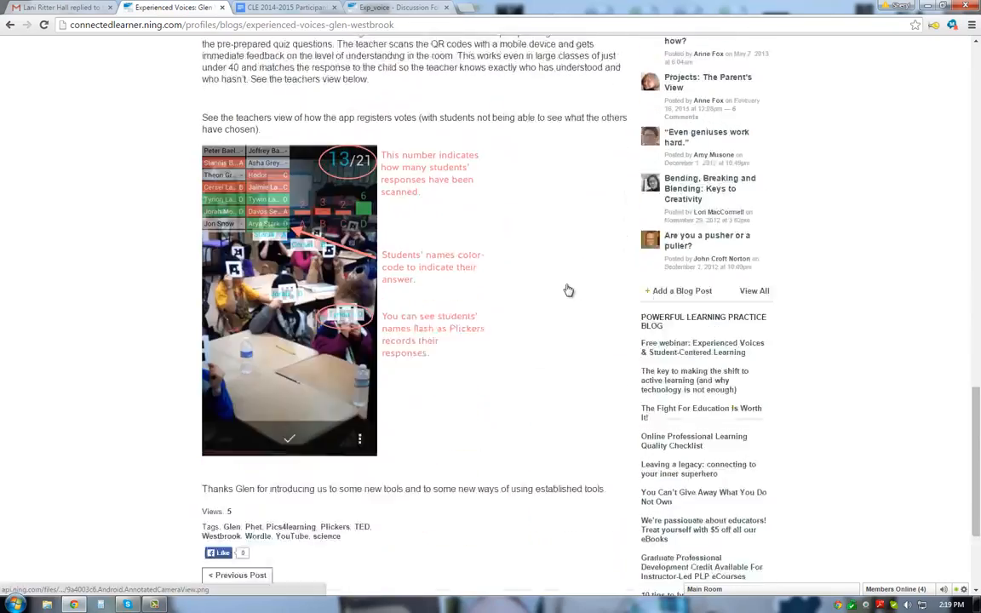
scroll(down, 3)
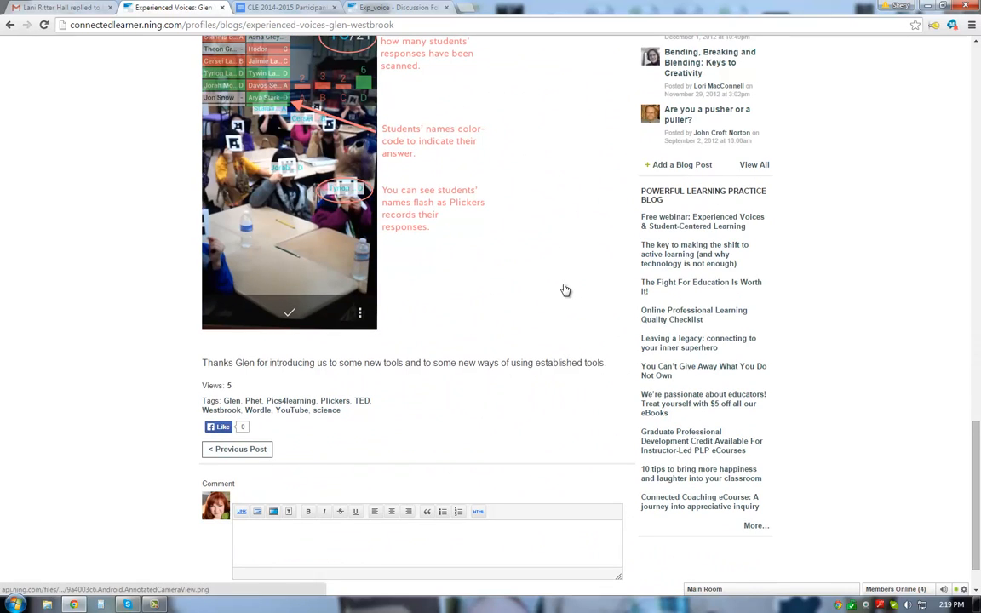
scroll(down, 3)
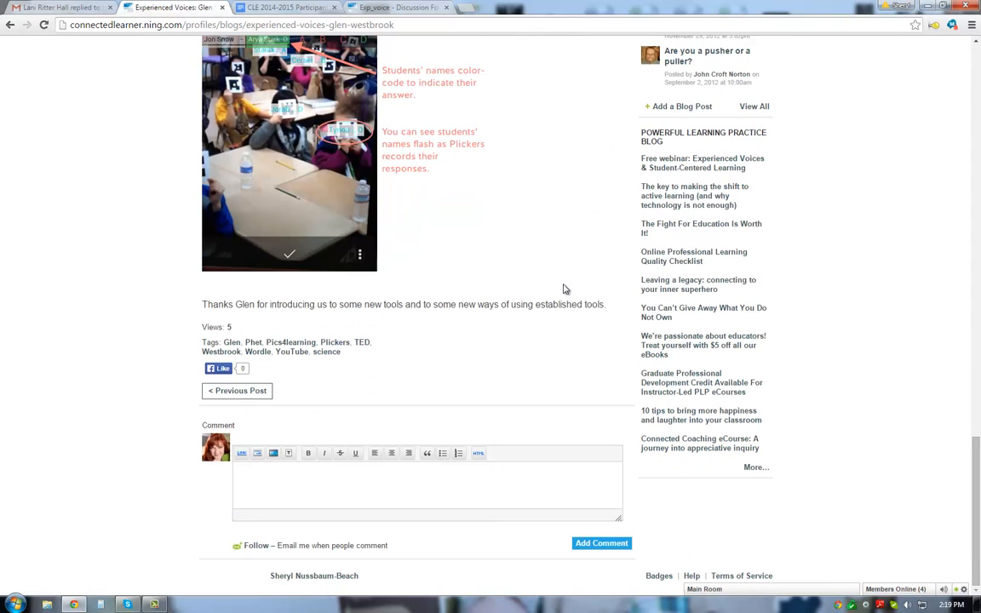
scroll(up, 3)
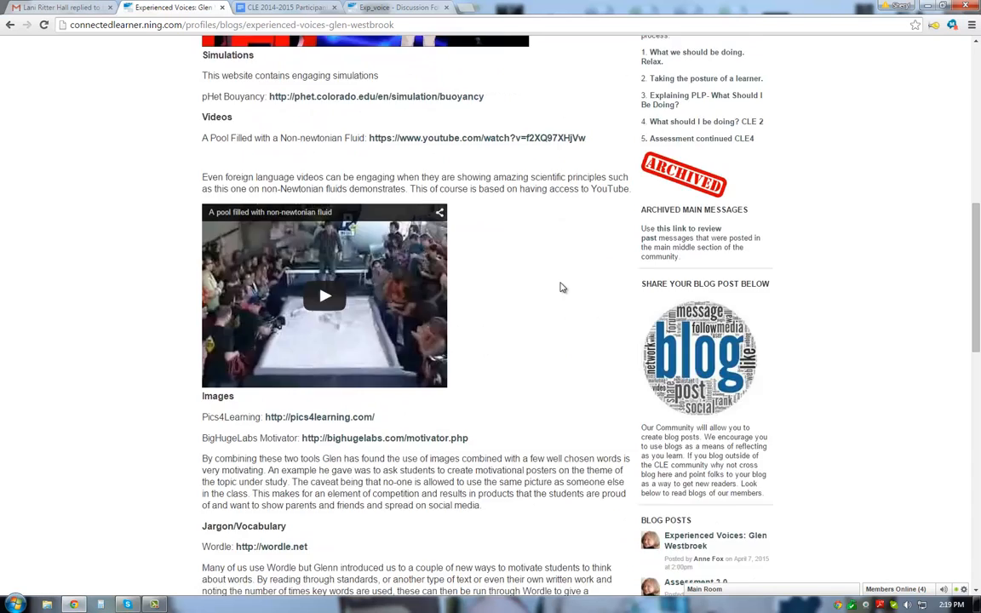
scroll(up, 3)
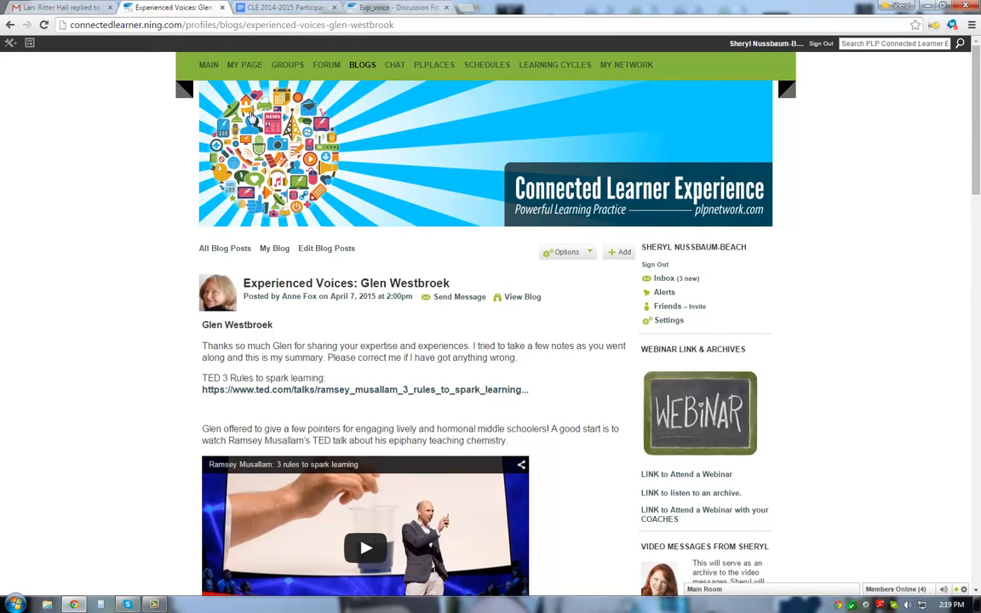
click(208, 64)
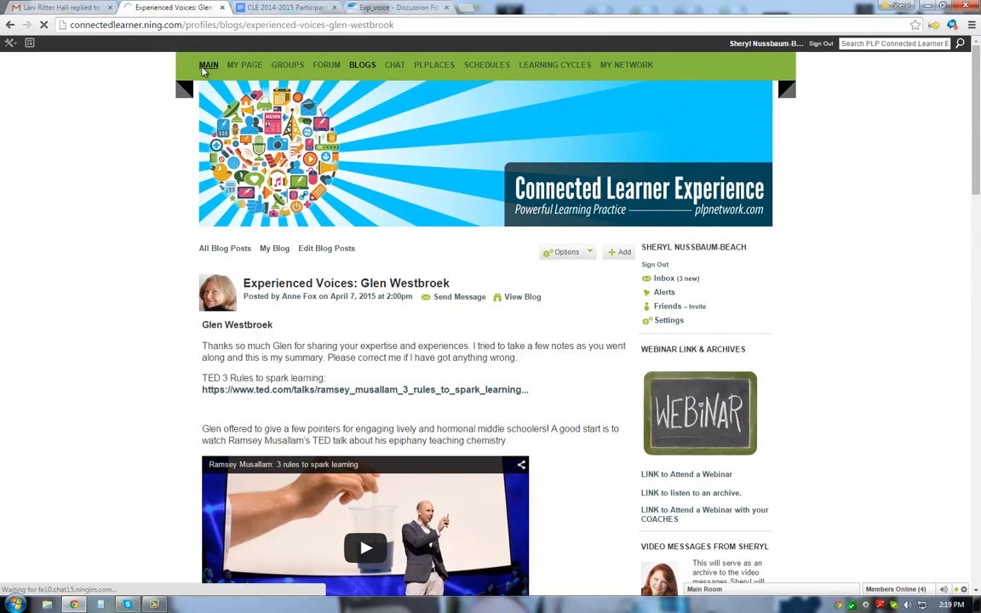
- Choose MAIN in the green navigation bar, then scroll briefly once the home page loads
click(209, 64)
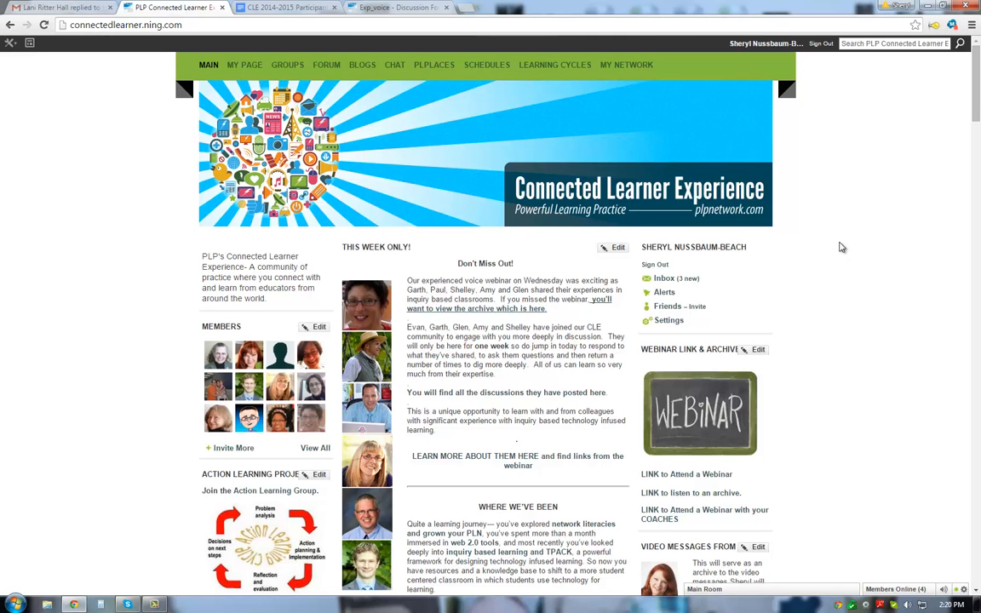
scroll(down, 3)
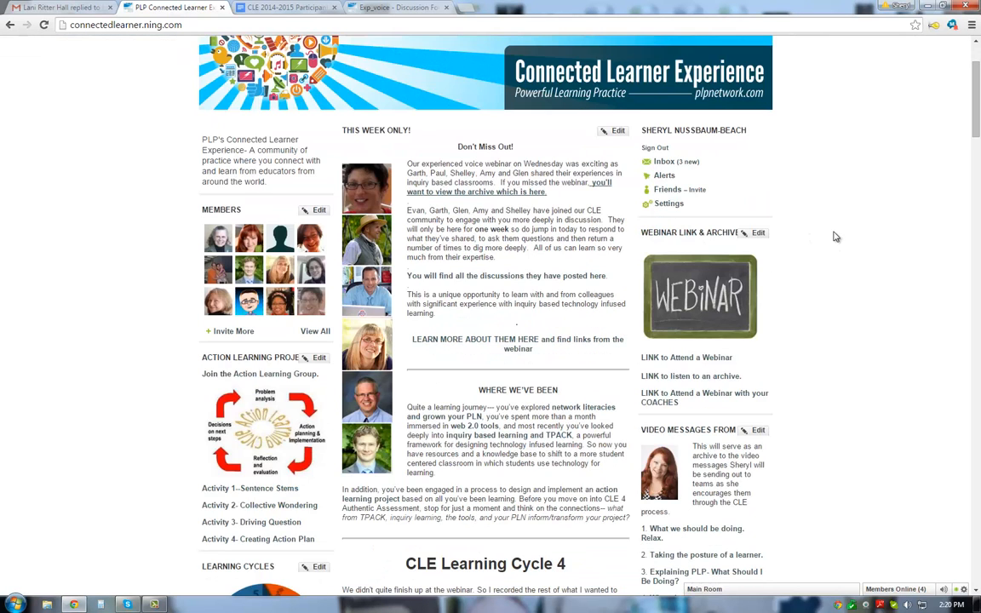
scroll(up, 3)
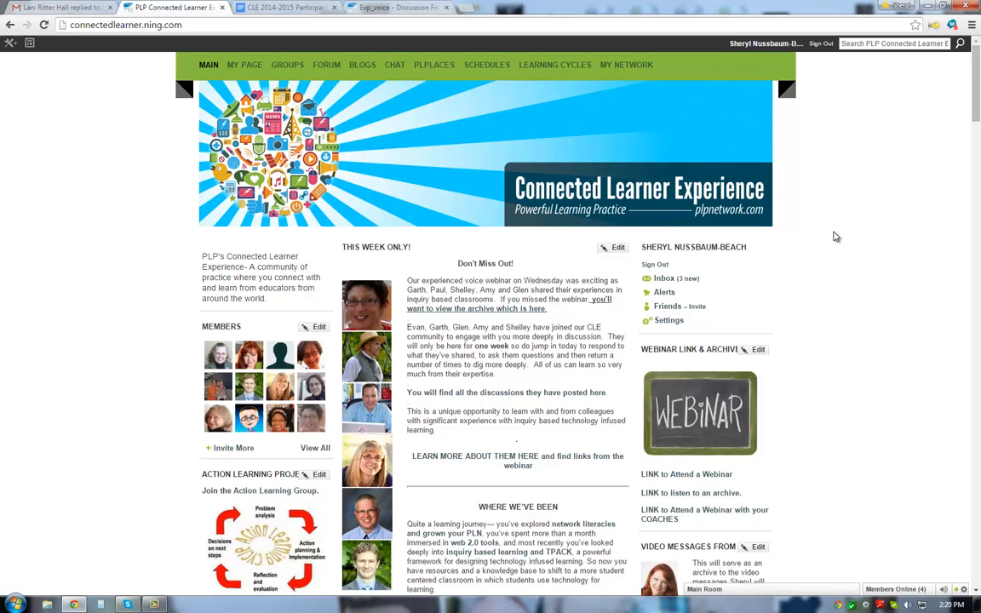
mouse_move(855, 111)
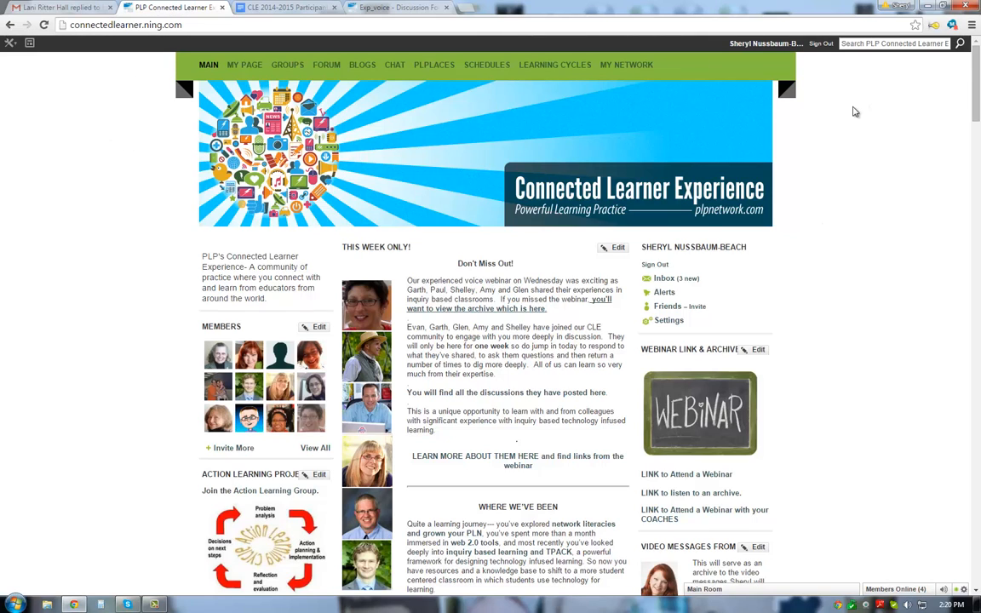